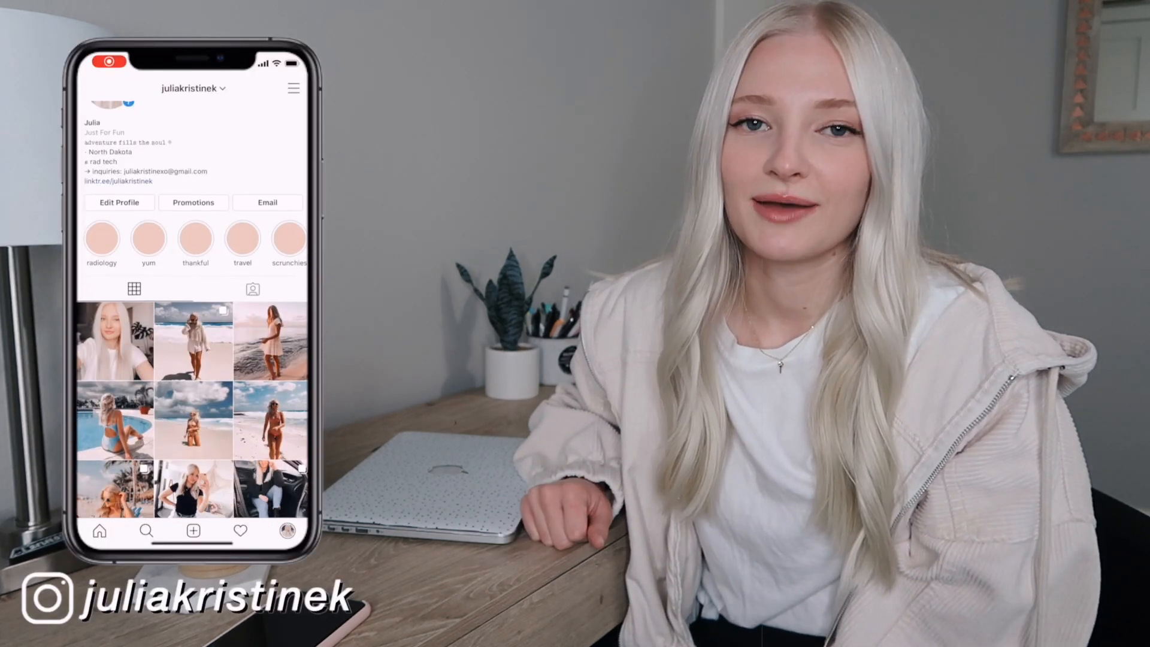
Search Launchpad for 'stic' and launch Stickies from the results
{"action": "scroll", "scroll_direction": "down", "scroll_amount": 3}
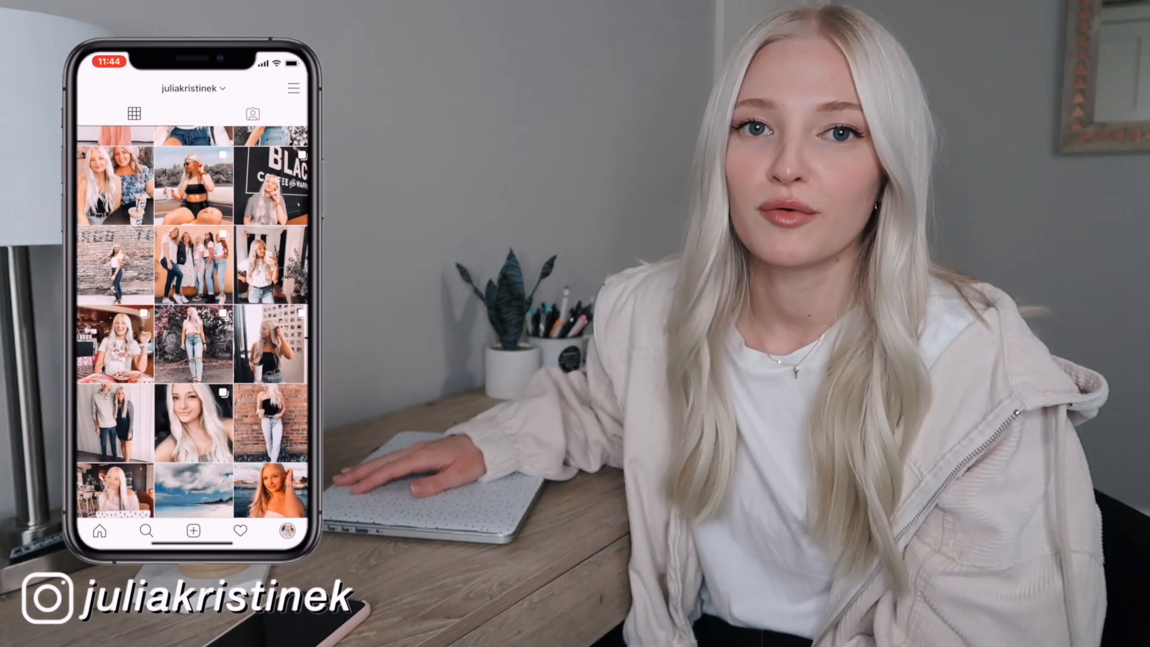
{"action": "scroll", "scroll_direction": "down", "scroll_amount": 3}
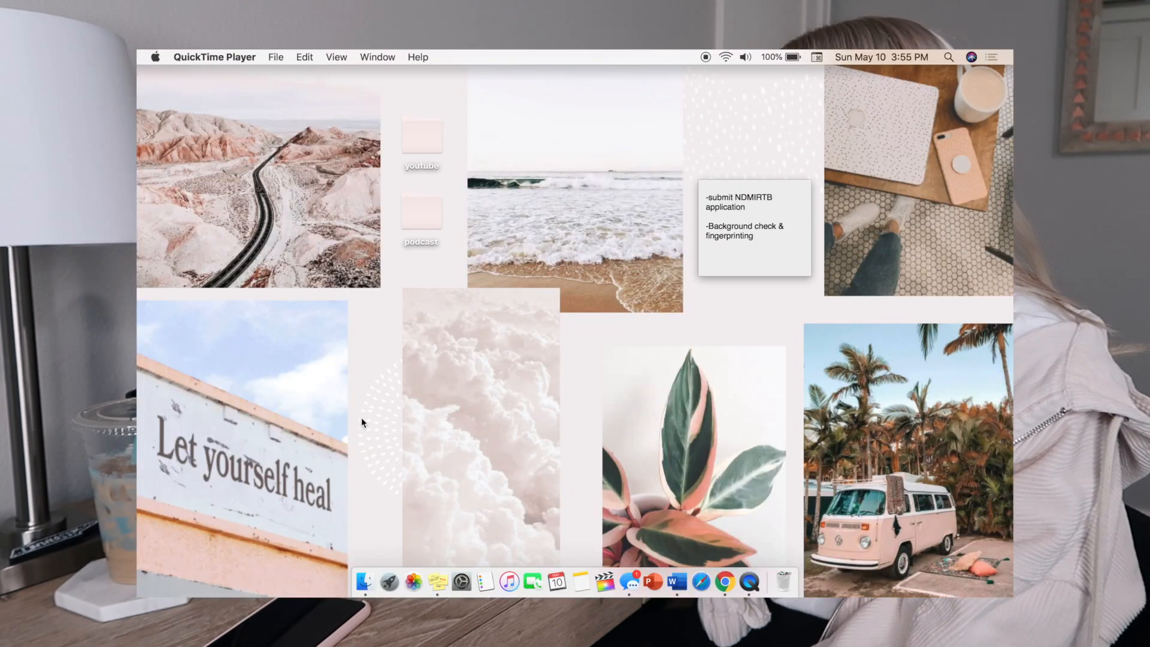
{"action": "mouse_move", "coordinate": [798, 142]}
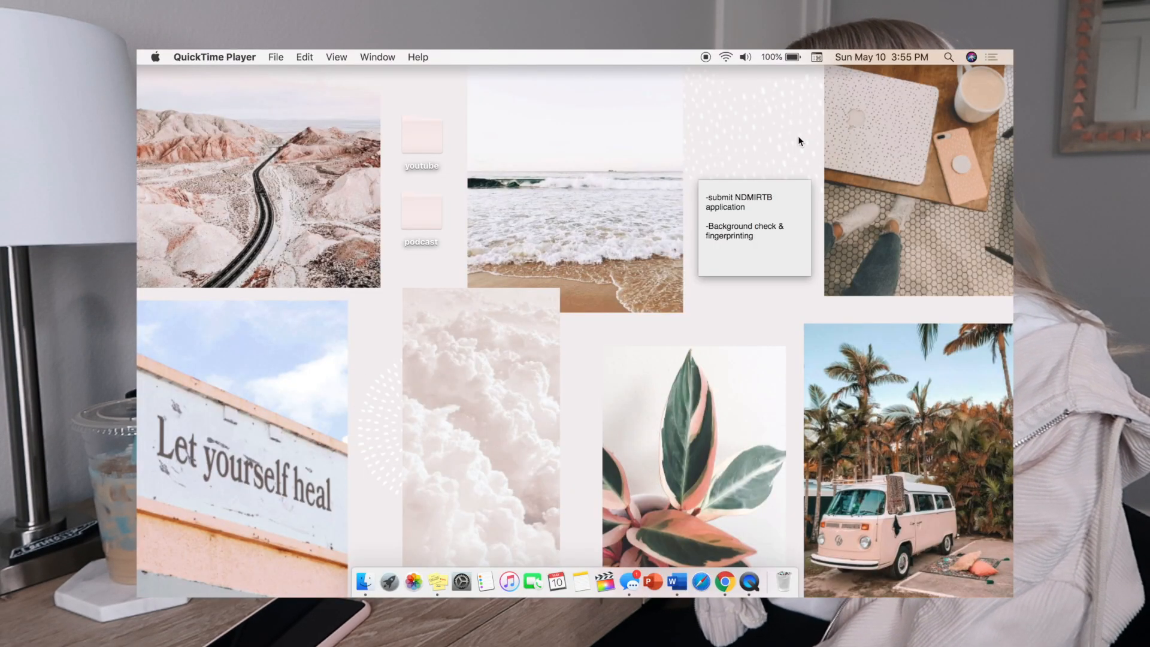
{"action": "mouse_move", "coordinate": [719, 130]}
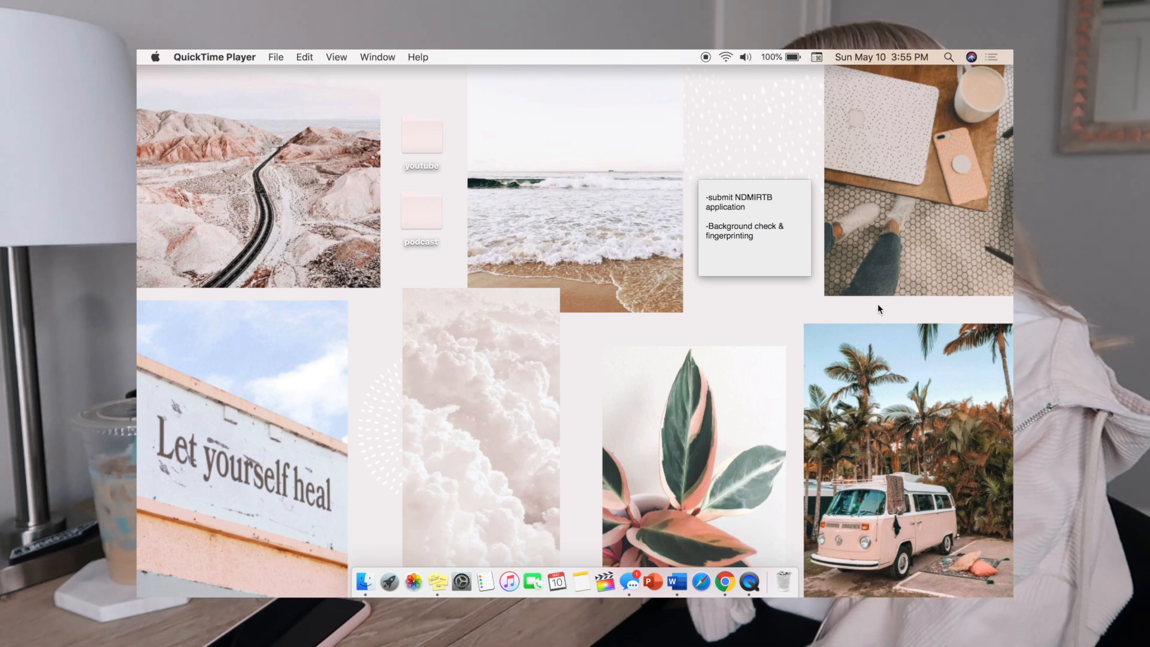
{"action": "mouse_move", "coordinate": [382, 327]}
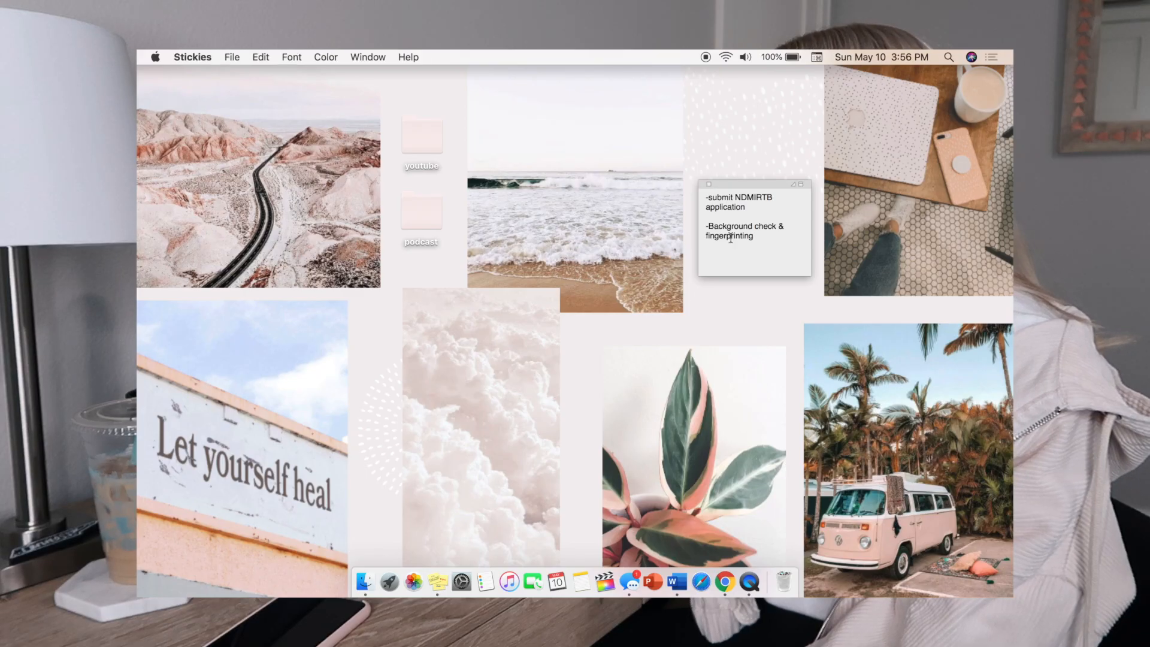
{"action": "left_click", "coordinate": [365, 581]}
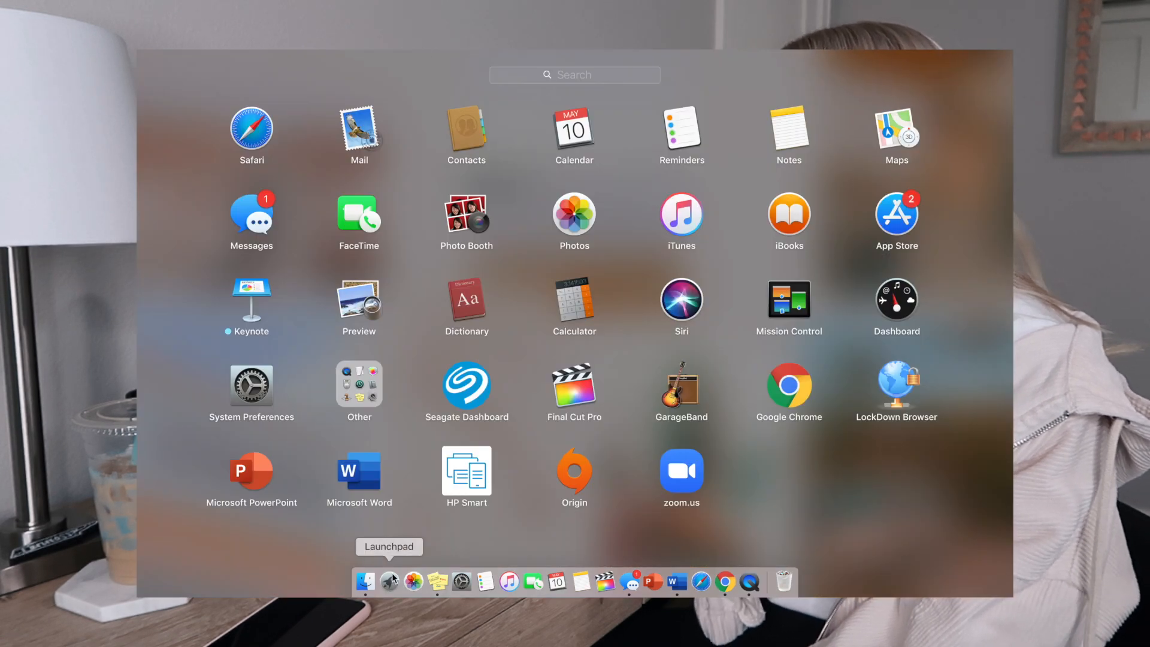
{"action": "type", "text": "stickies"}
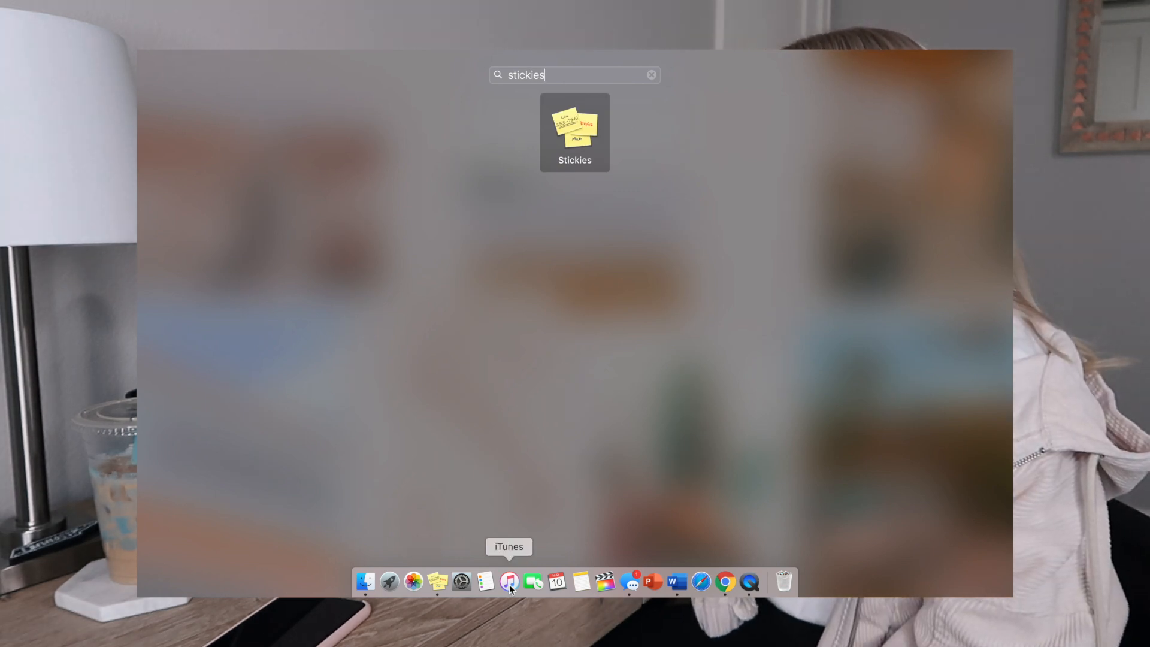
{"action": "mouse_move", "coordinate": [664, 61]}
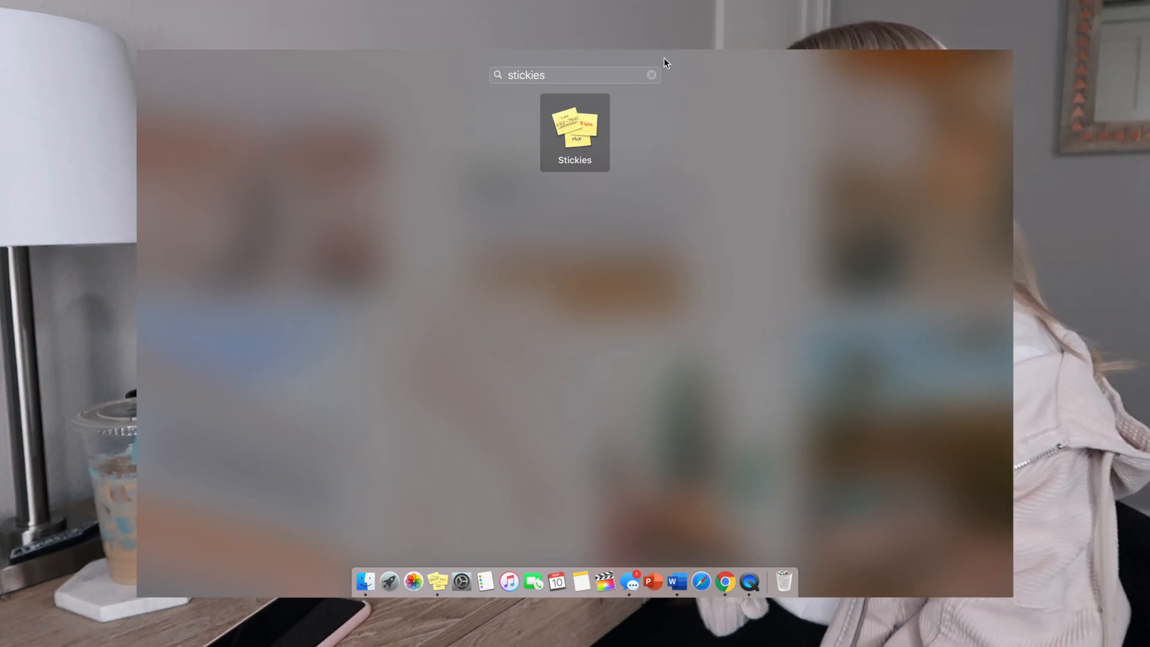
{"action": "left_click", "coordinate": [650, 74]}
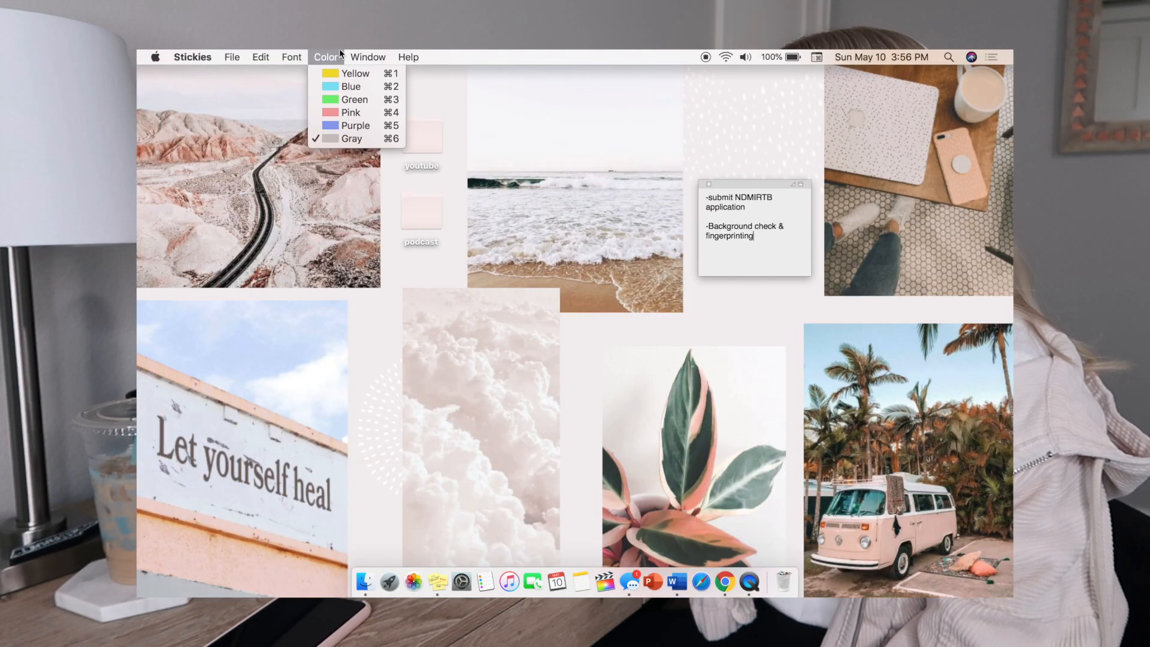
{"action": "mouse_move", "coordinate": [356, 124]}
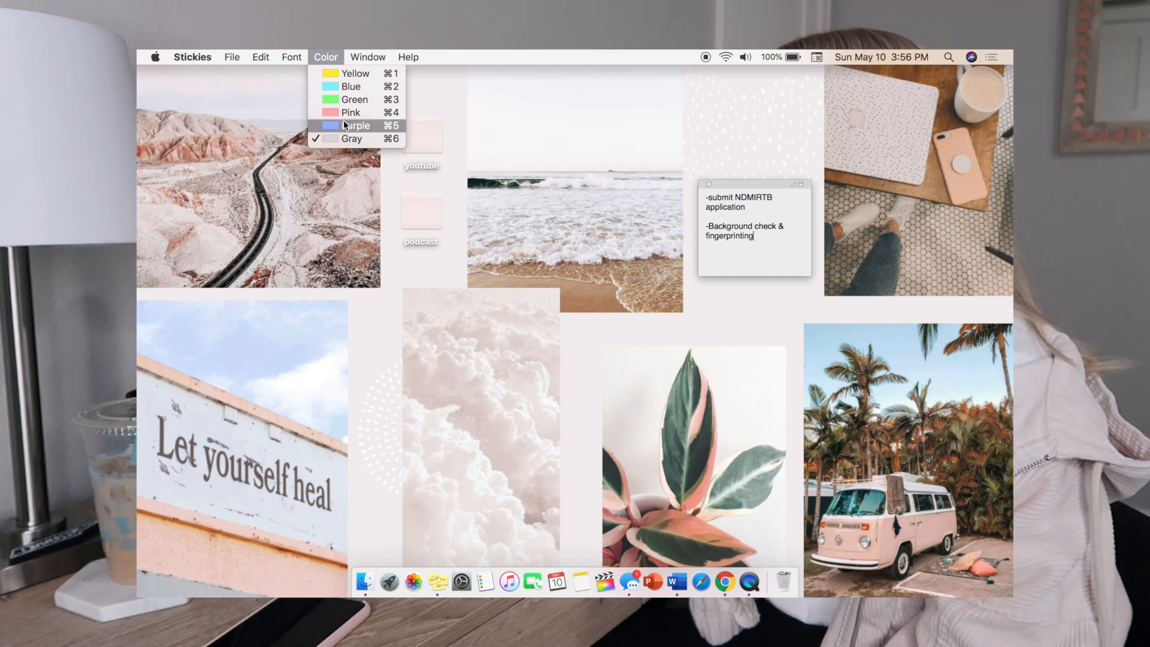
Make the 'To-do list' heading bold, italic, underlined and bigger
{"action": "left_click", "coordinate": [291, 57]}
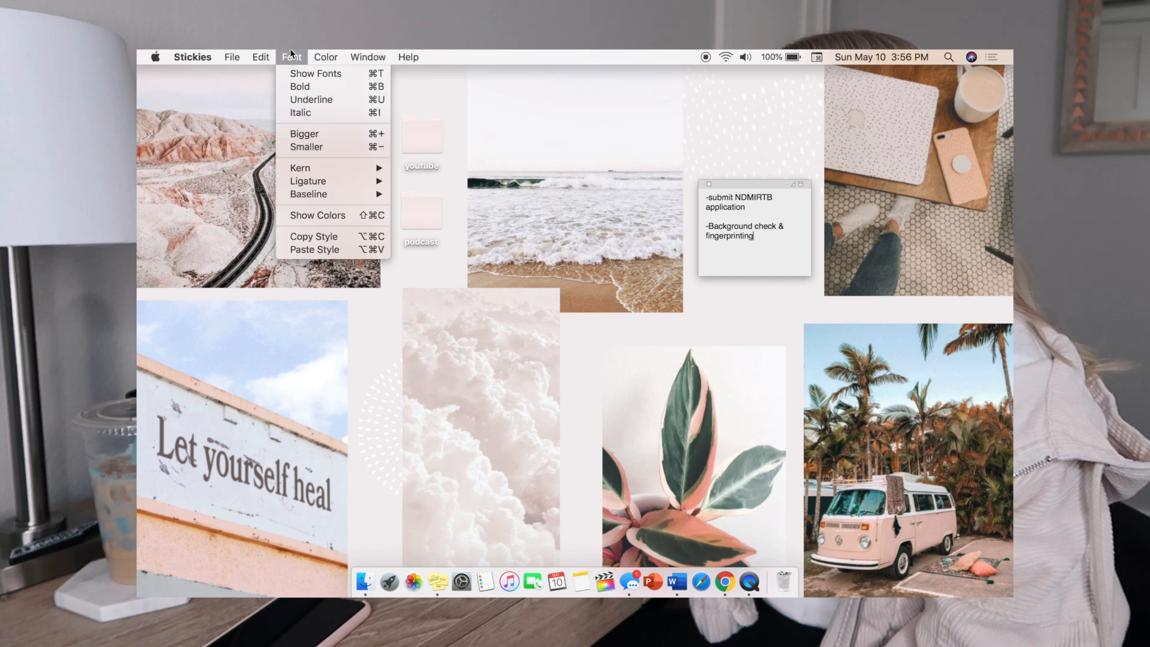
{"action": "left_click", "coordinate": [316, 73]}
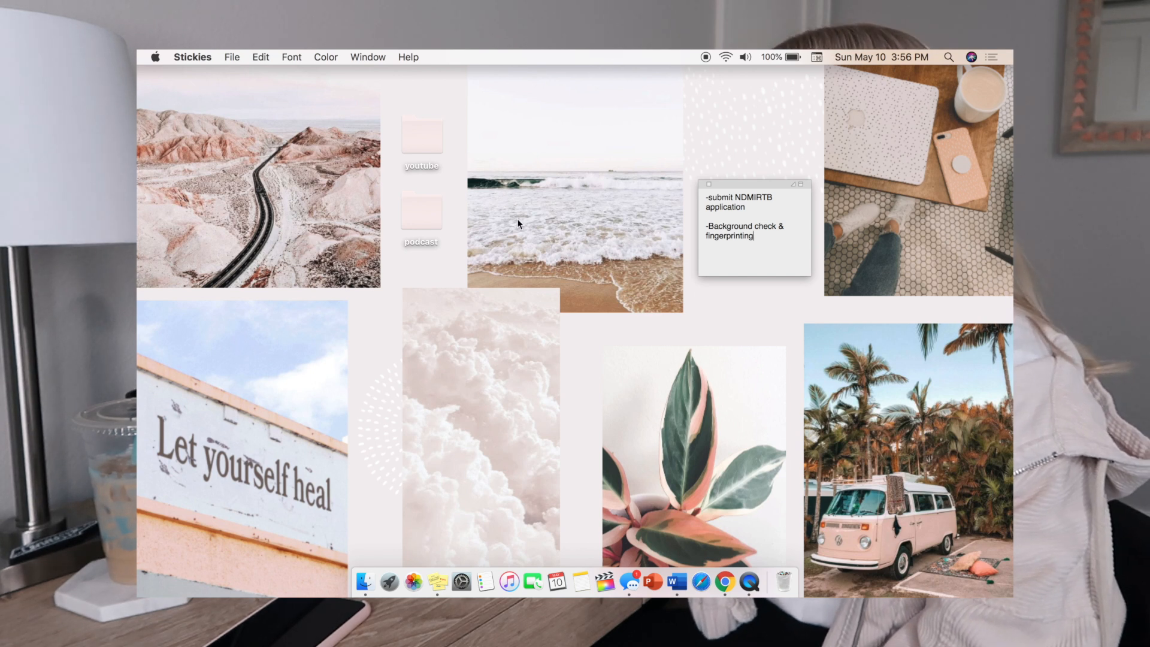
{"action": "left_click", "coordinate": [291, 57]}
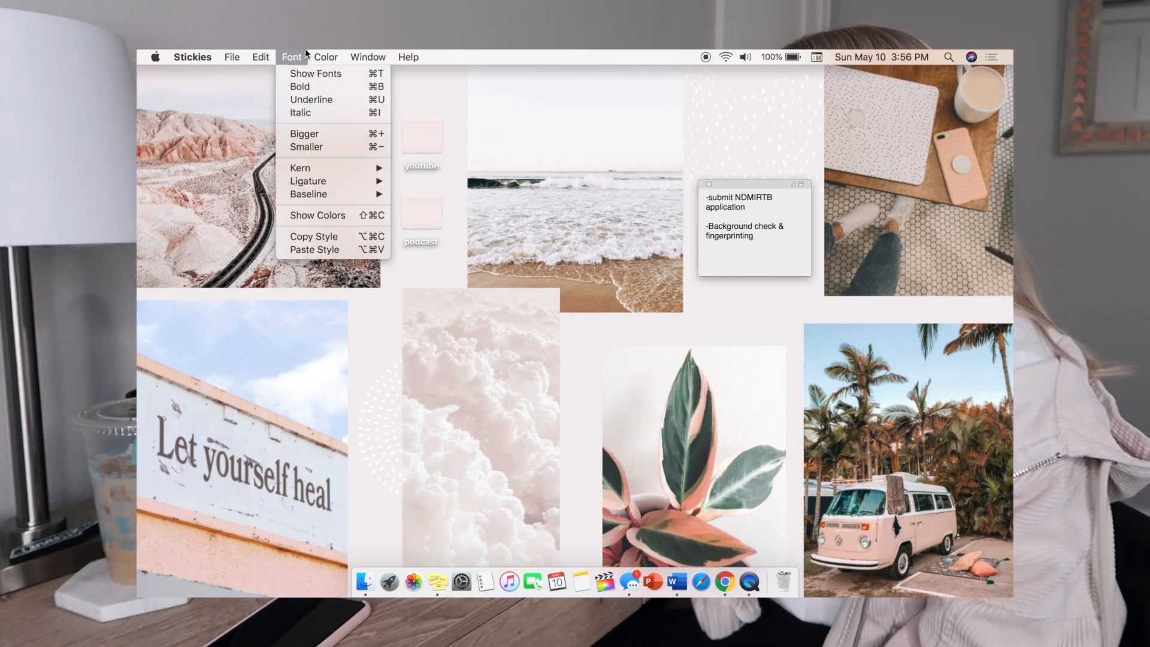
{"action": "mouse_move", "coordinate": [305, 146]}
{"action": "type", "text": "To-do list"}
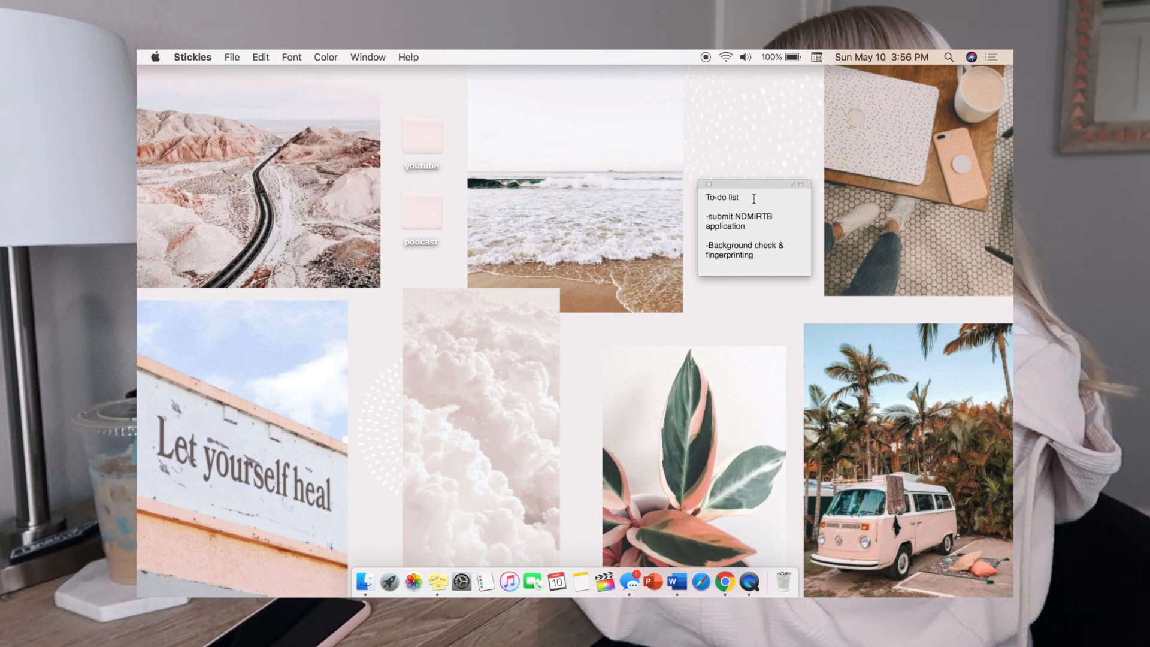
{"action": "double_click", "coordinate": [723, 197]}
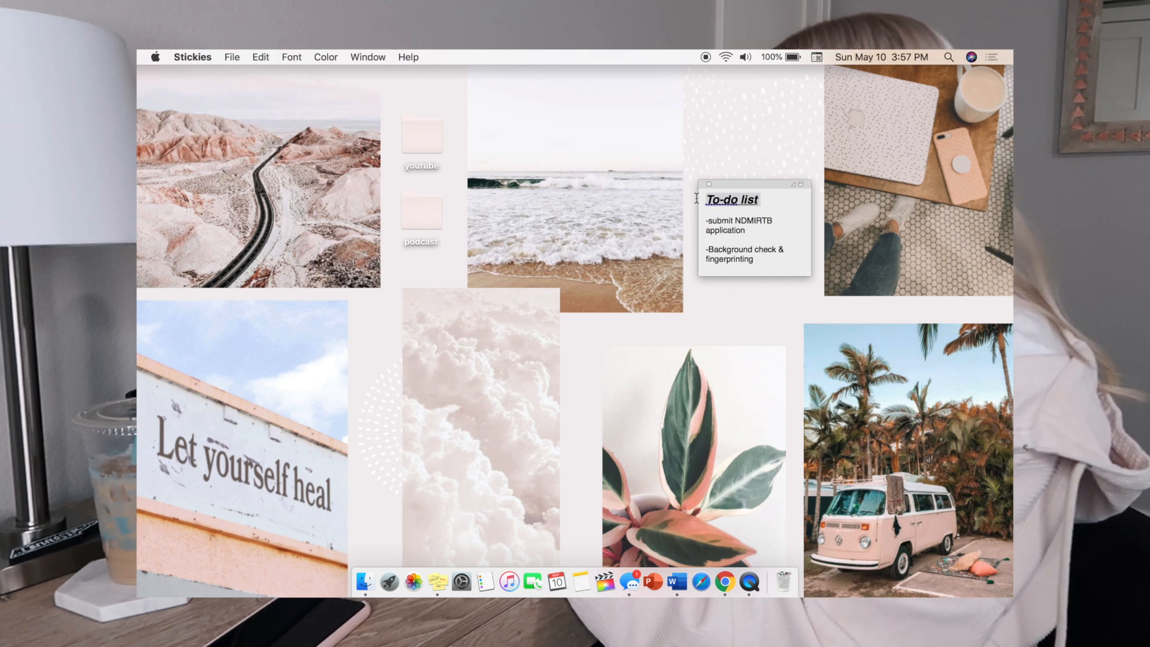
{"action": "mouse_move", "coordinate": [853, 275]}
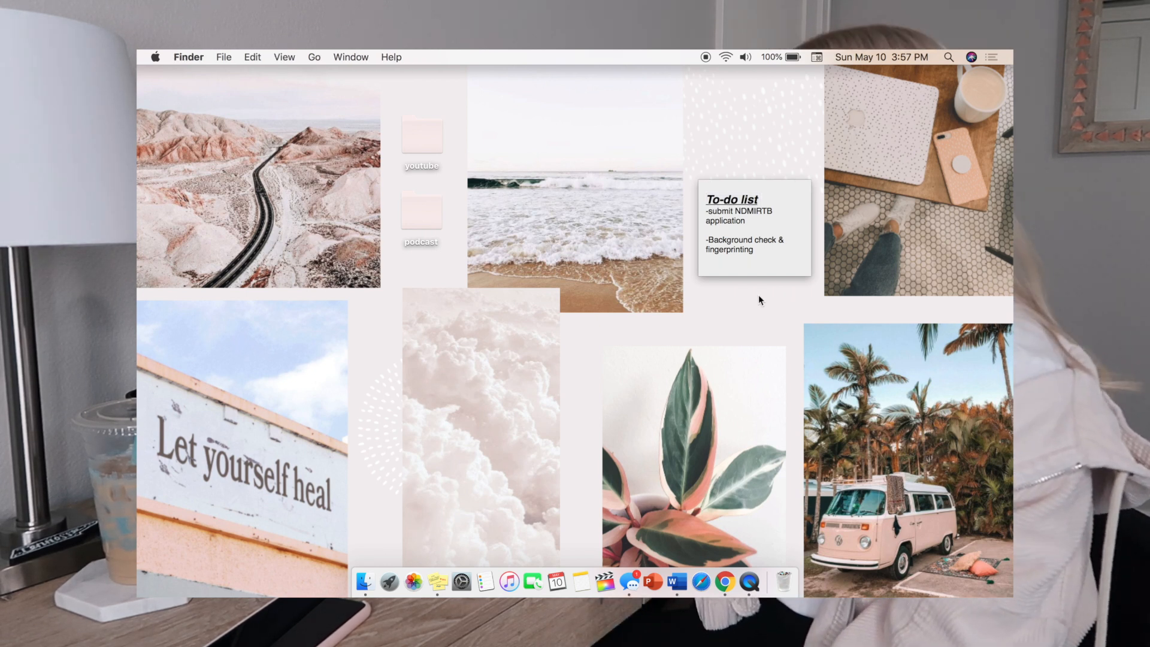
{"action": "mouse_move", "coordinate": [467, 140]}
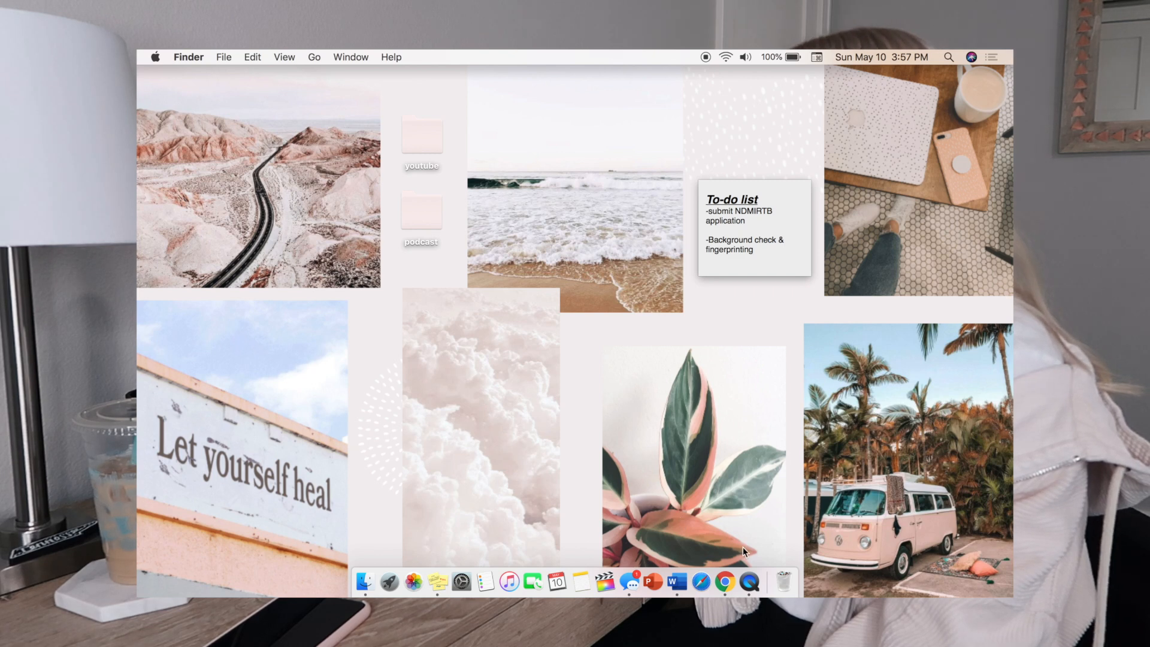
{"action": "right_click", "coordinate": [766, 582]}
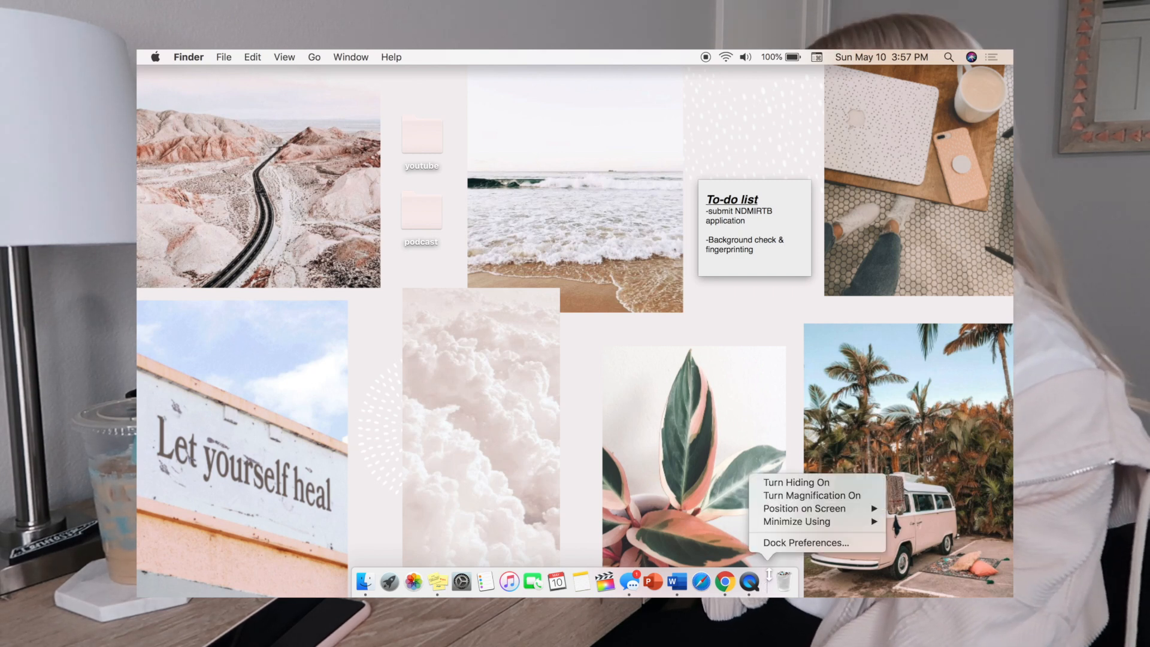
{"action": "mouse_move", "coordinate": [796, 483]}
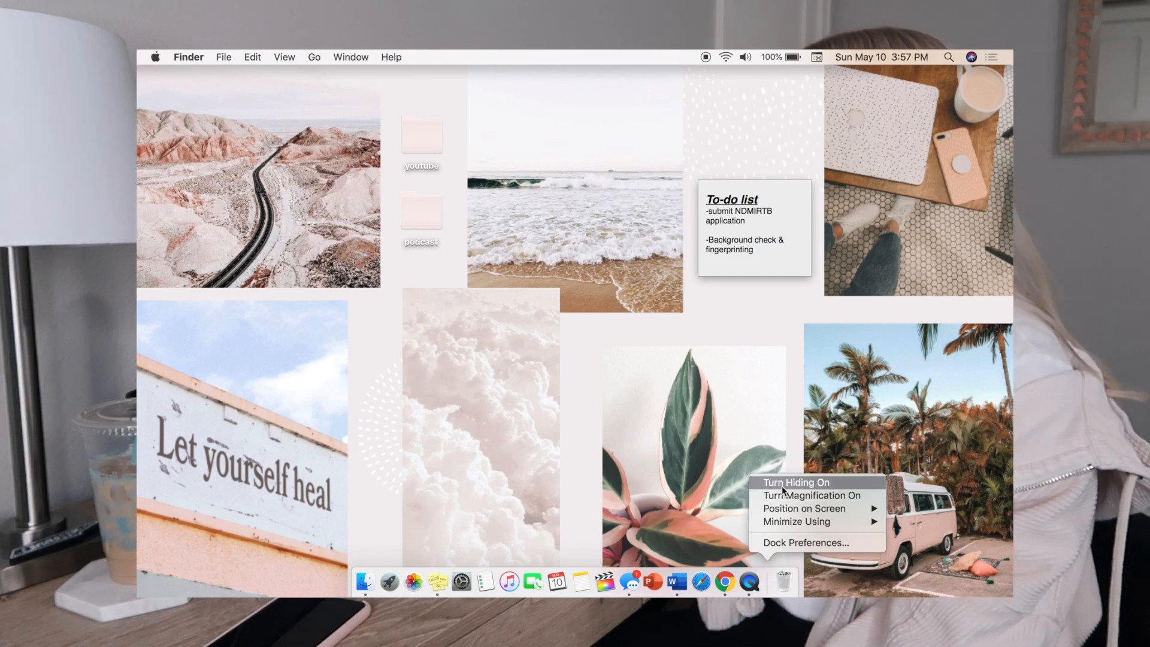
{"action": "mouse_move", "coordinate": [805, 543]}
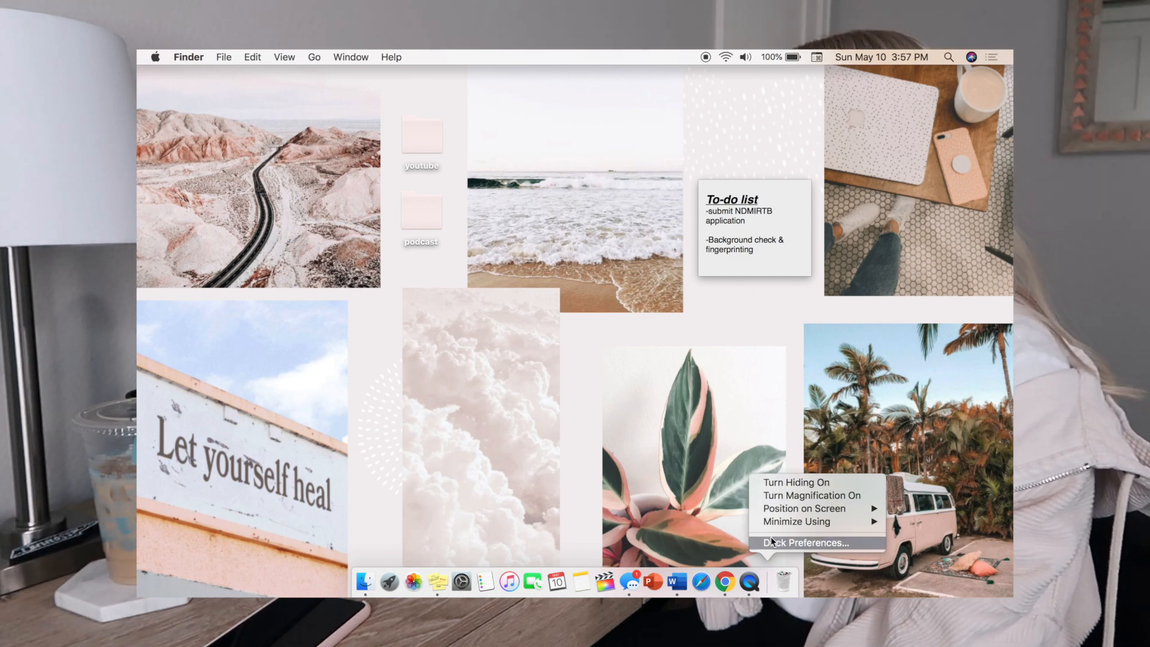
{"action": "mouse_move", "coordinate": [796, 483]}
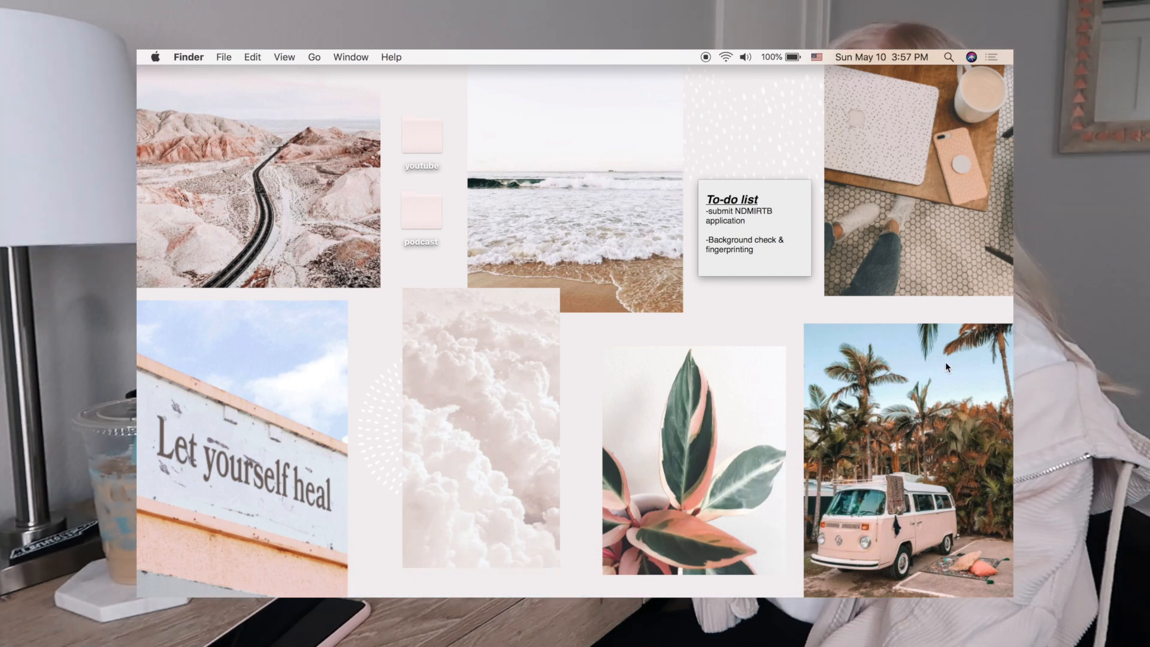
{"action": "mouse_move", "coordinate": [893, 376]}
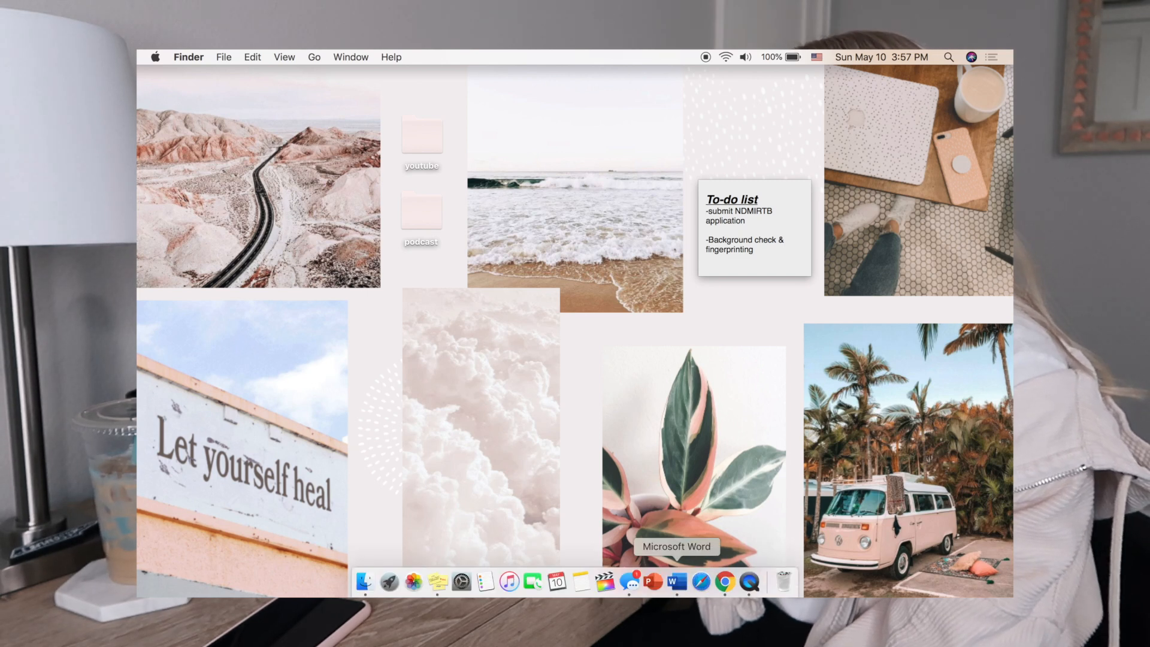
{"action": "mouse_move", "coordinate": [757, 565]}
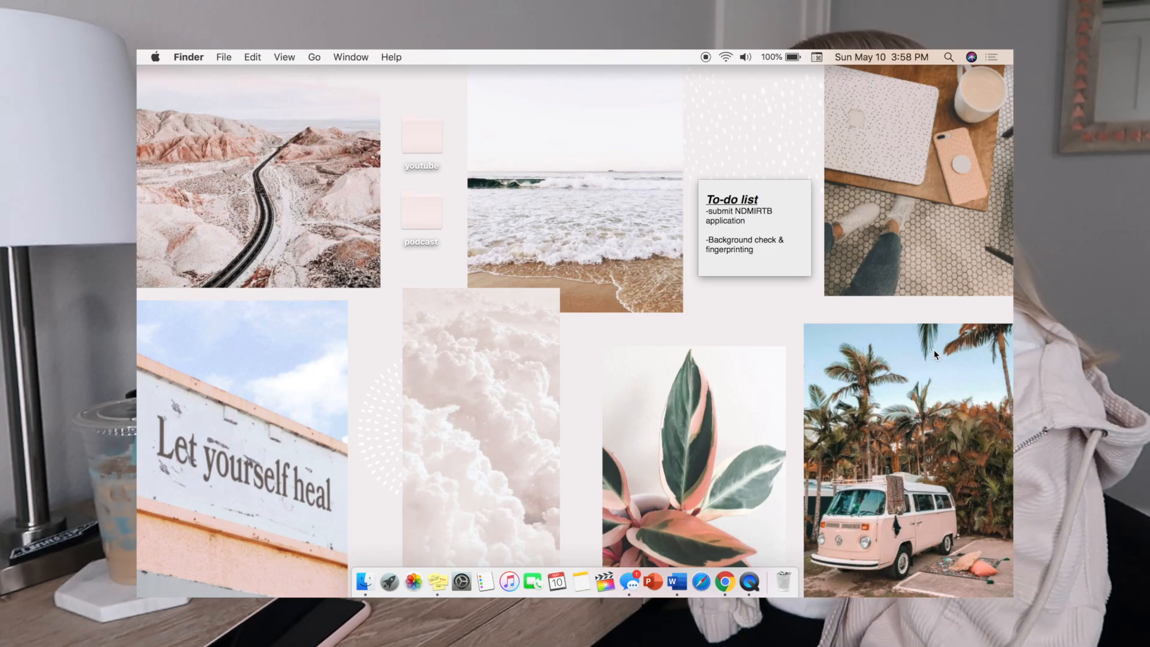
{"action": "left_click", "coordinate": [351, 56]}
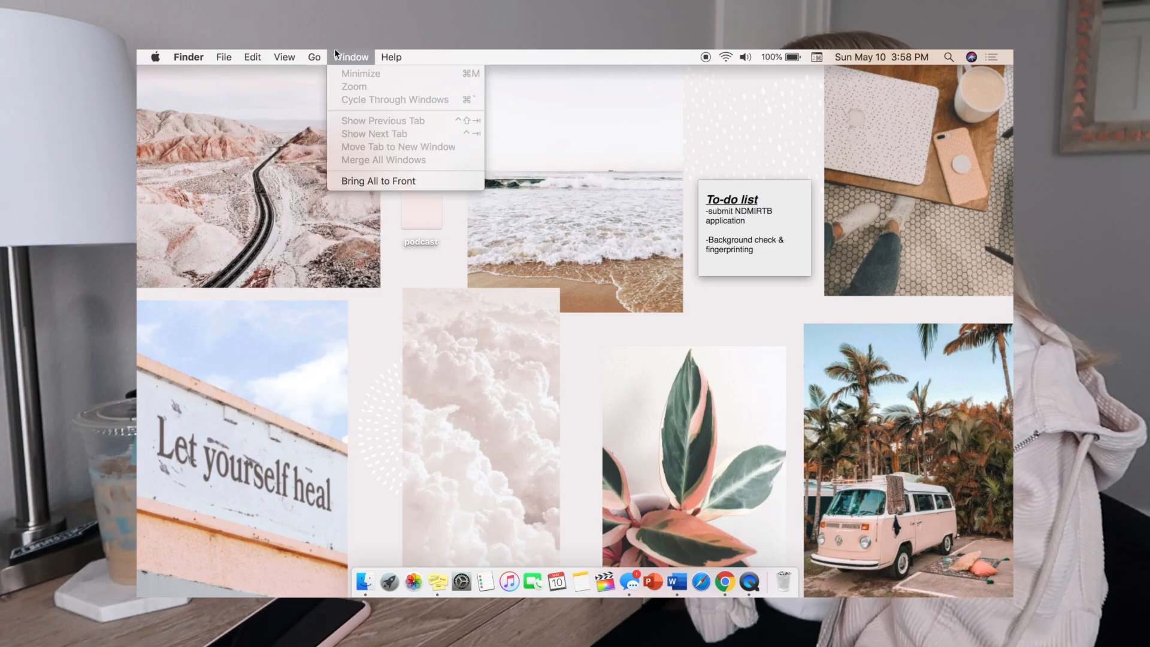
{"action": "left_click", "coordinate": [392, 56]}
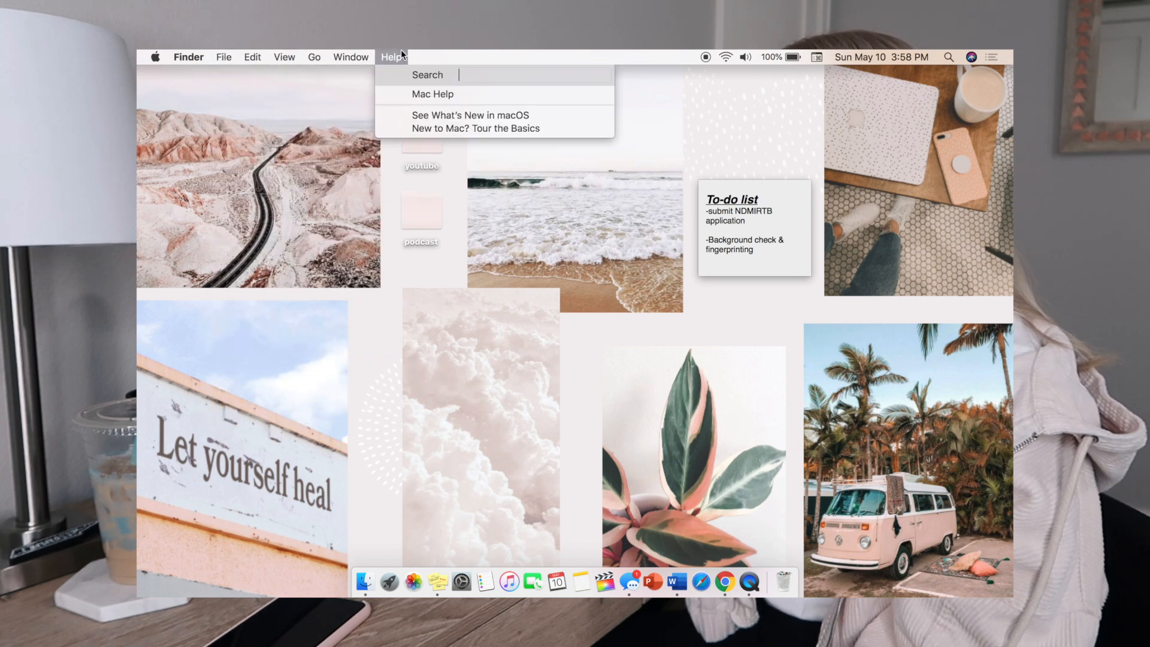
{"action": "left_click", "coordinate": [154, 57]}
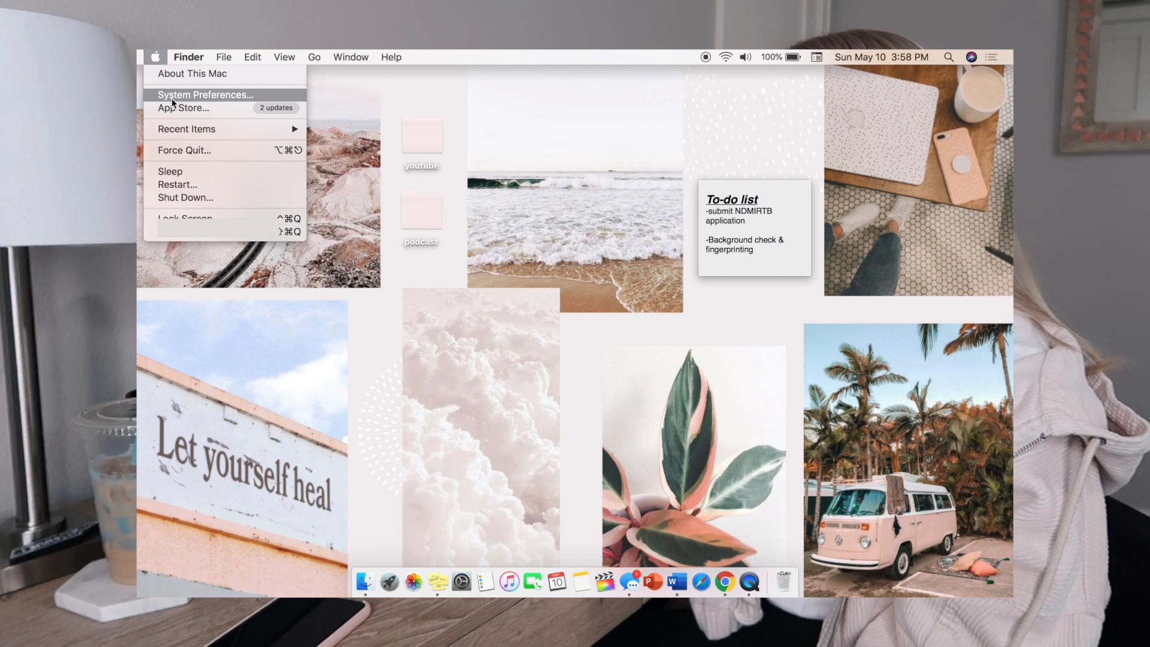
{"action": "left_click", "coordinate": [205, 94]}
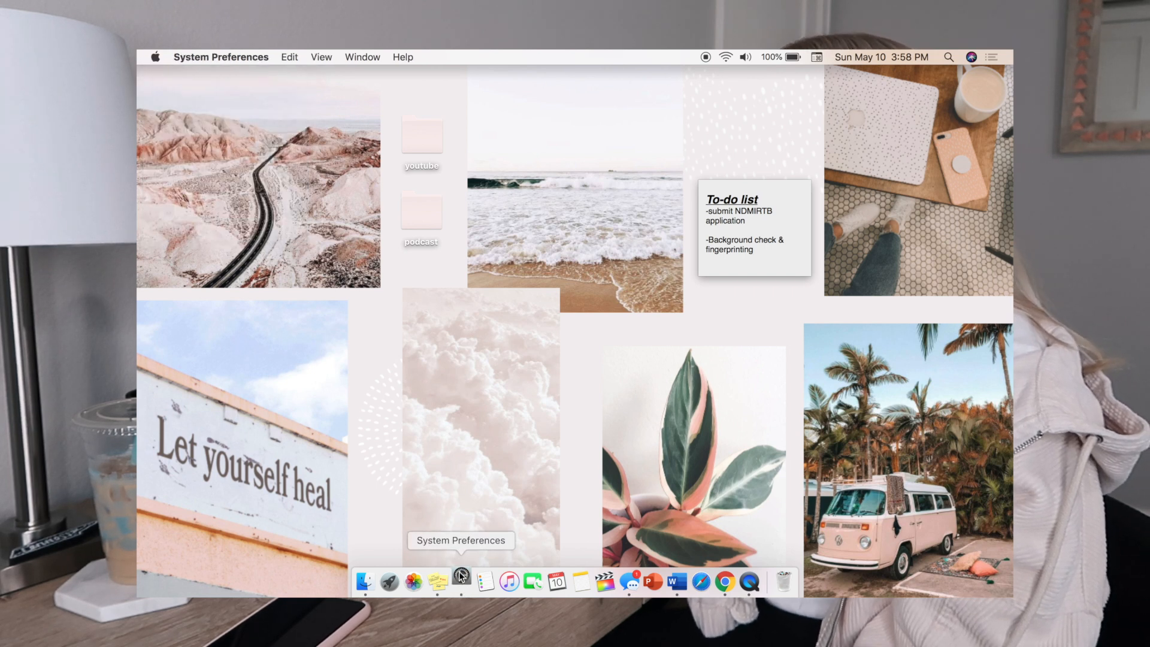
{"action": "left_click", "coordinate": [461, 582]}
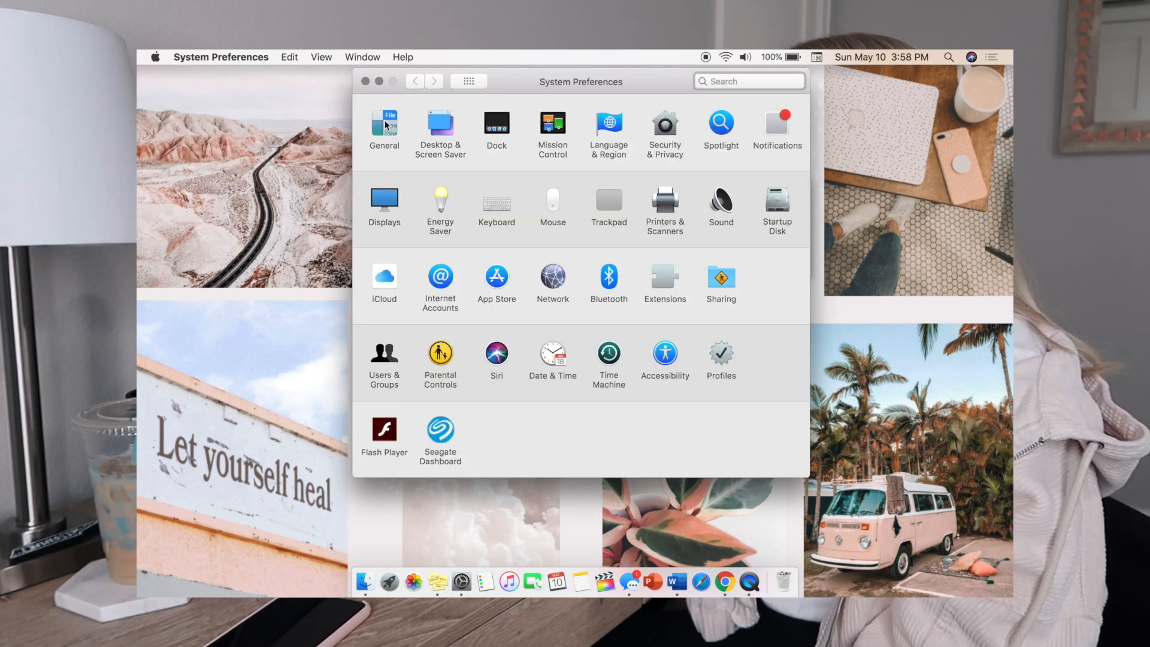
{"action": "left_click", "coordinate": [383, 123]}
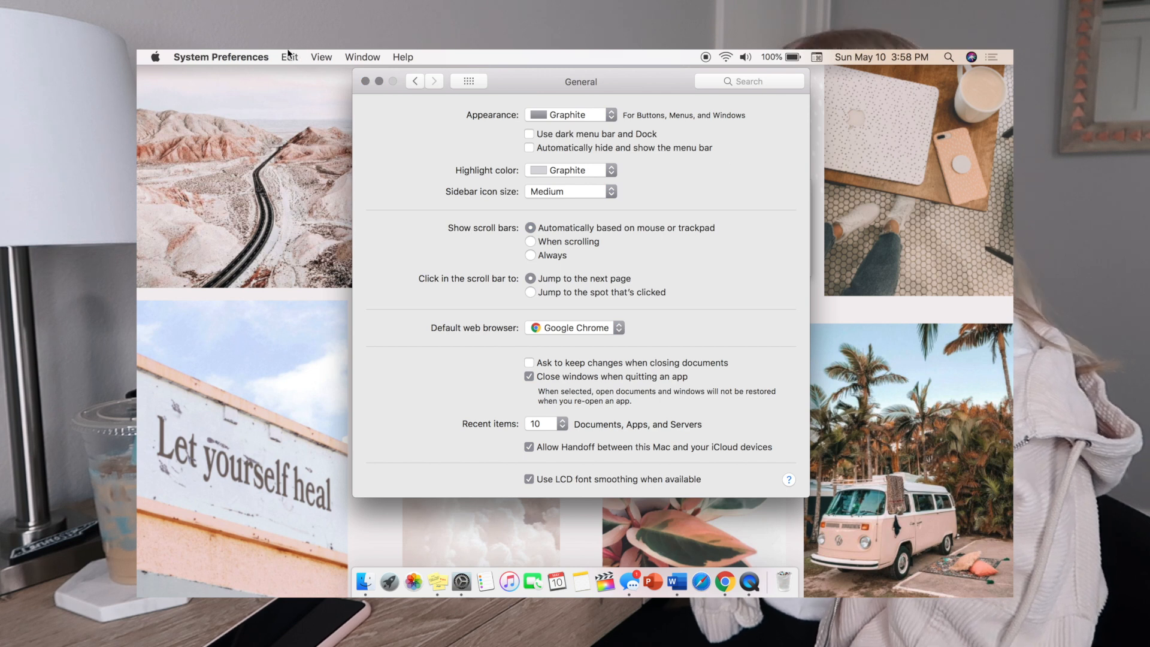
{"action": "left_click", "coordinate": [320, 56]}
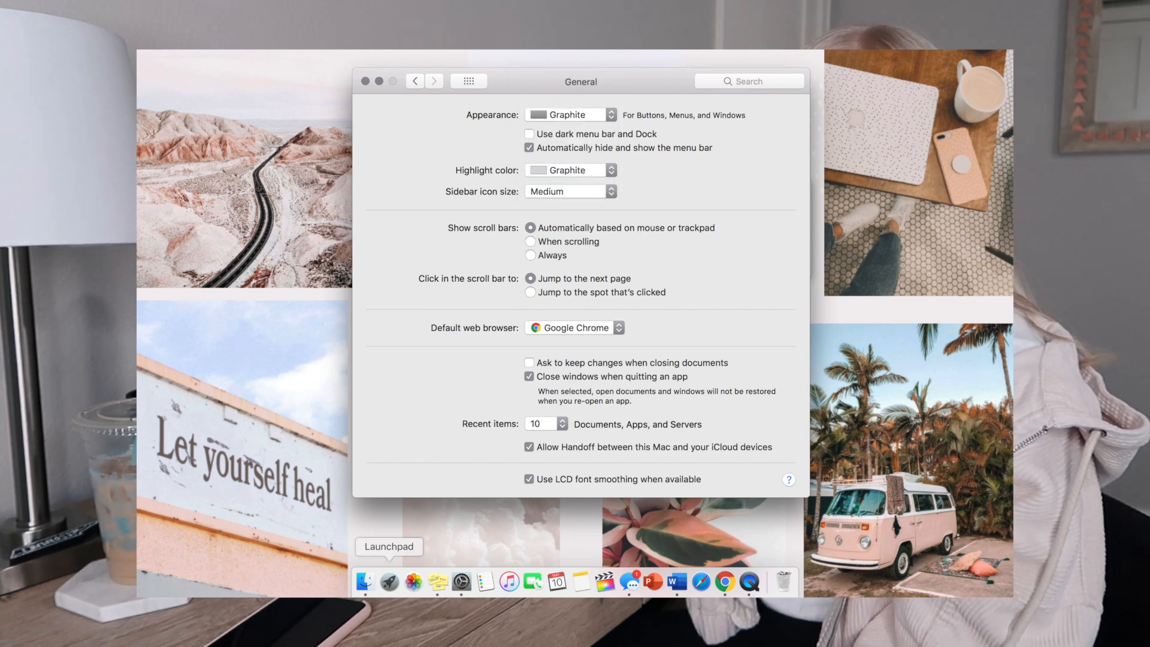
{"action": "left_click", "coordinate": [570, 170]}
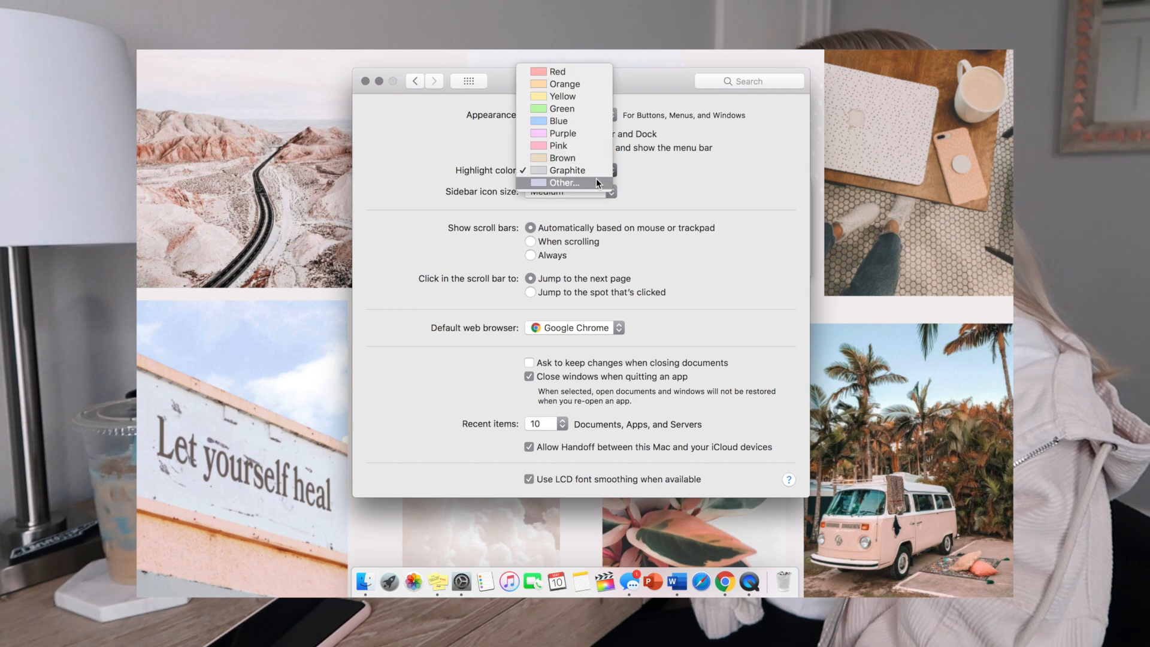
{"action": "mouse_move", "coordinate": [737, 154]}
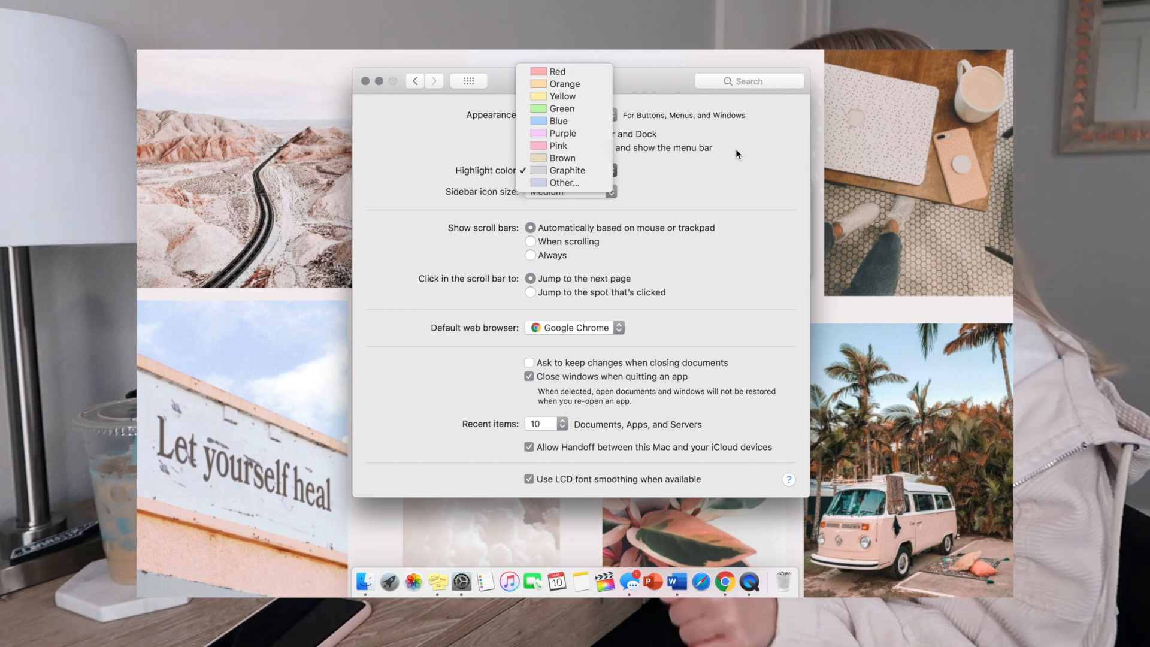
{"action": "left_click", "coordinate": [567, 170]}
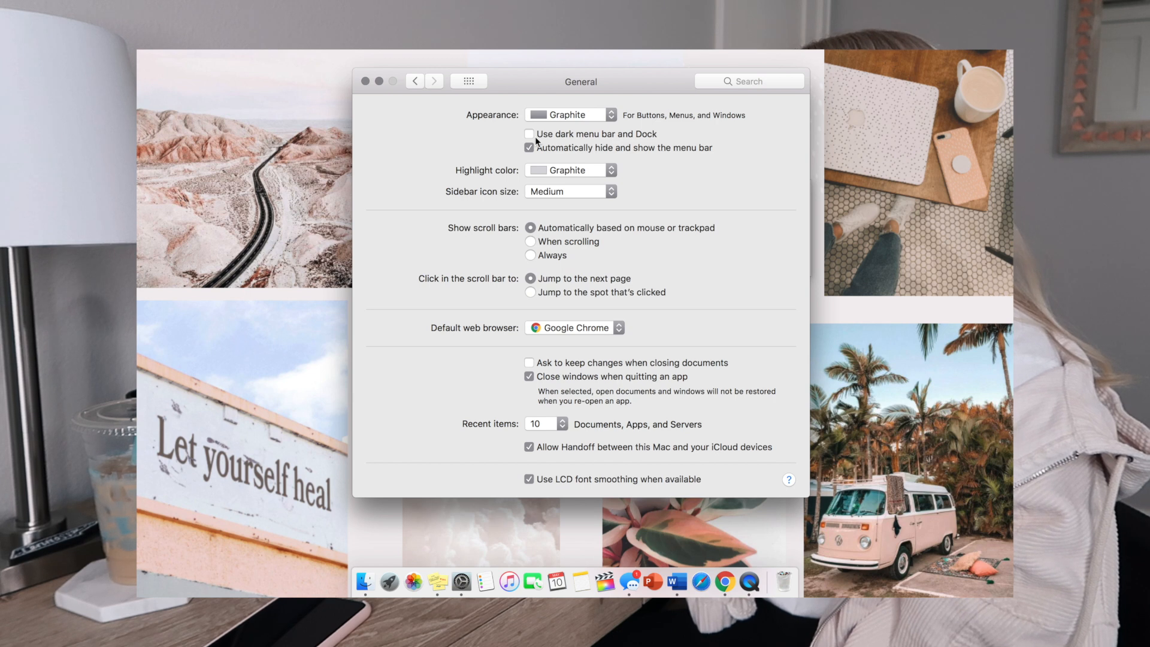
{"action": "left_click", "coordinate": [529, 133]}
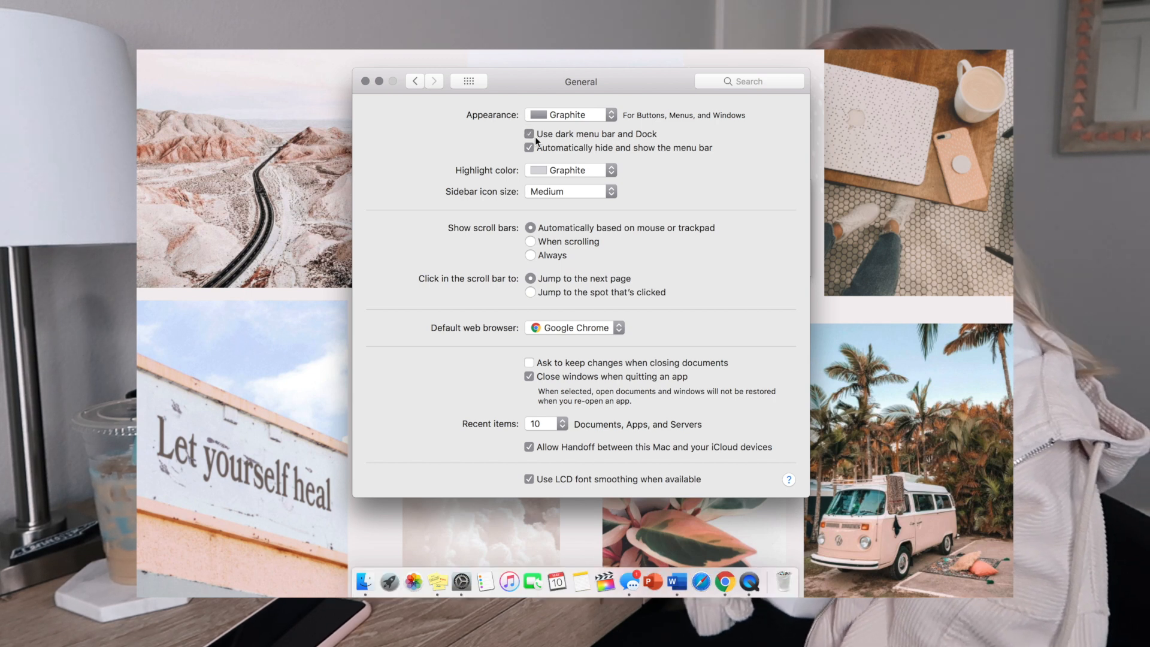
{"action": "left_click", "coordinate": [529, 133]}
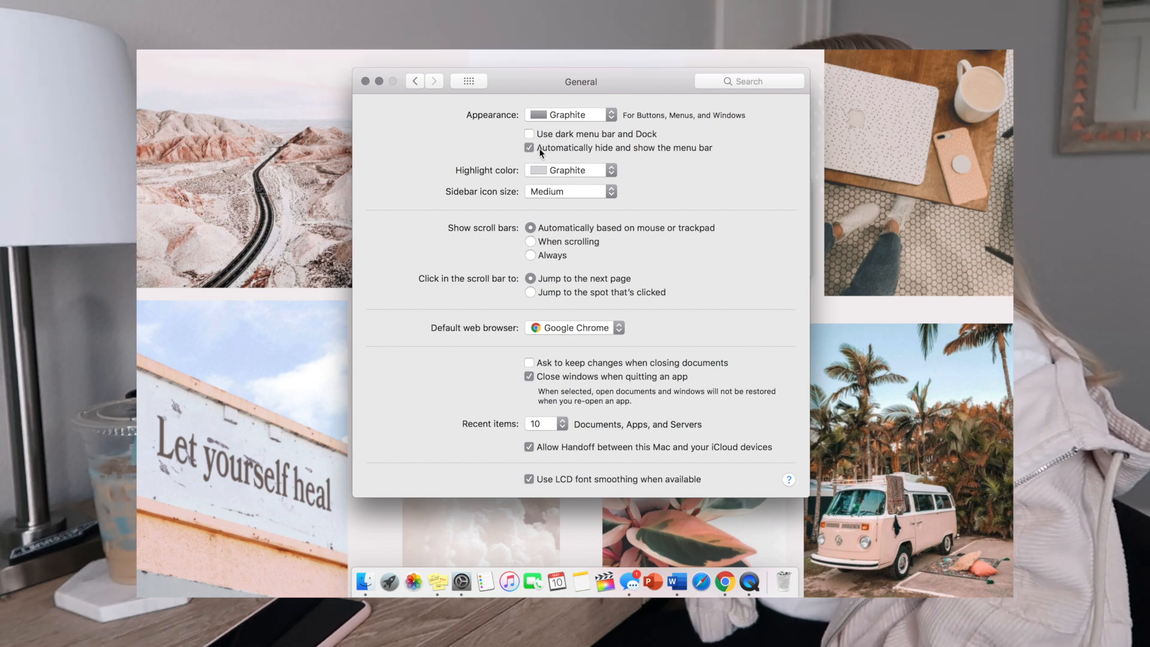
{"action": "left_click", "coordinate": [366, 81]}
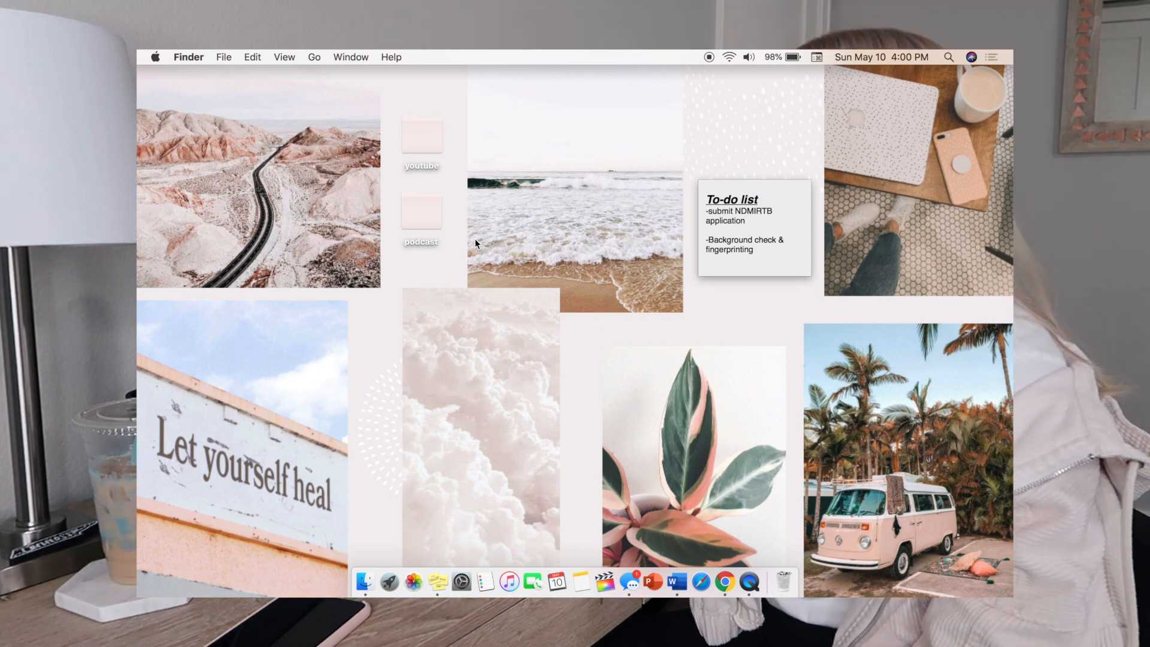
{"action": "mouse_move", "coordinate": [435, 143]}
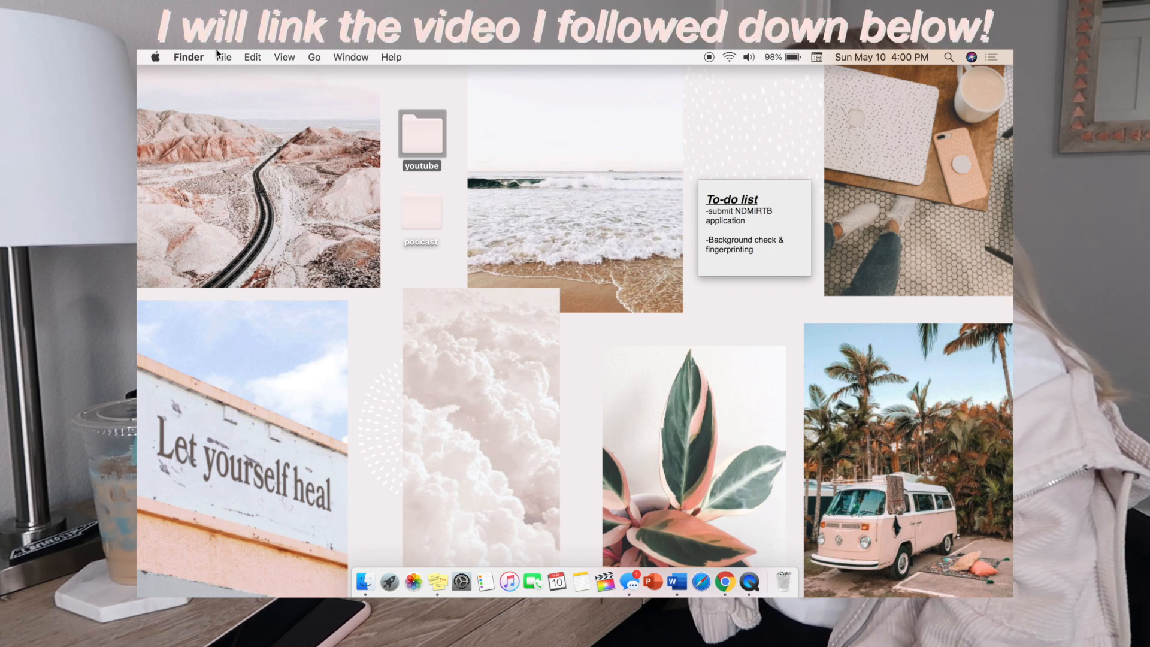
View Get Info for the youtube folder, then switch to Preview
{"action": "left_click", "coordinate": [223, 56]}
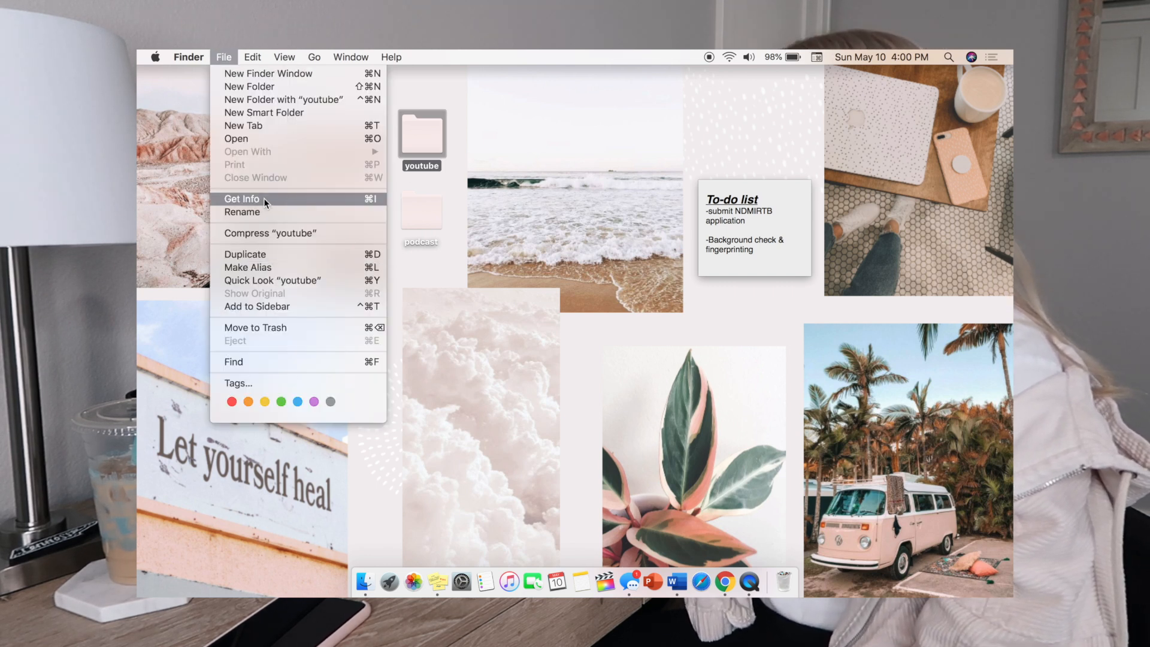
{"action": "left_click", "coordinate": [241, 199]}
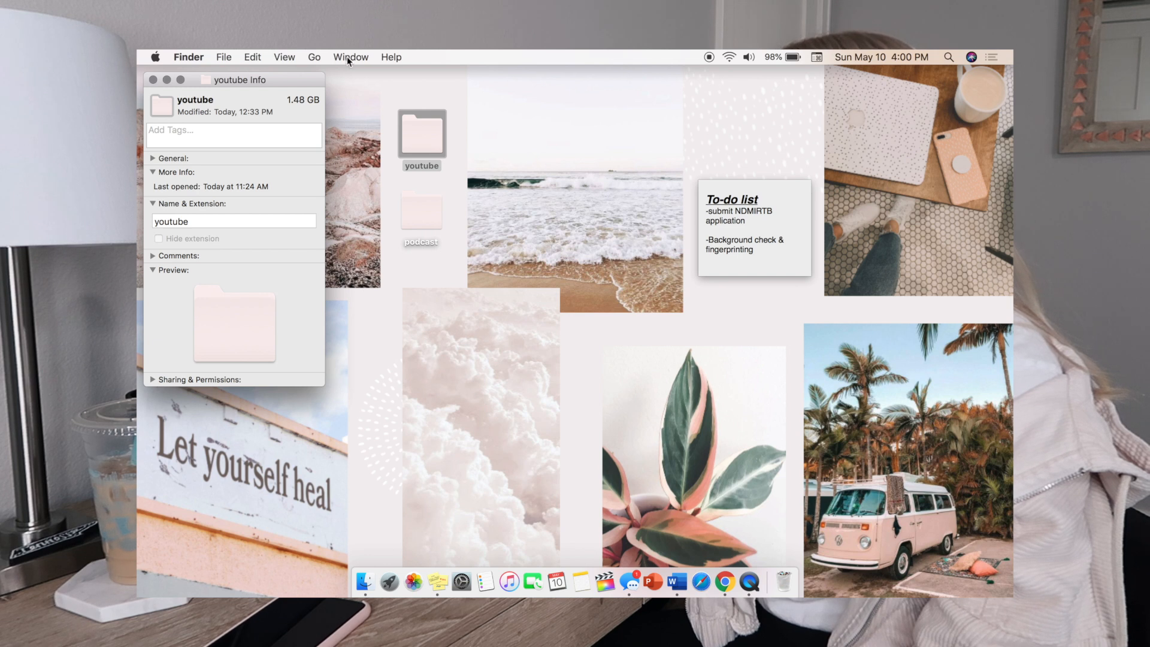
{"action": "left_click", "coordinate": [252, 58]}
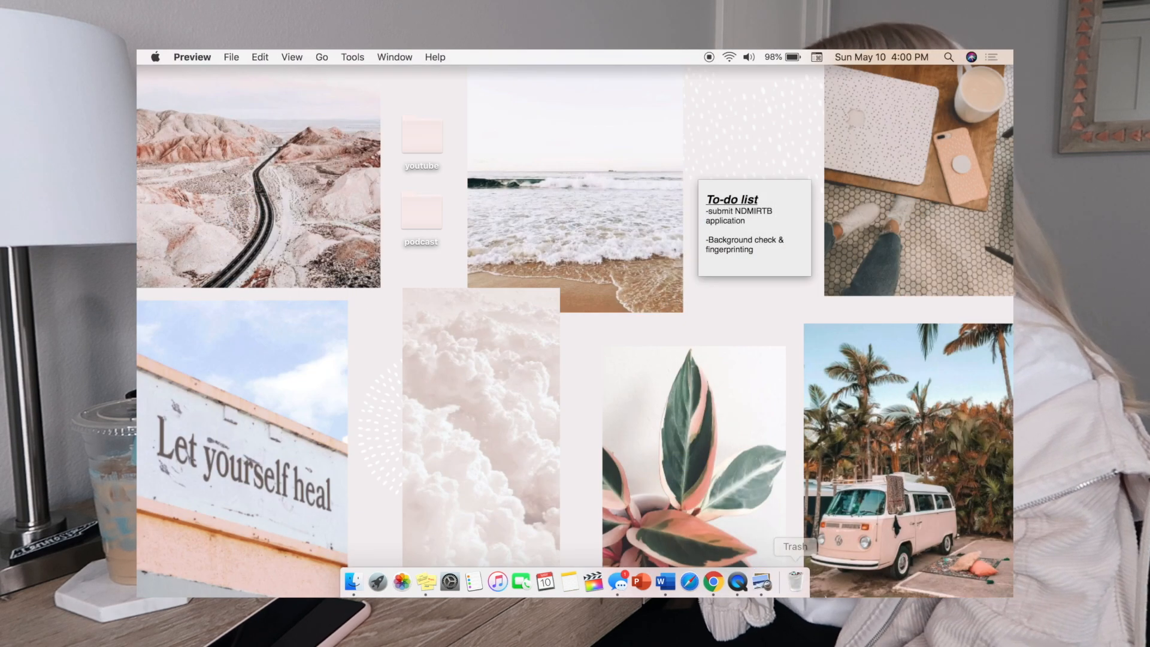
{"action": "mouse_move", "coordinate": [763, 582]}
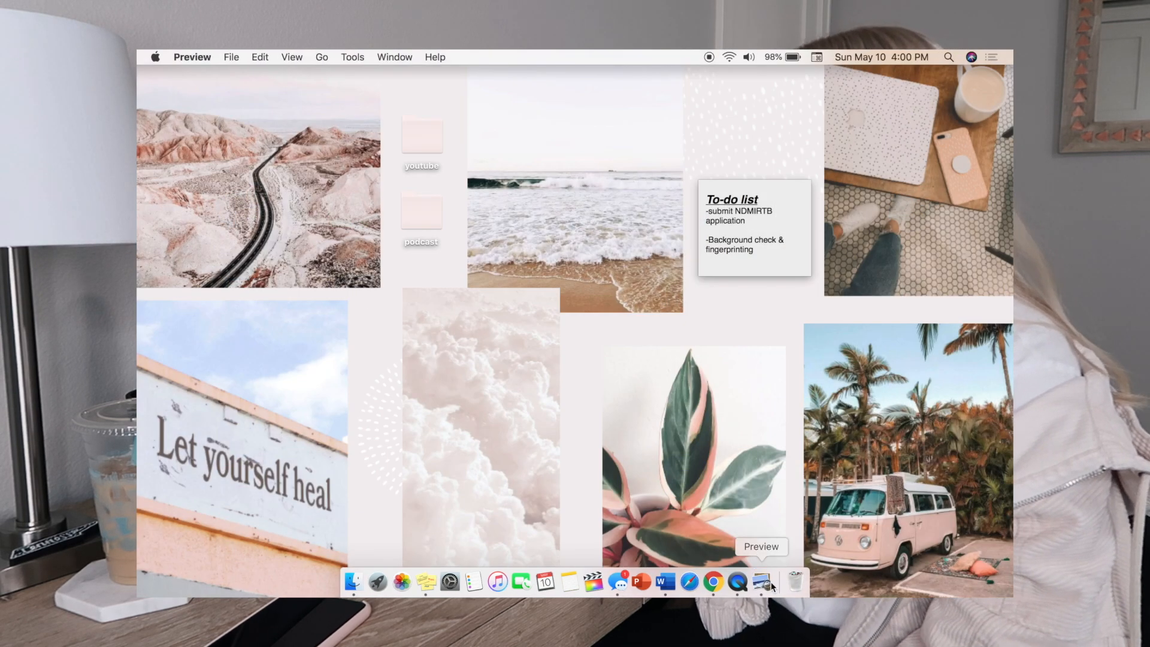
Create a new Preview image from the copied pink folder icon and show Markup
{"action": "left_click", "coordinate": [231, 57]}
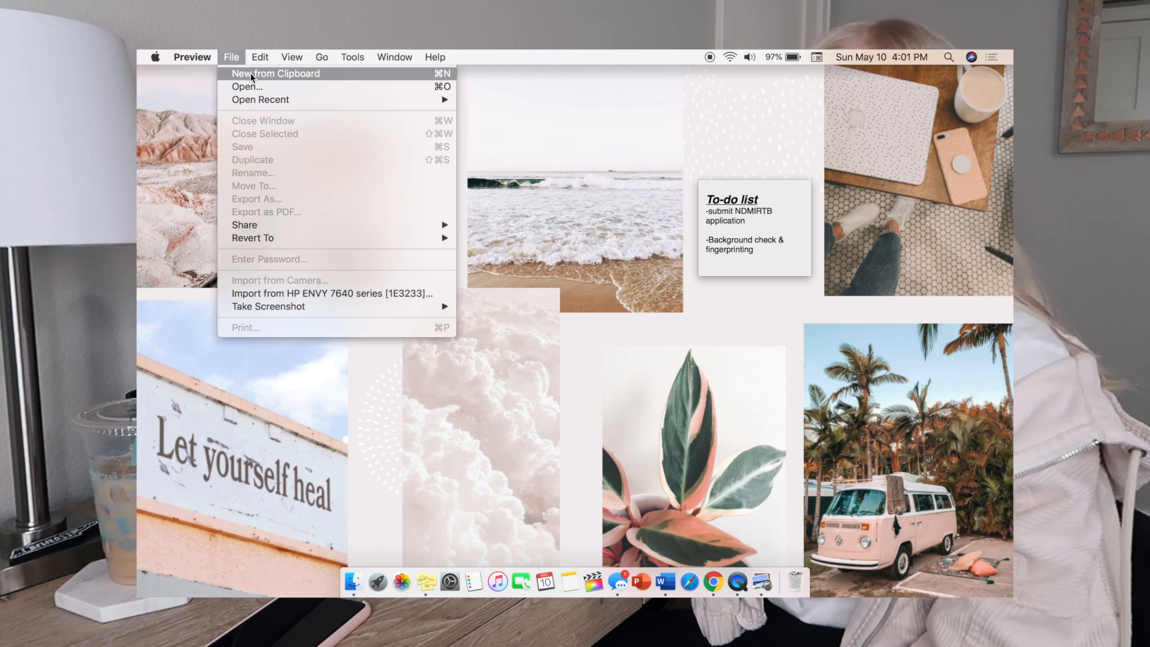
{"action": "left_click", "coordinate": [275, 72]}
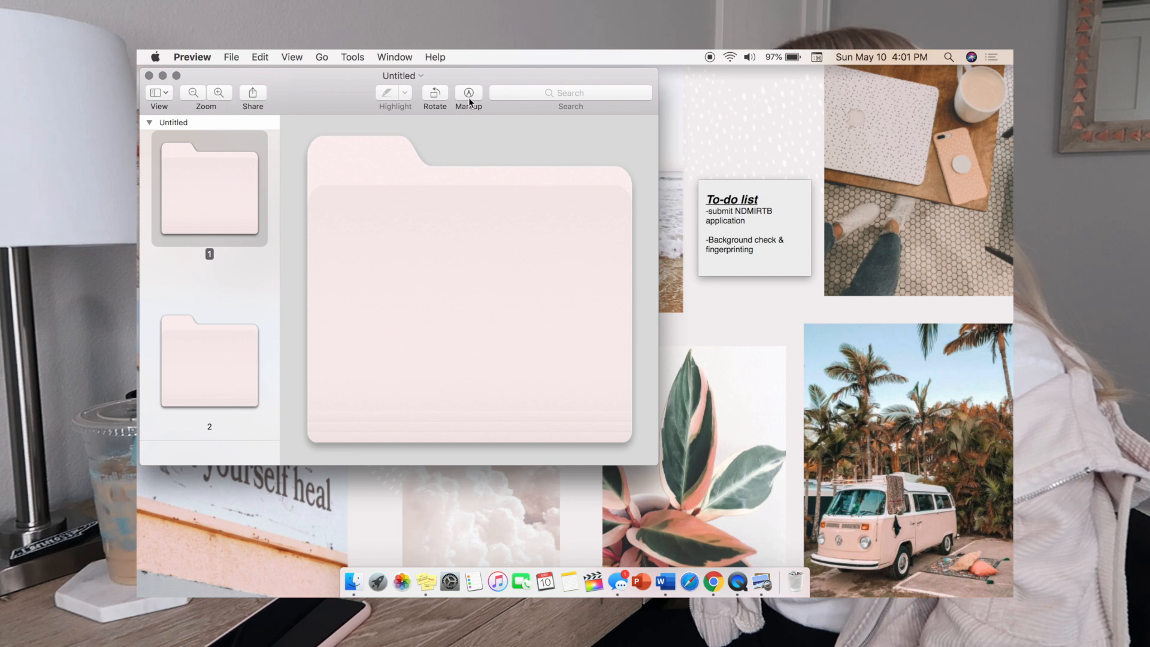
{"action": "left_click", "coordinate": [468, 92]}
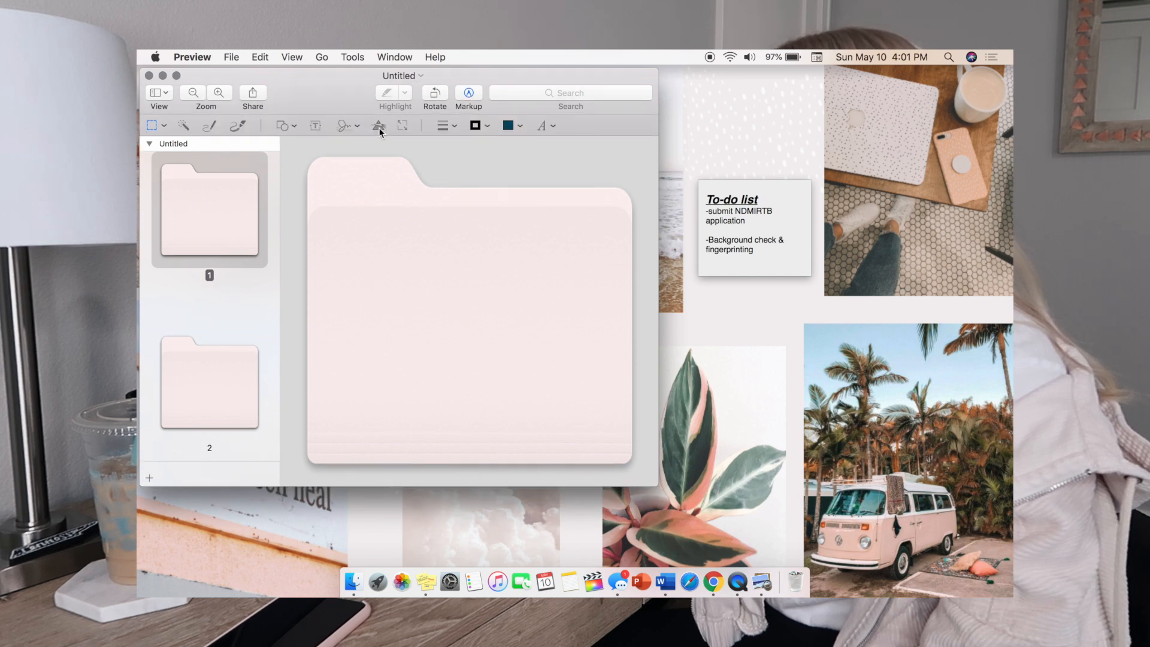
{"action": "mouse_move", "coordinate": [378, 125]}
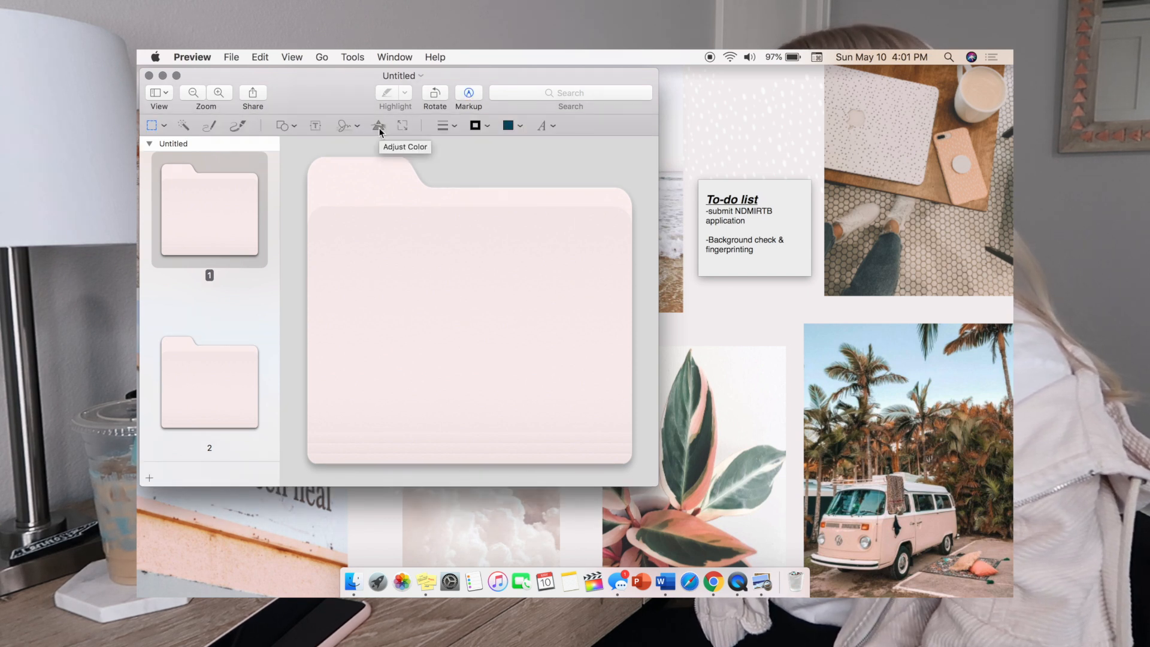
Tweak the icon's exposure and Auto Levels, select a region, and close the image
{"action": "left_click", "coordinate": [378, 125]}
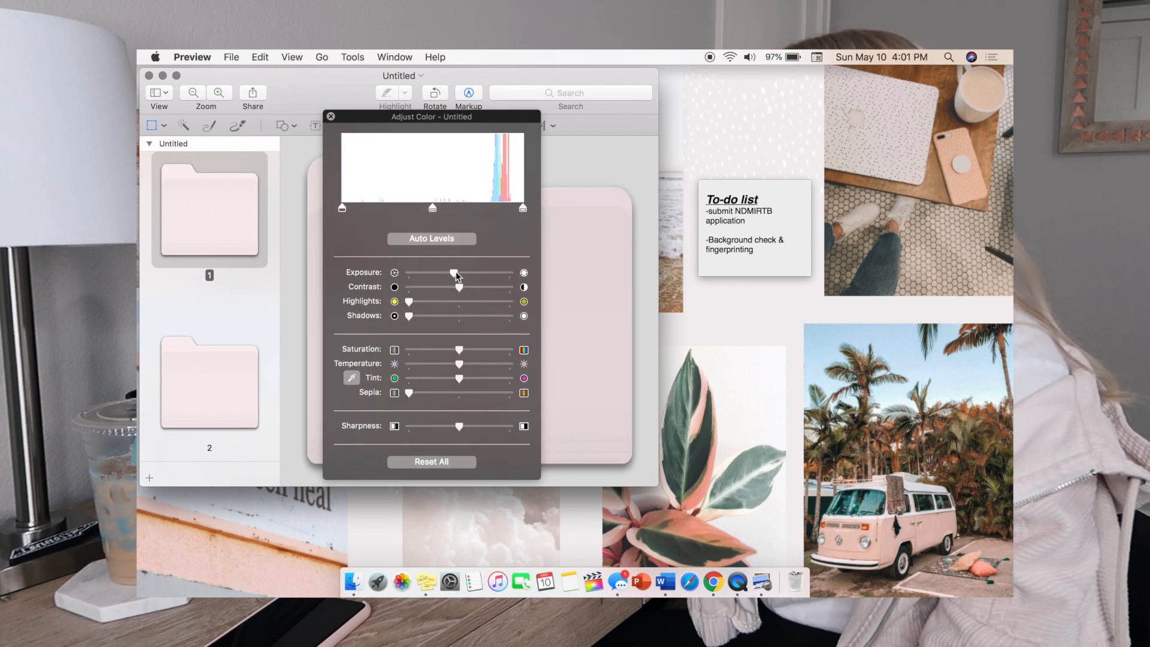
{"action": "left_click_drag", "start_coordinate": [453, 273], "coordinate": [460, 273]}
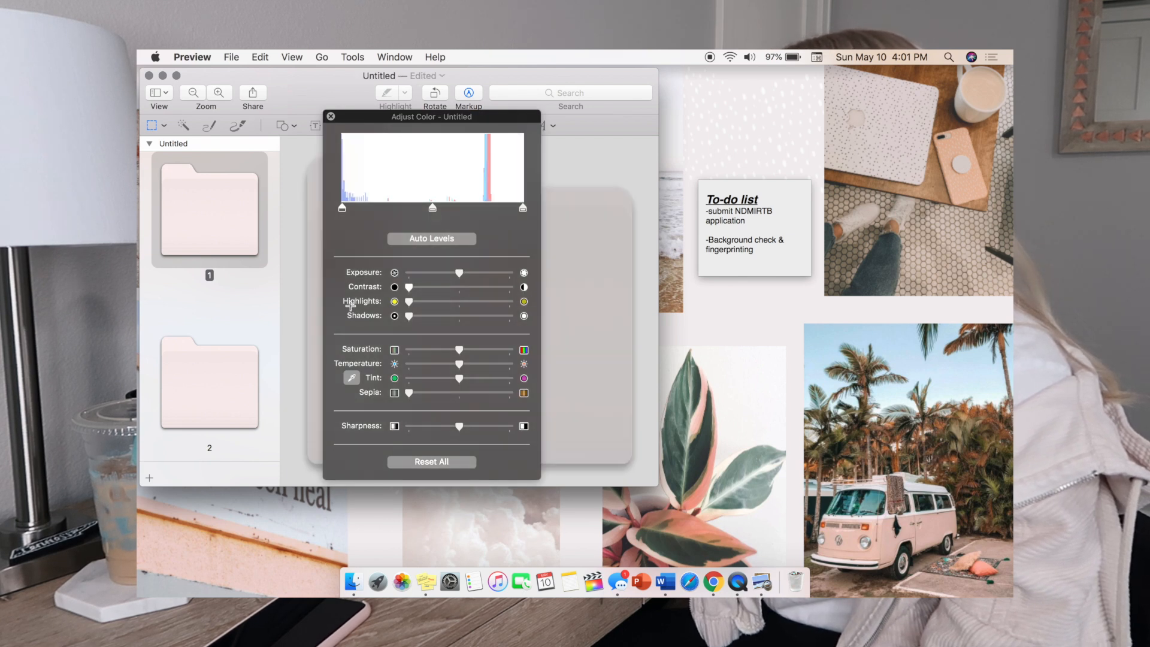
{"action": "left_click", "coordinate": [431, 238]}
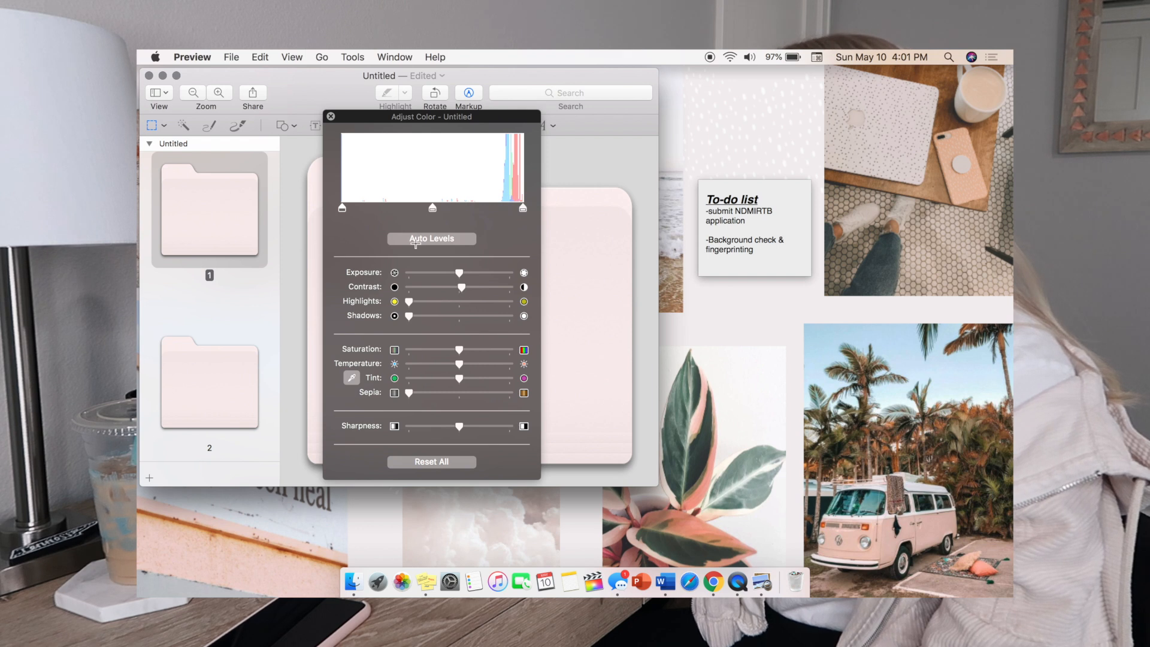
{"action": "mouse_move", "coordinate": [467, 289]}
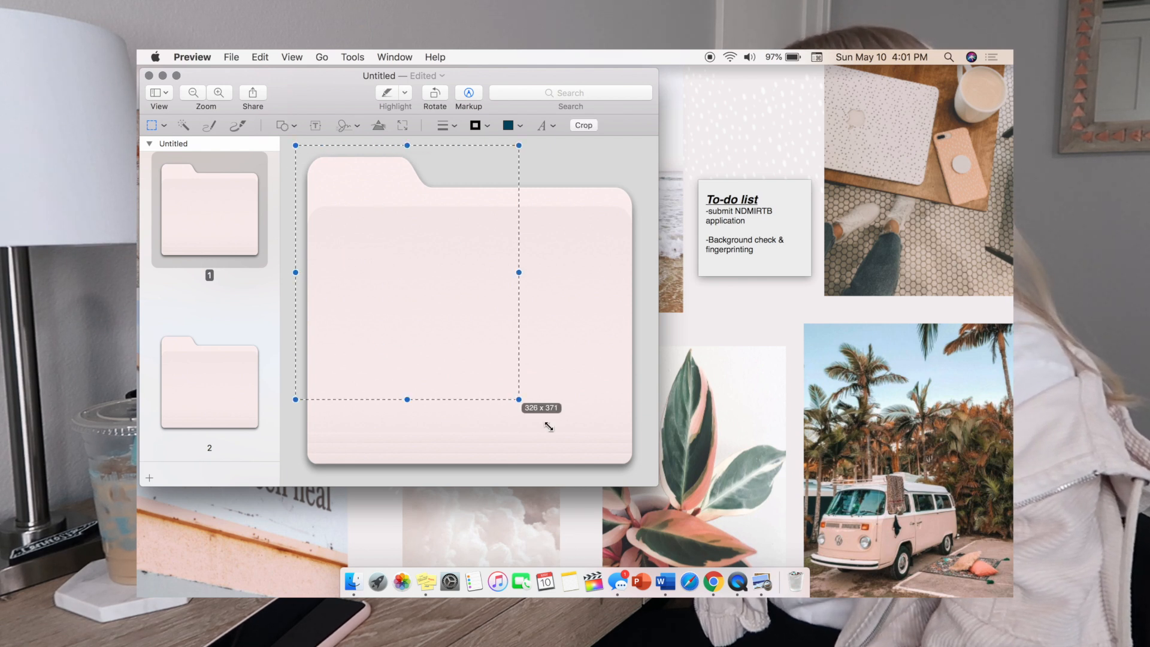
{"action": "left_click_drag", "start_coordinate": [519, 399], "coordinate": [649, 473]}
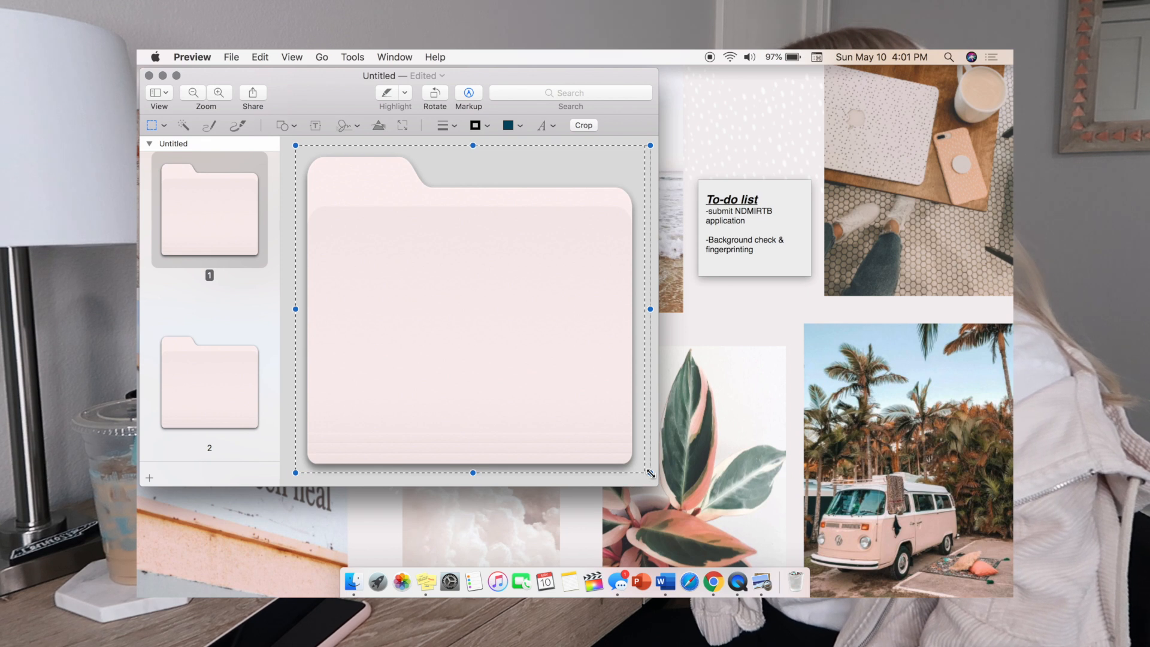
{"action": "left_click", "coordinate": [231, 57]}
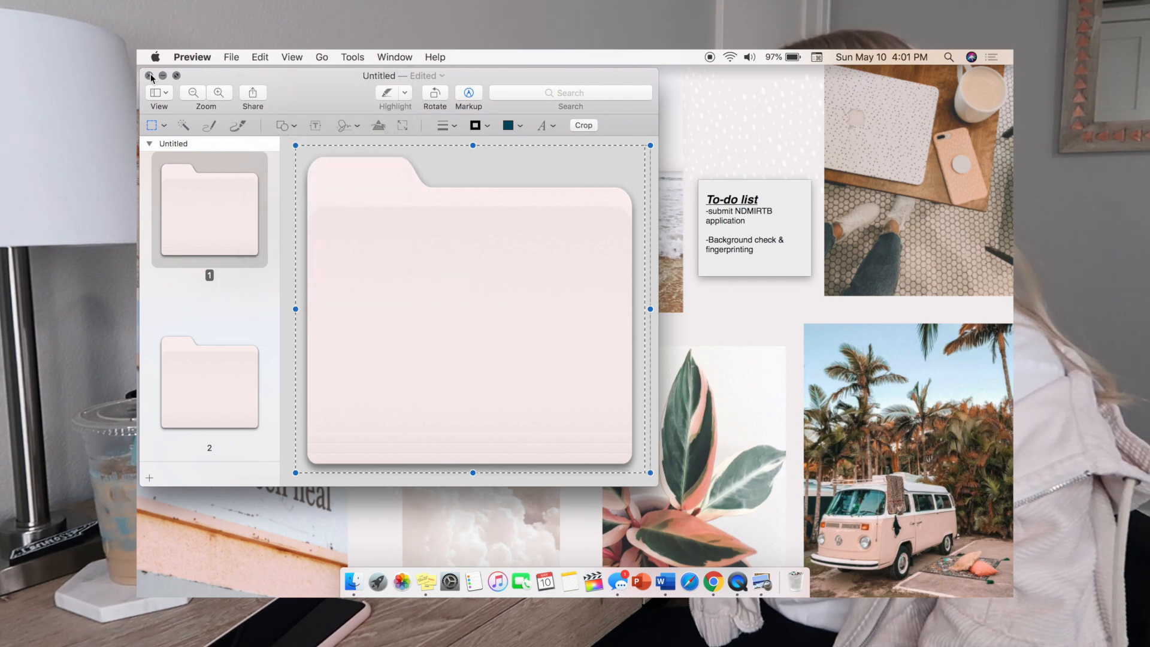
{"action": "left_click", "coordinate": [150, 75]}
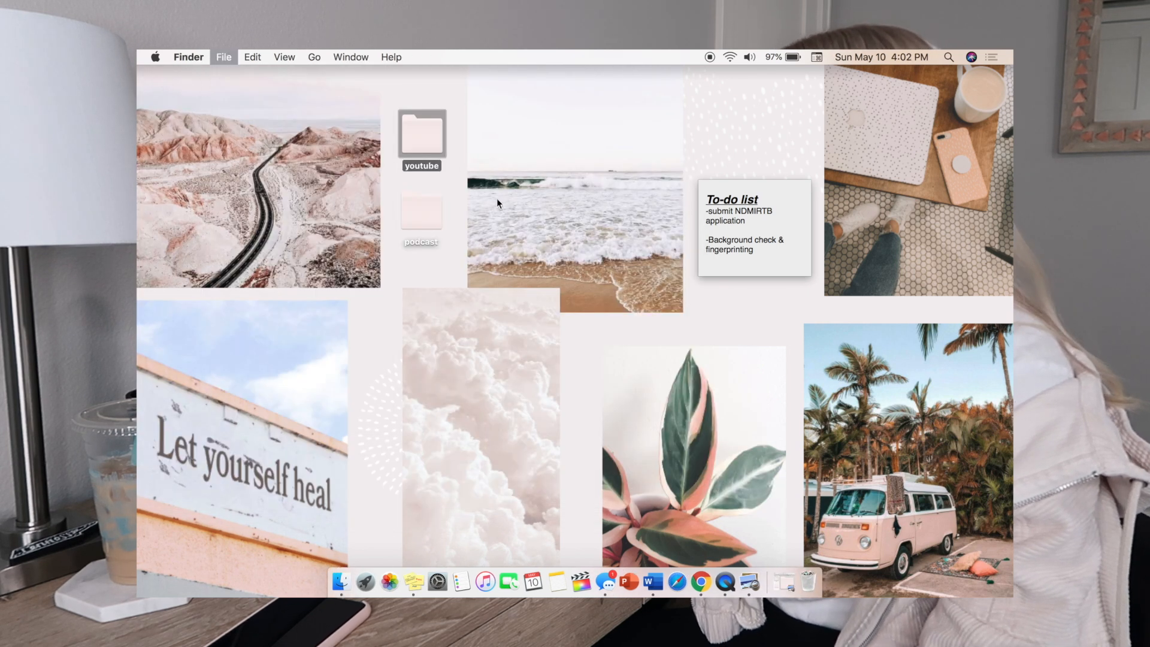
Open a new Finder window on Documents with the 2020, scrunchies, resume and school folders
{"action": "left_click", "coordinate": [252, 58]}
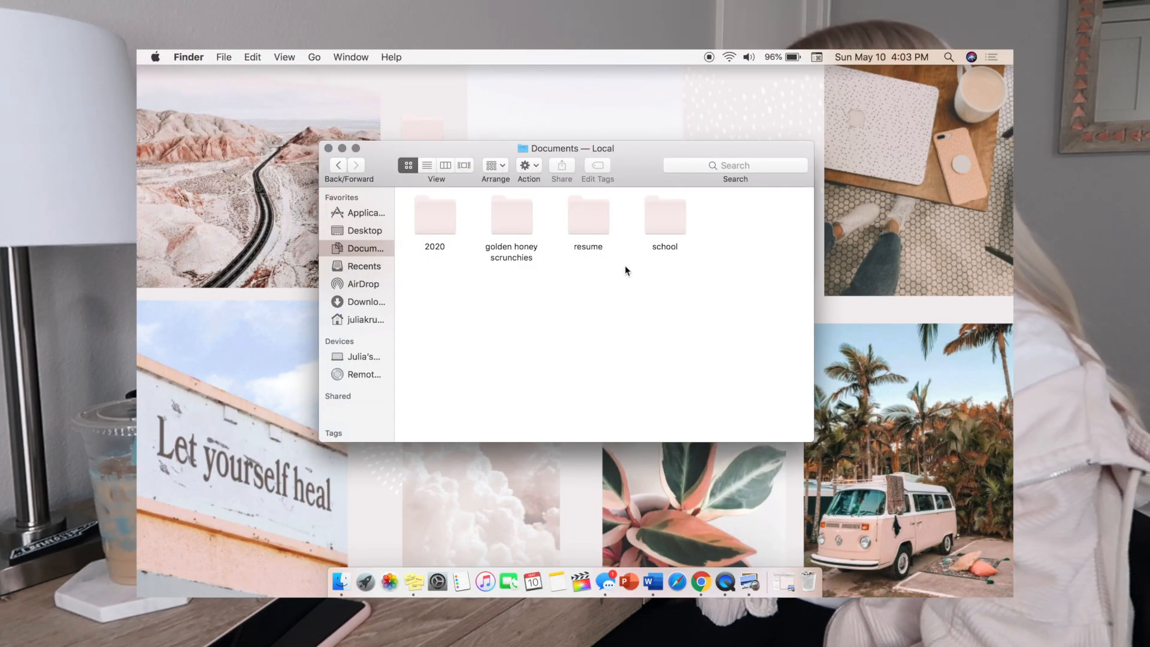
{"action": "mouse_move", "coordinate": [666, 229]}
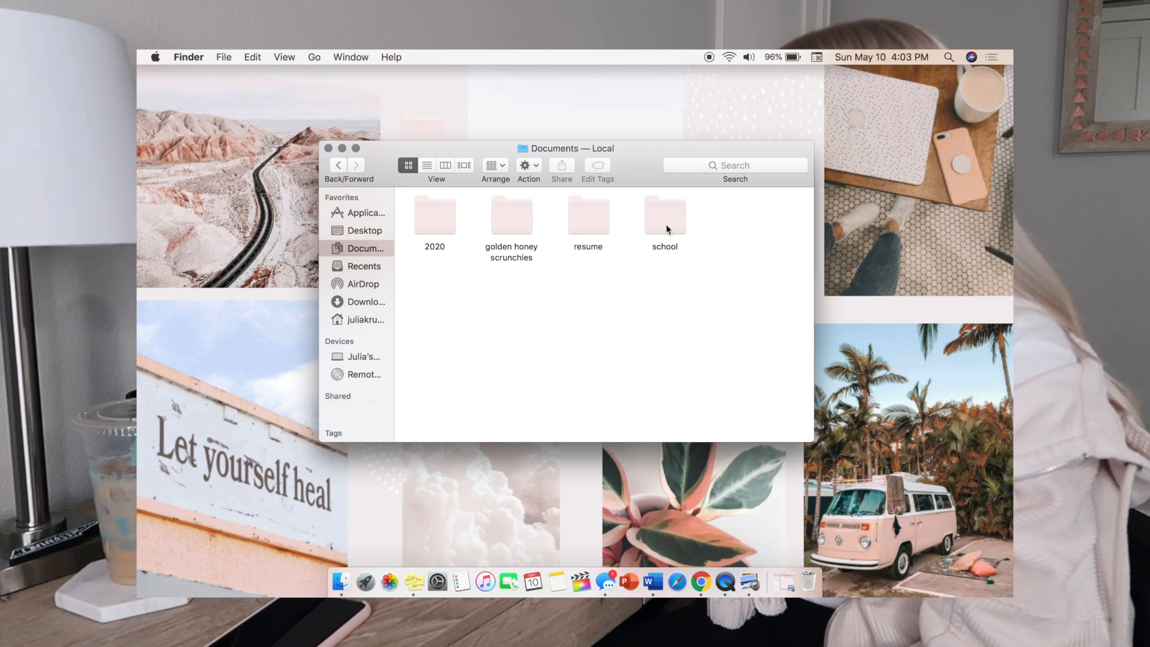
{"action": "mouse_move", "coordinate": [450, 259]}
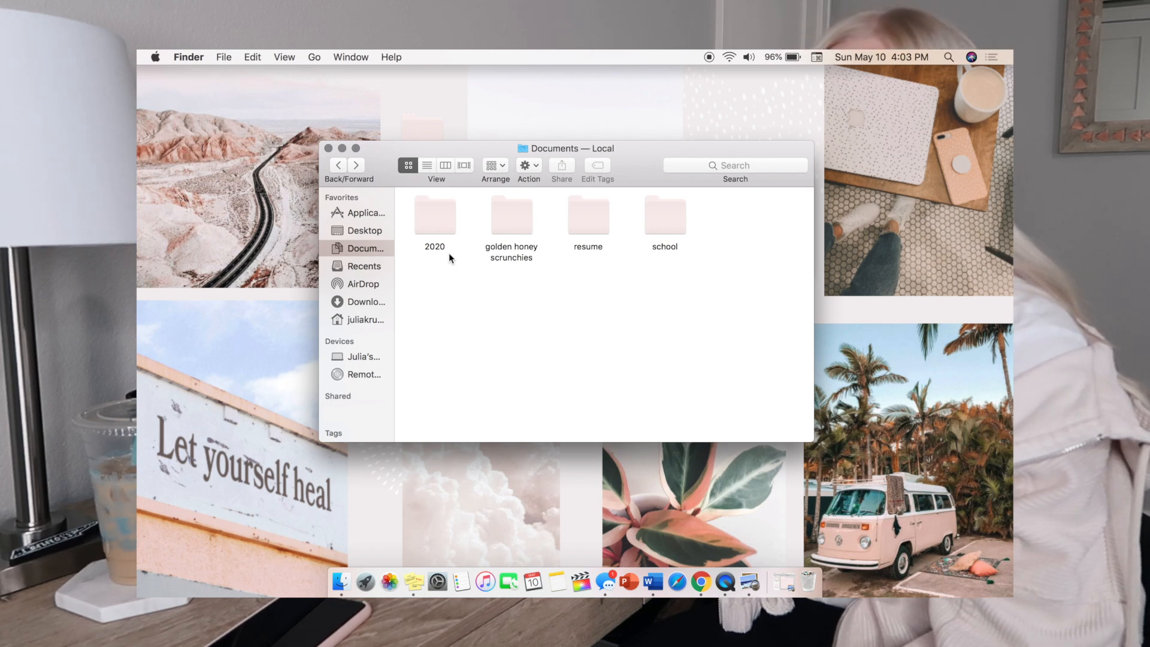
Browse golden honey scrunchies (viewing IMG_3377.PNG) and school, then bring up Launchpad
{"action": "double_click", "coordinate": [511, 215]}
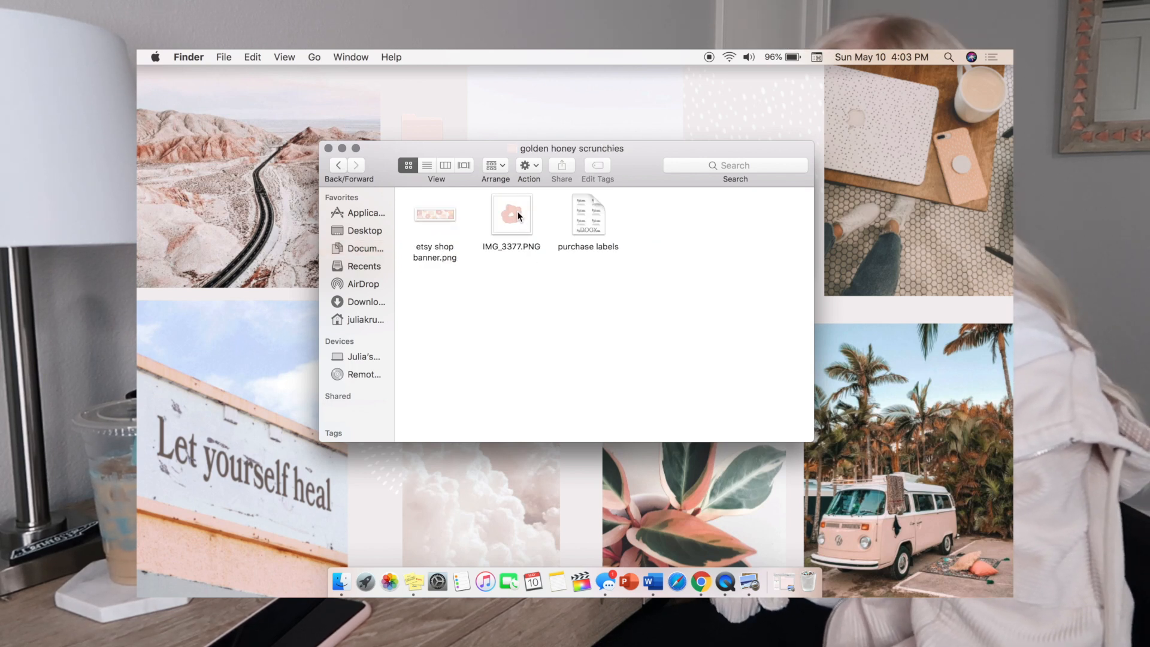
{"action": "mouse_move", "coordinate": [438, 238]}
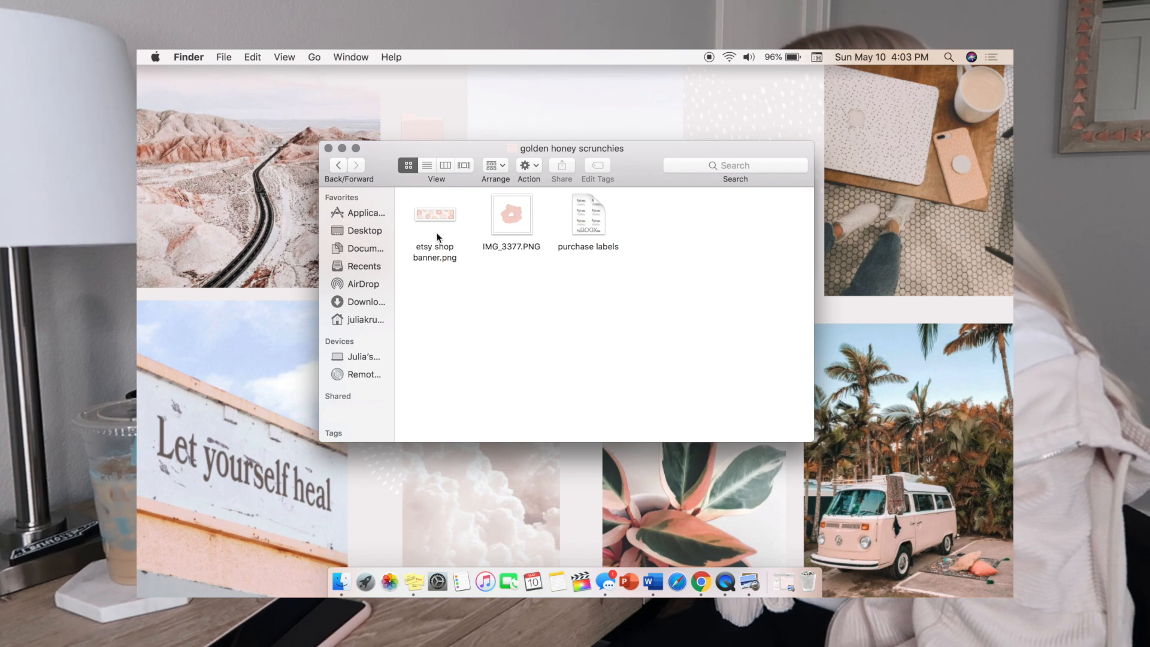
{"action": "double_click", "coordinate": [434, 214]}
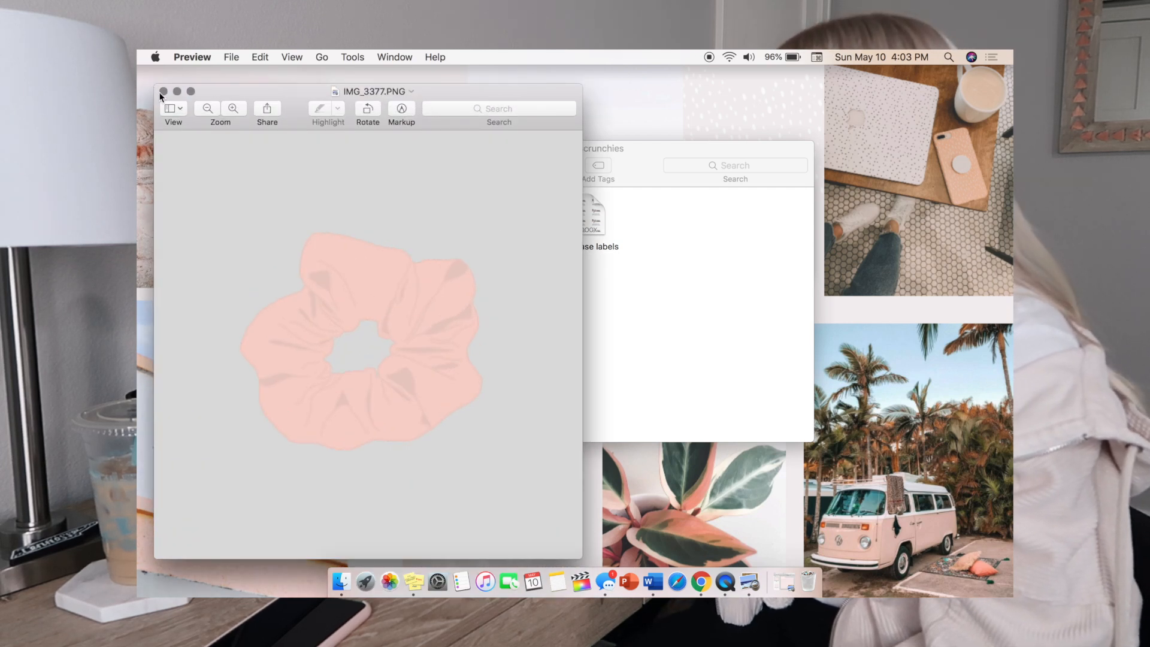
{"action": "left_click", "coordinate": [163, 91]}
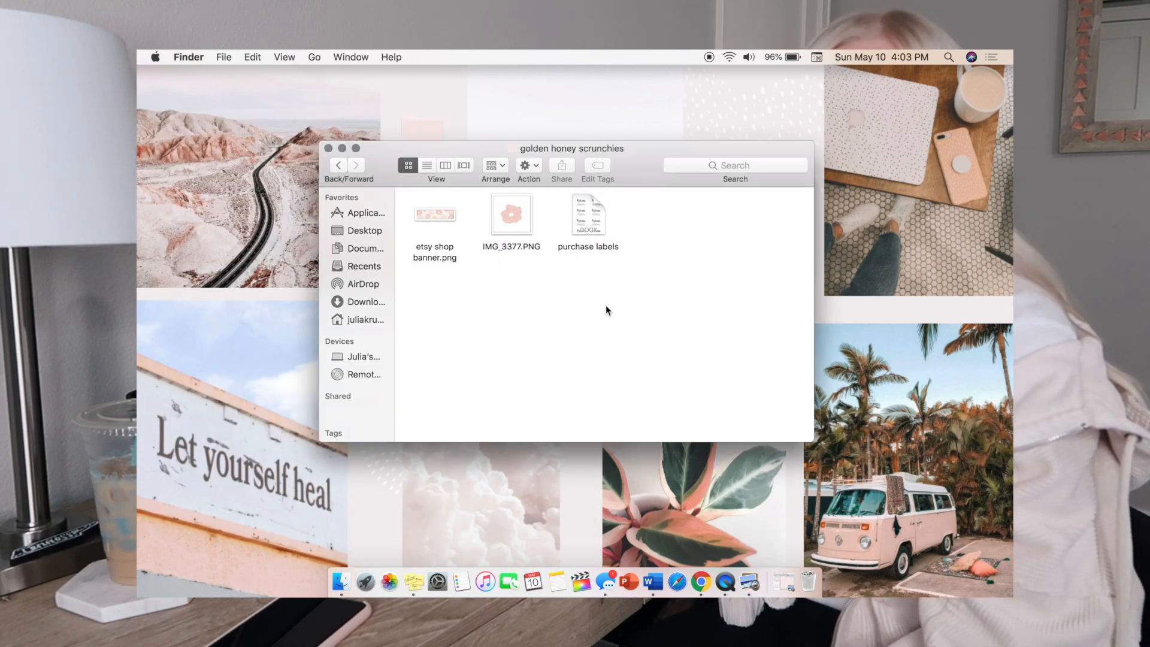
{"action": "left_click", "coordinate": [365, 248]}
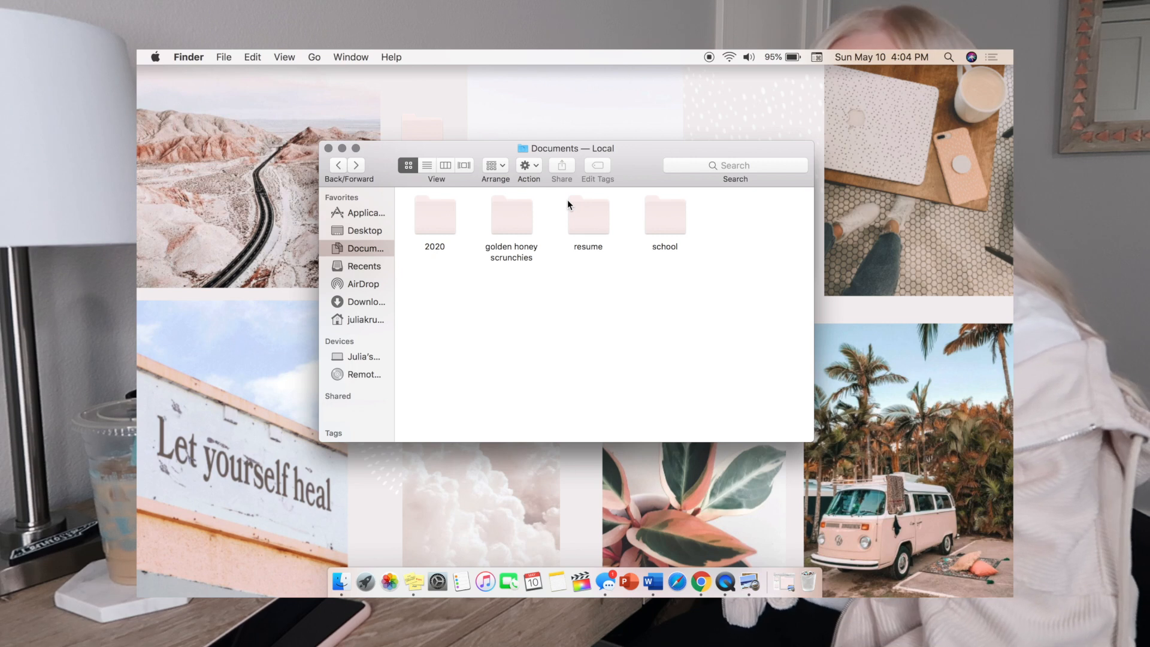
{"action": "mouse_move", "coordinate": [708, 229]}
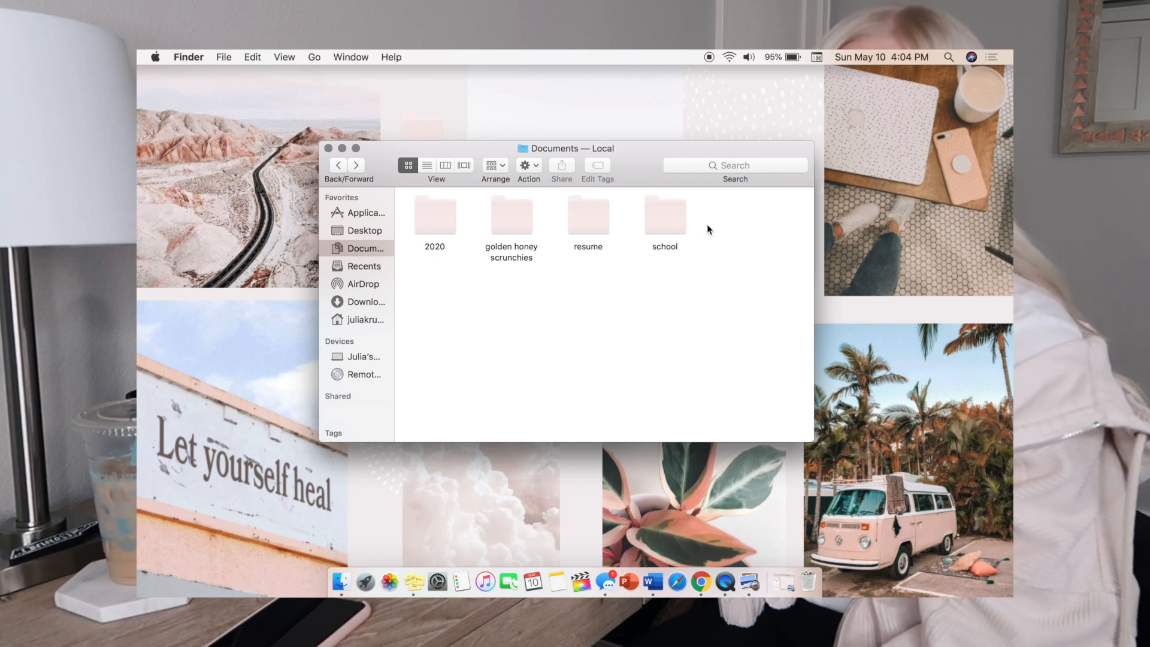
{"action": "double_click", "coordinate": [664, 216]}
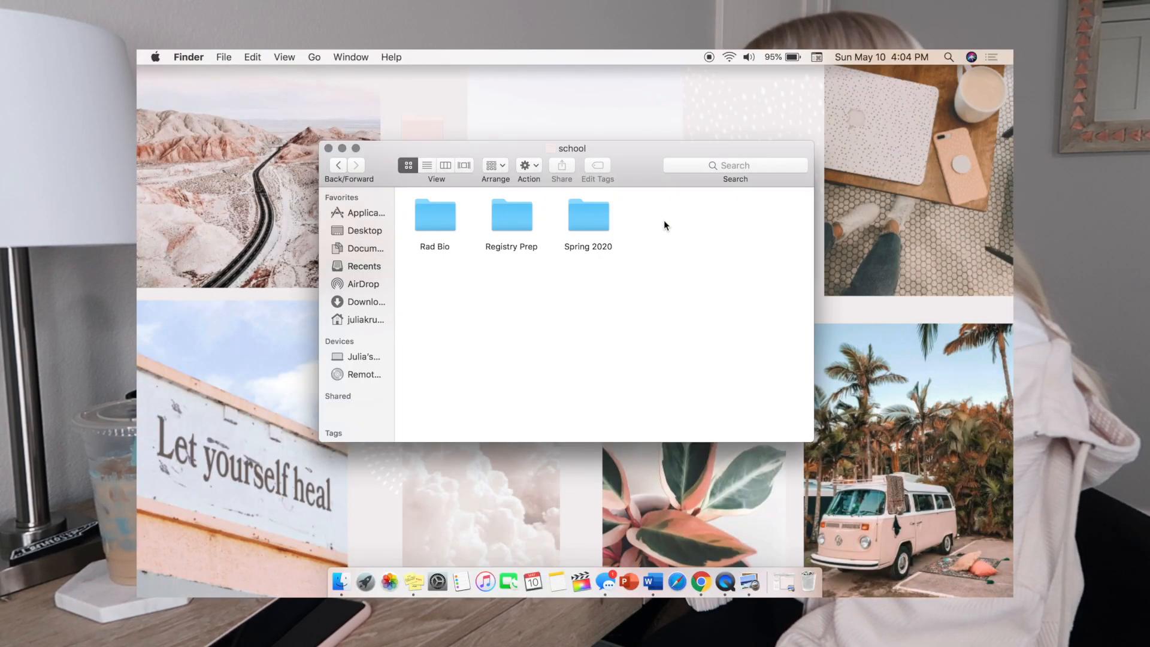
{"action": "mouse_move", "coordinate": [666, 365]}
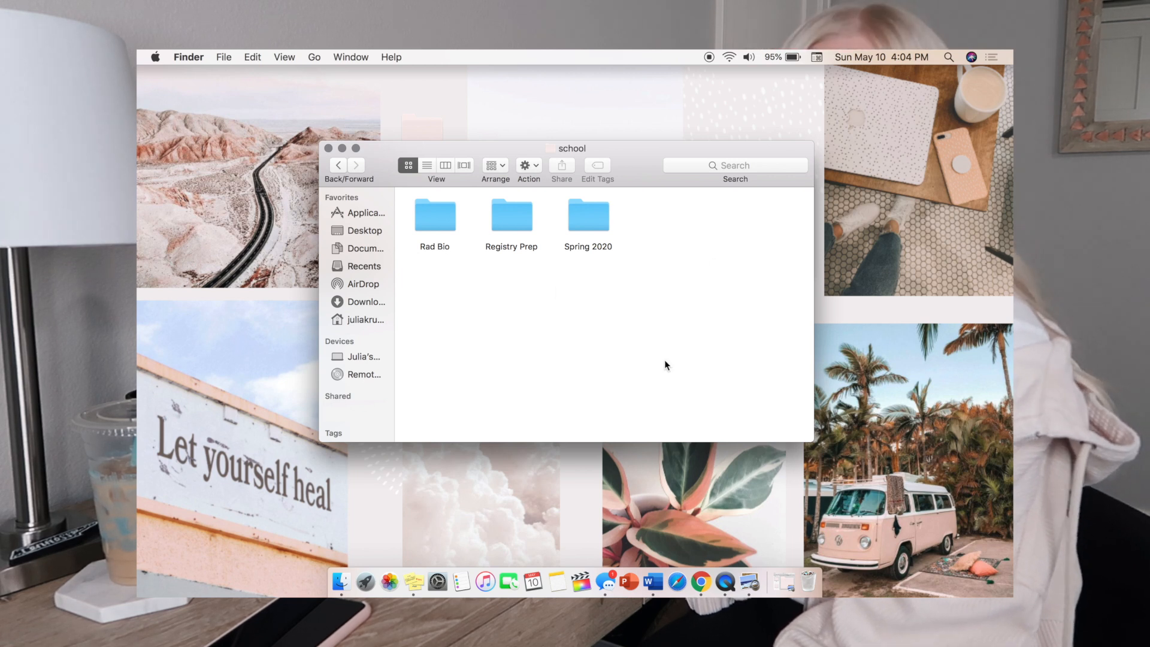
{"action": "mouse_move", "coordinate": [539, 297]}
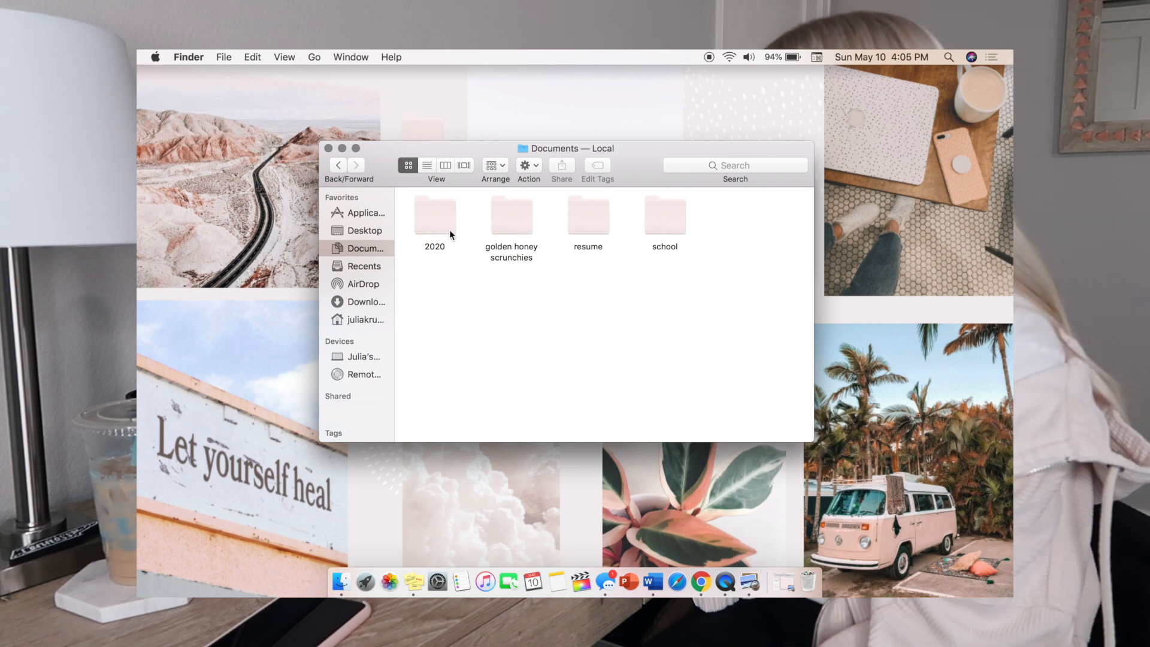
{"action": "mouse_move", "coordinate": [632, 245]}
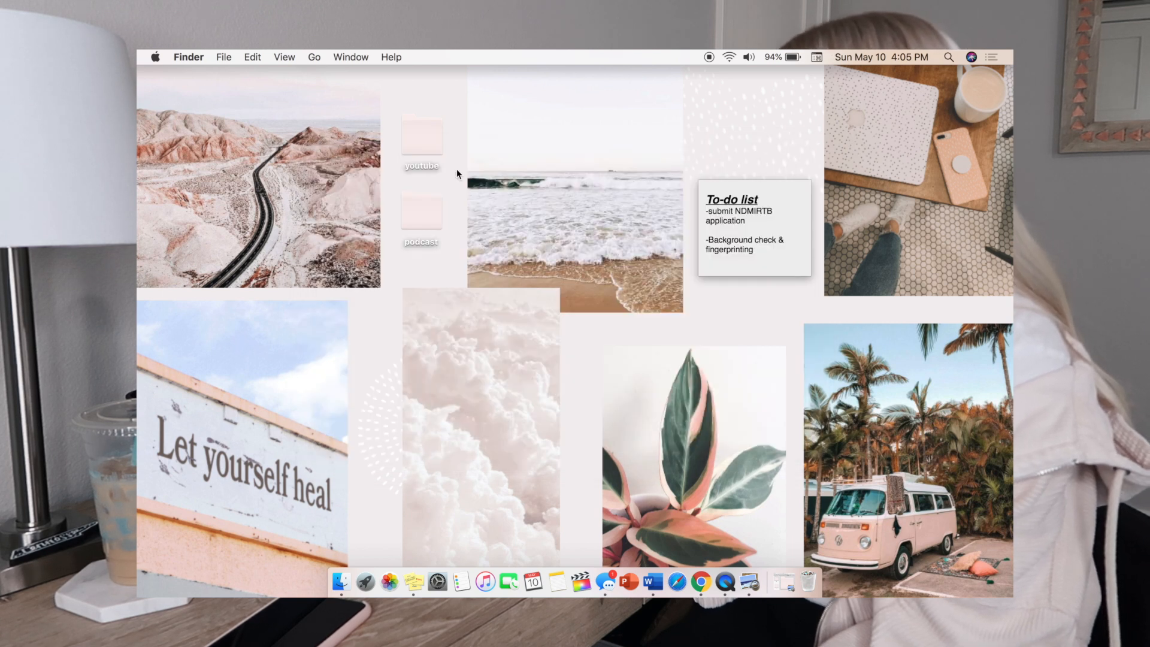
{"action": "left_click", "coordinate": [366, 581]}
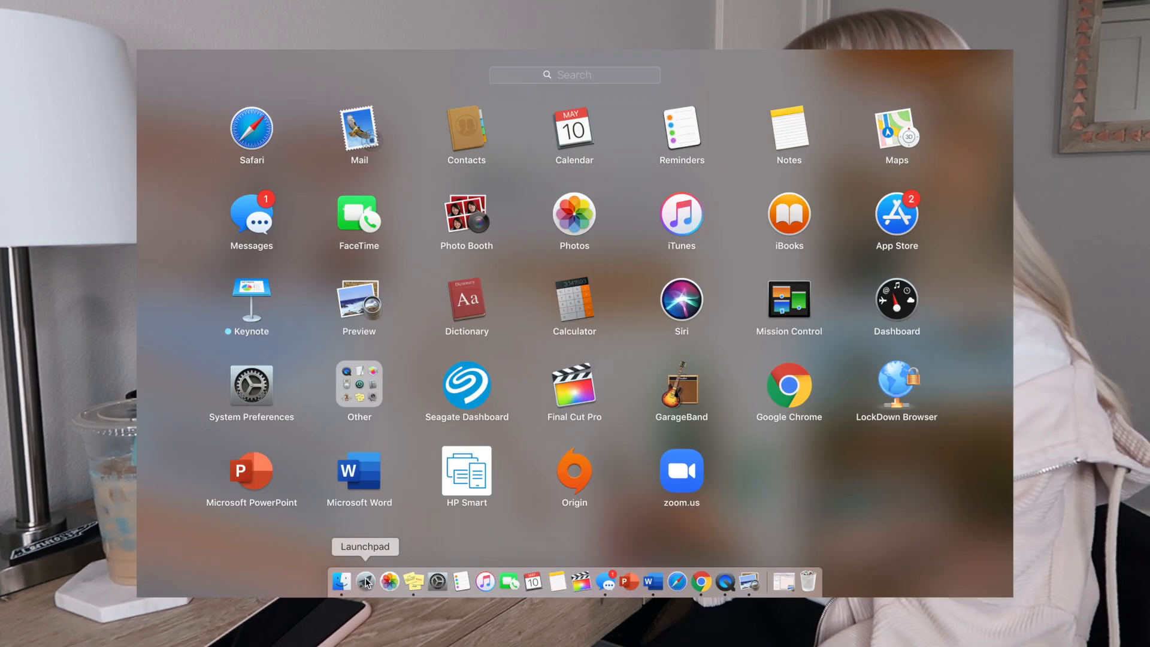
{"action": "mouse_move", "coordinate": [706, 402]}
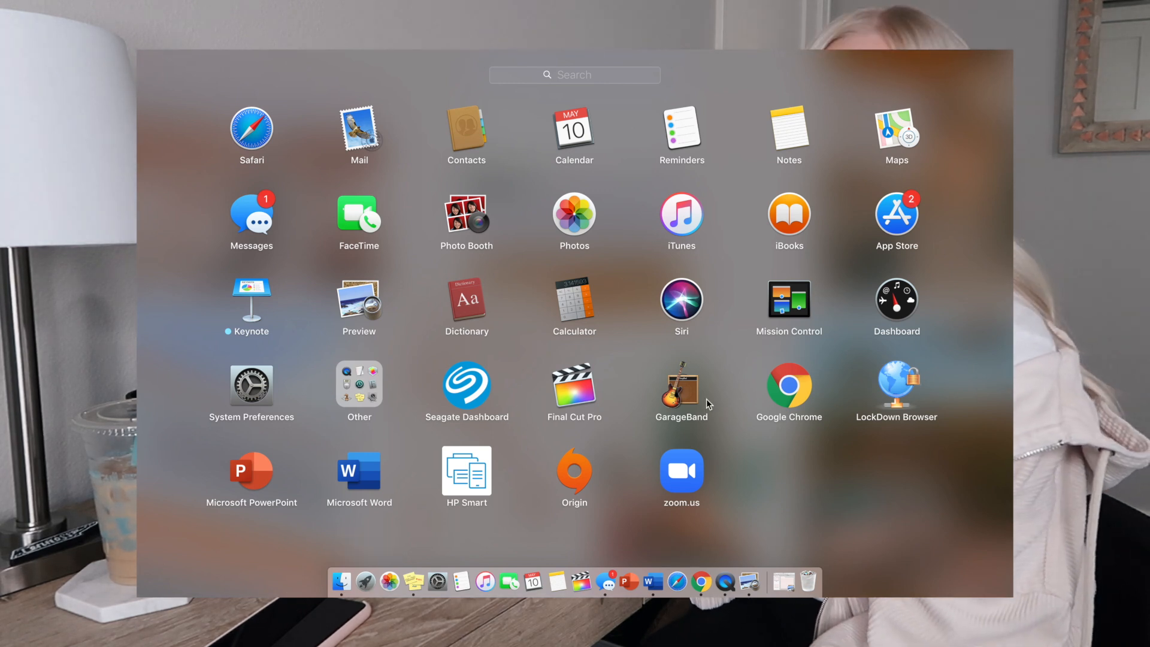
{"action": "mouse_move", "coordinate": [549, 408]}
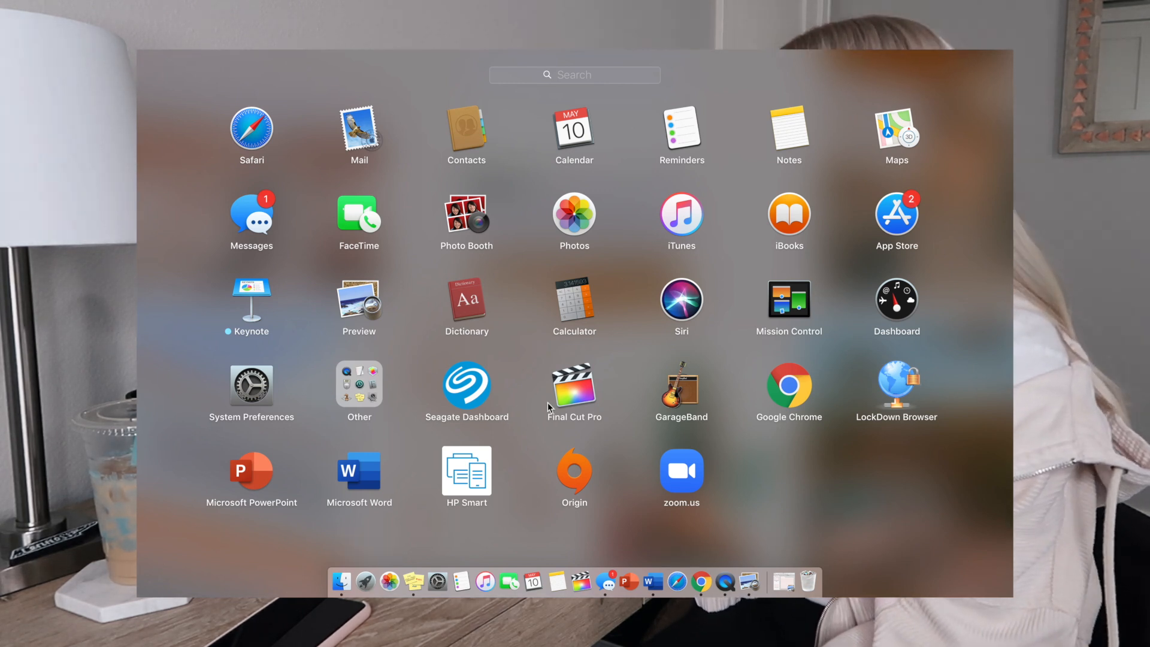
{"action": "mouse_move", "coordinate": [234, 301]}
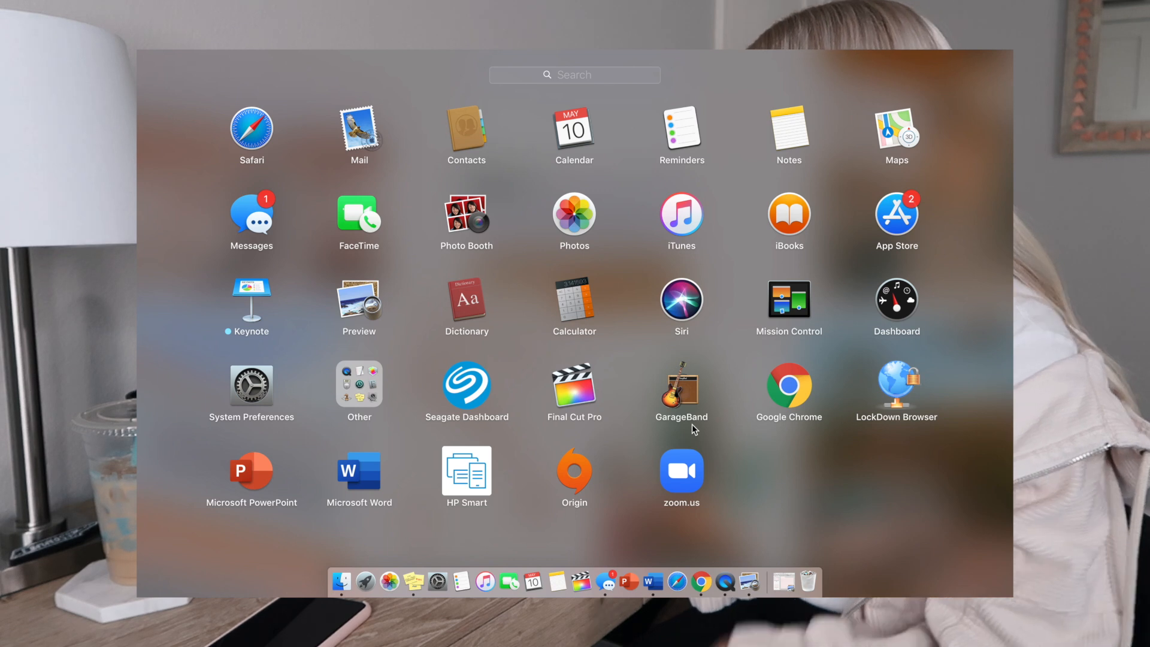
{"action": "mouse_move", "coordinate": [791, 398]}
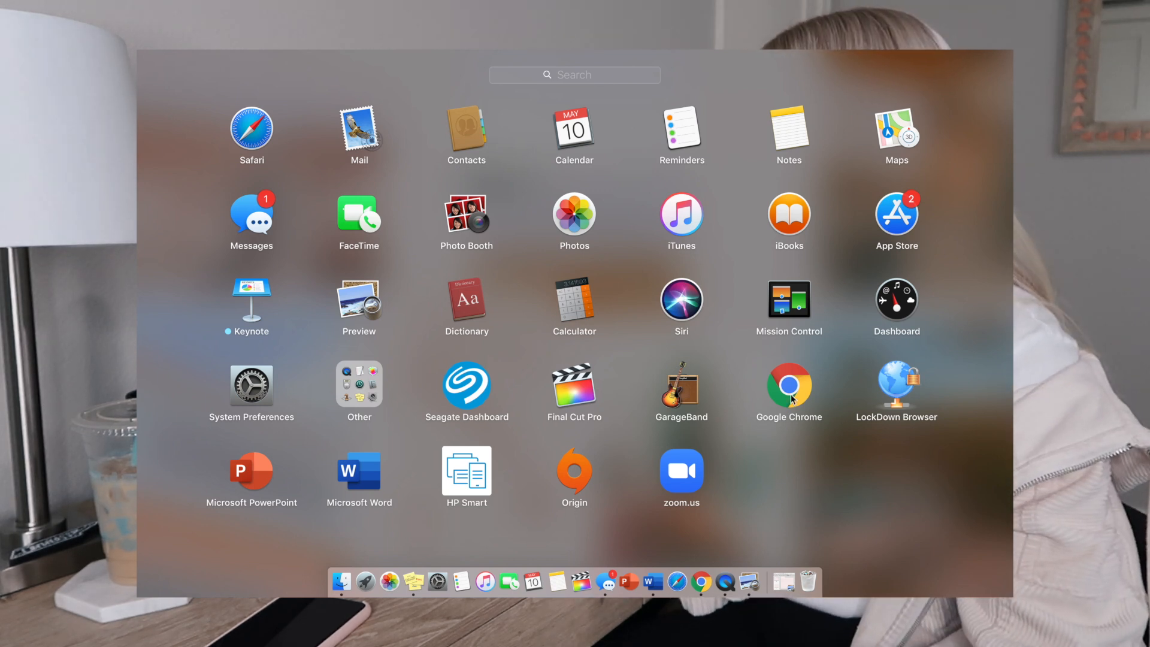
{"action": "mouse_move", "coordinate": [927, 406]}
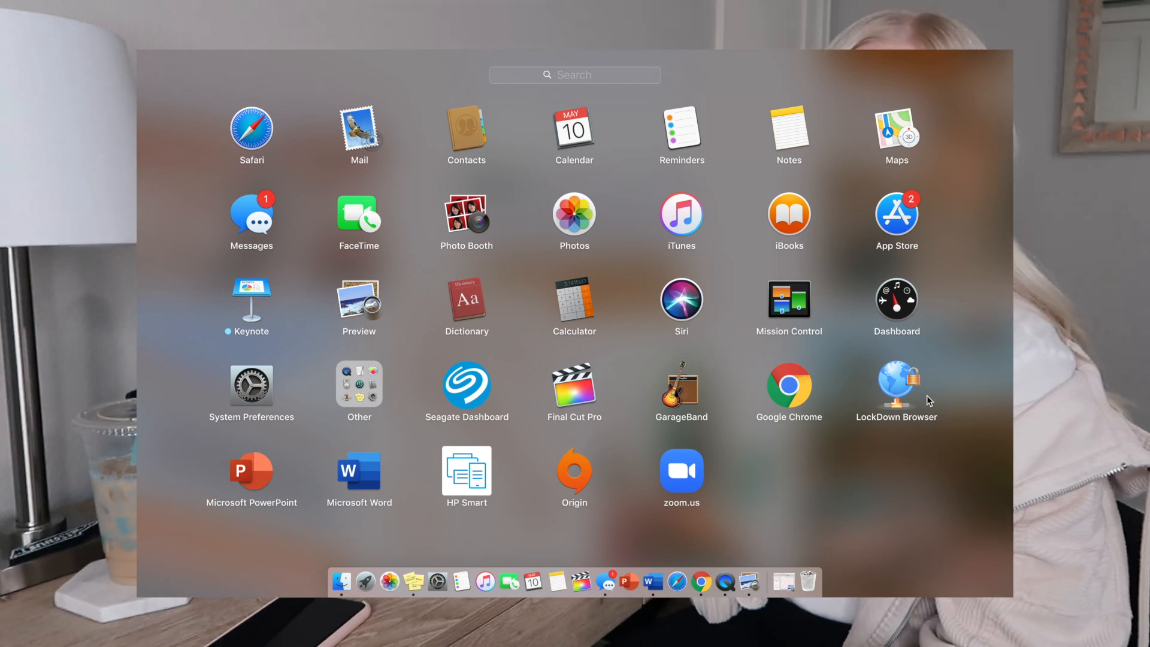
{"action": "mouse_move", "coordinate": [254, 532]}
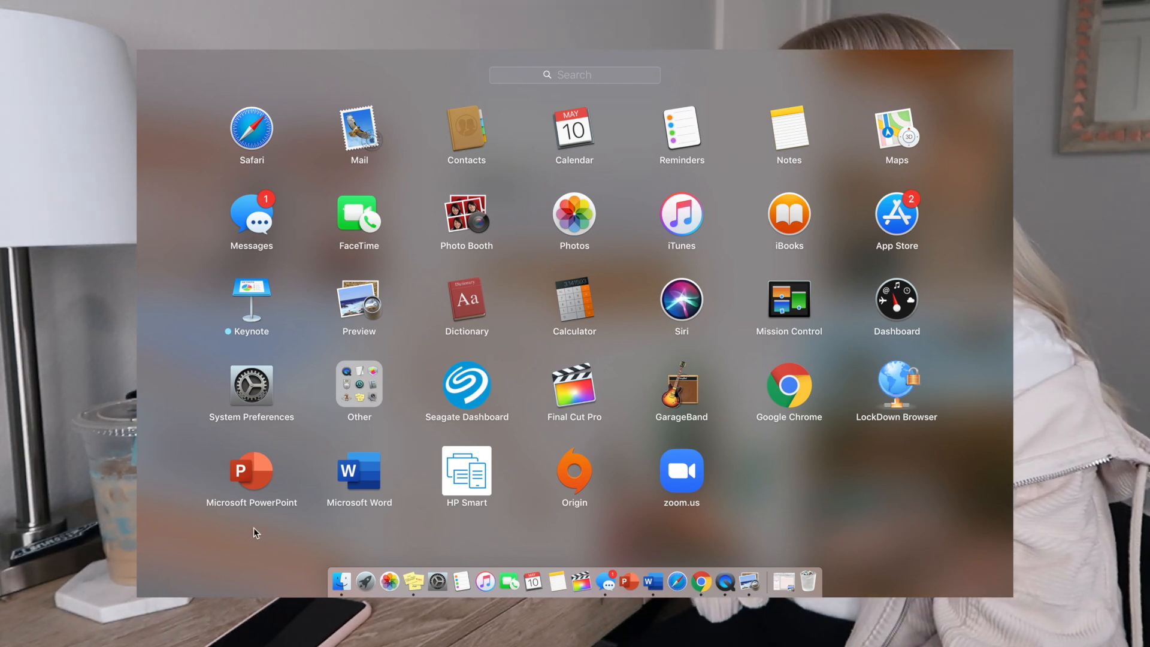
{"action": "mouse_move", "coordinate": [469, 520]}
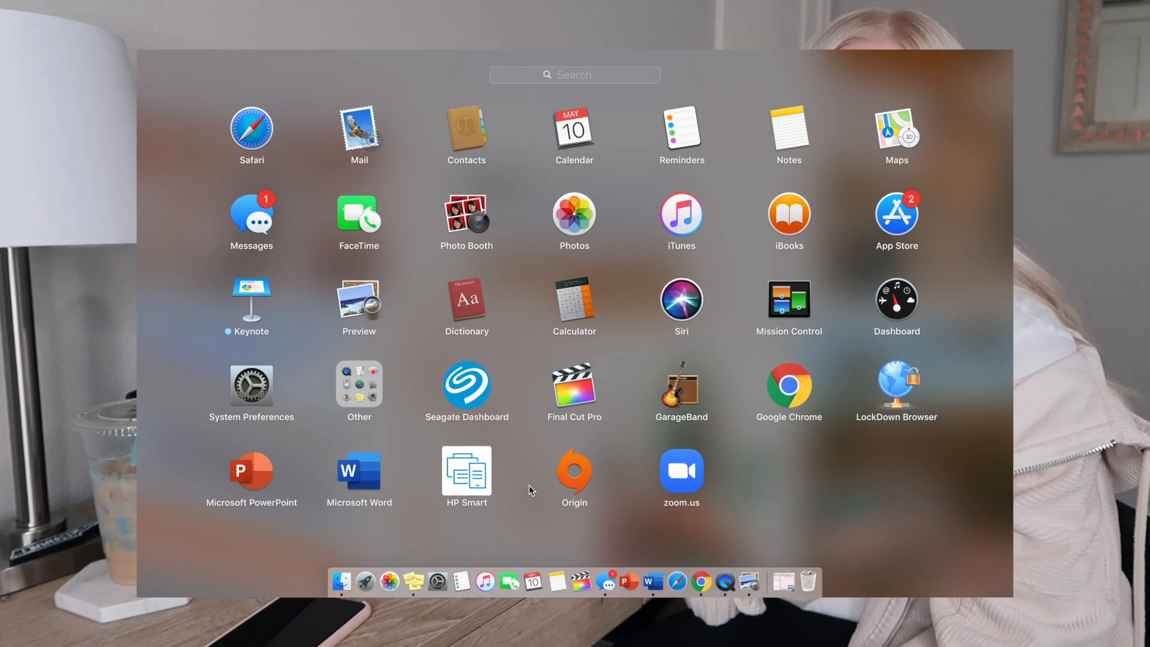
{"action": "mouse_move", "coordinate": [445, 494]}
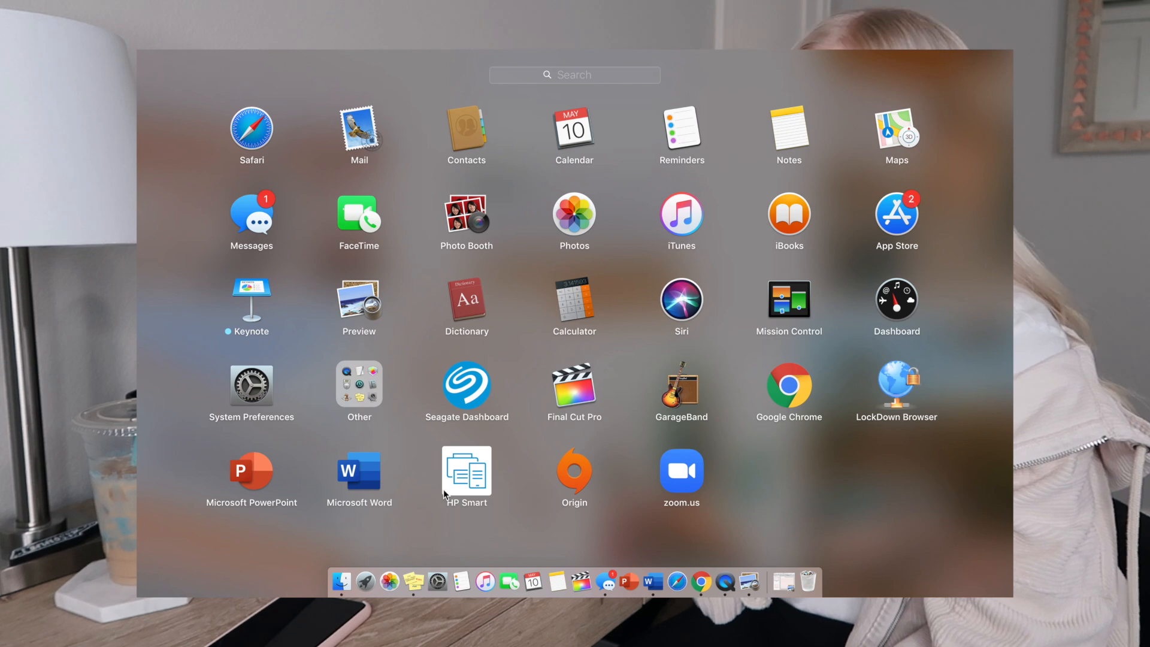
{"action": "mouse_move", "coordinate": [599, 513]}
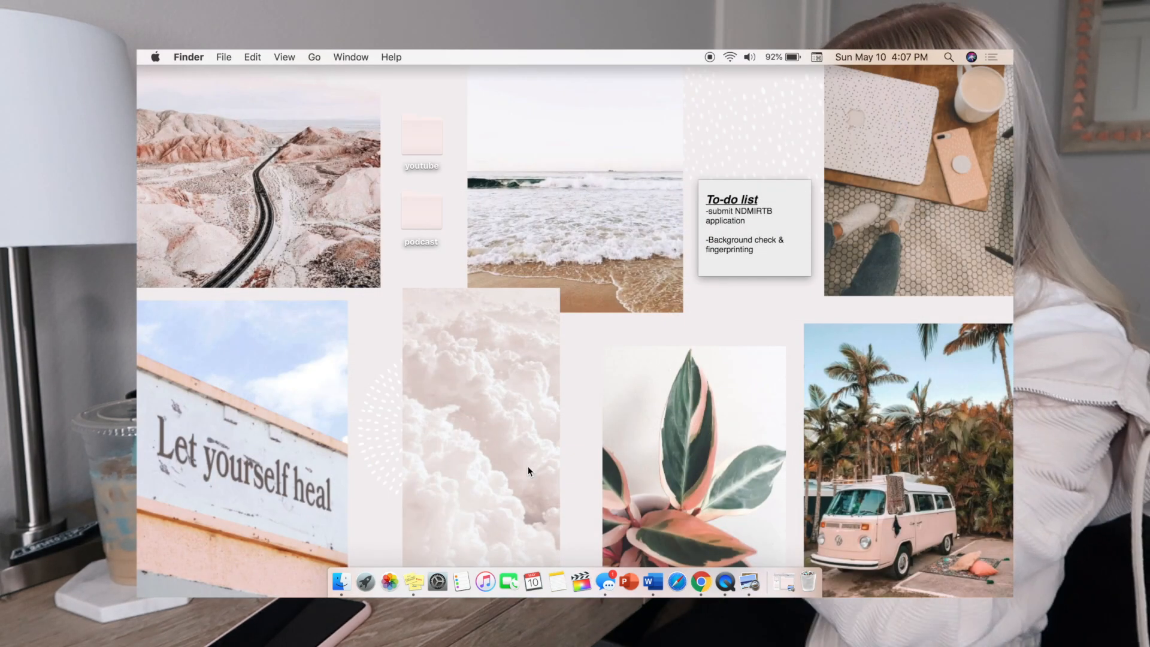
{"action": "mouse_move", "coordinate": [341, 582]}
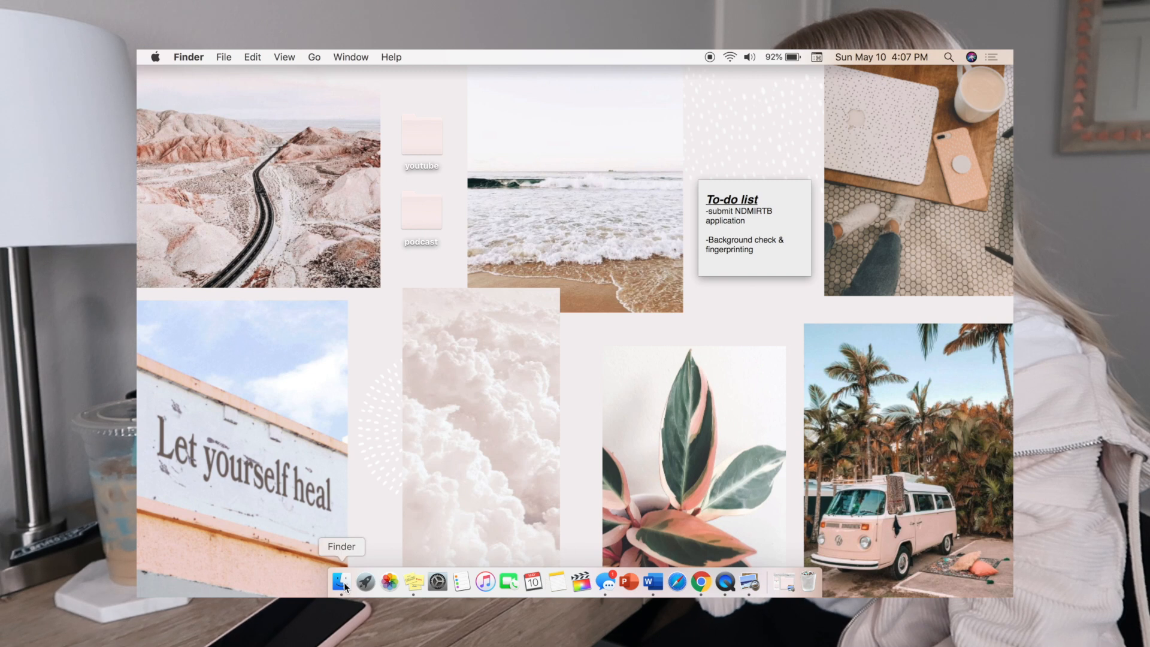
Remove Reminders from the Dock through its right-click options
{"action": "left_click", "coordinate": [365, 582]}
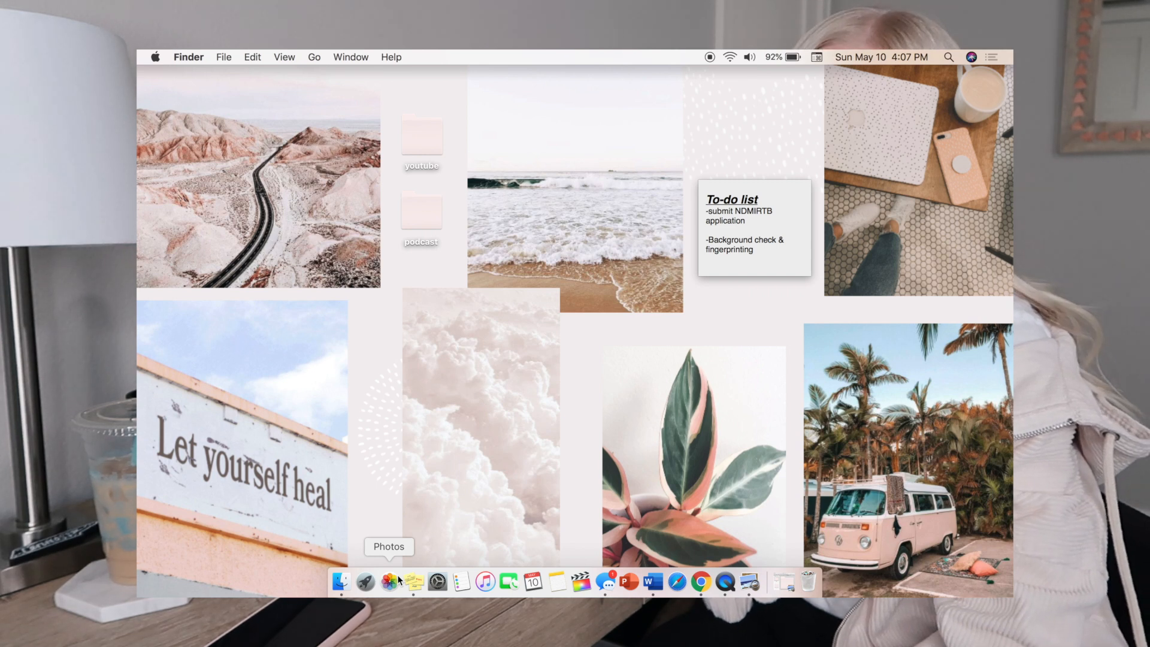
{"action": "mouse_move", "coordinate": [414, 581]}
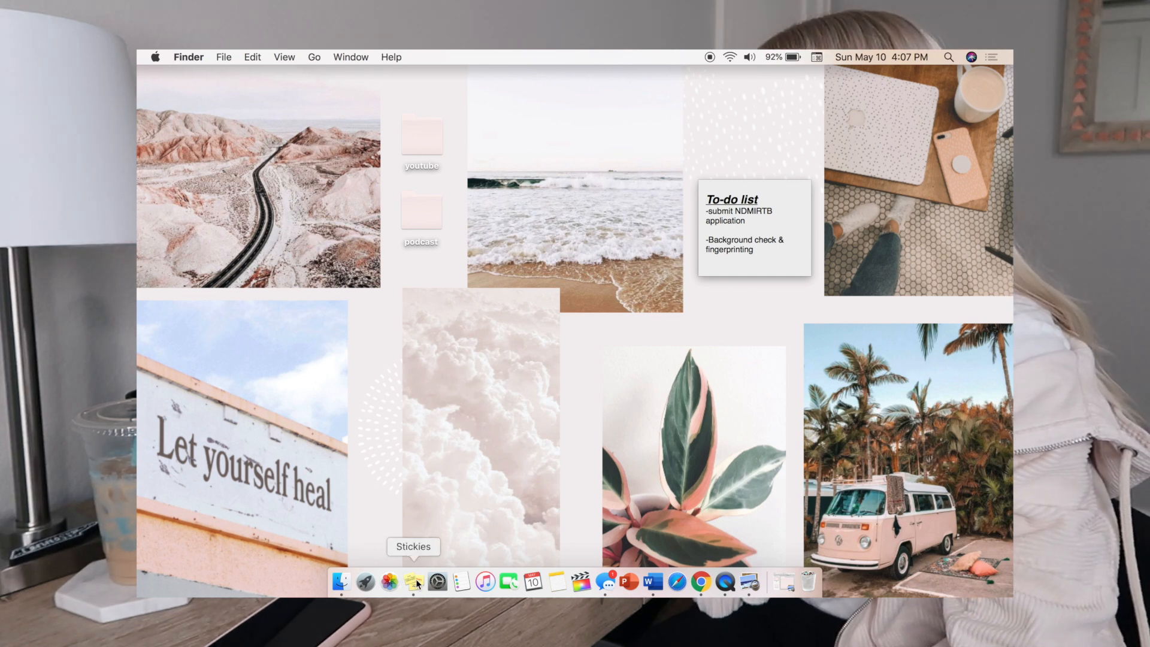
{"action": "mouse_move", "coordinate": [462, 581]}
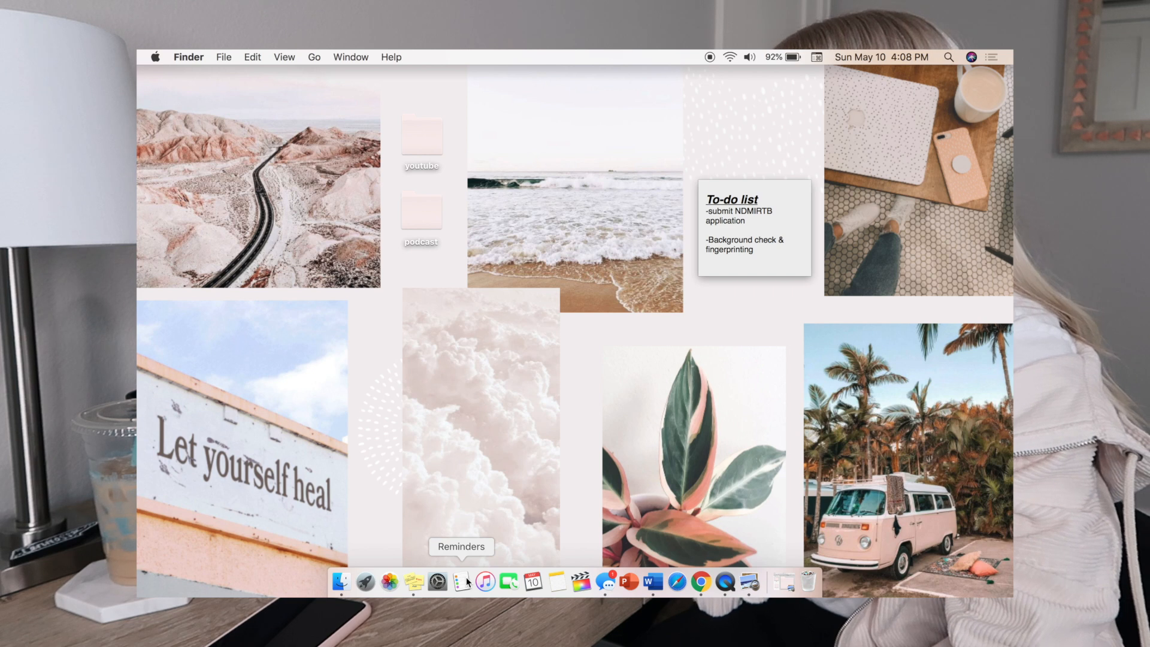
{"action": "right_click", "coordinate": [461, 581]}
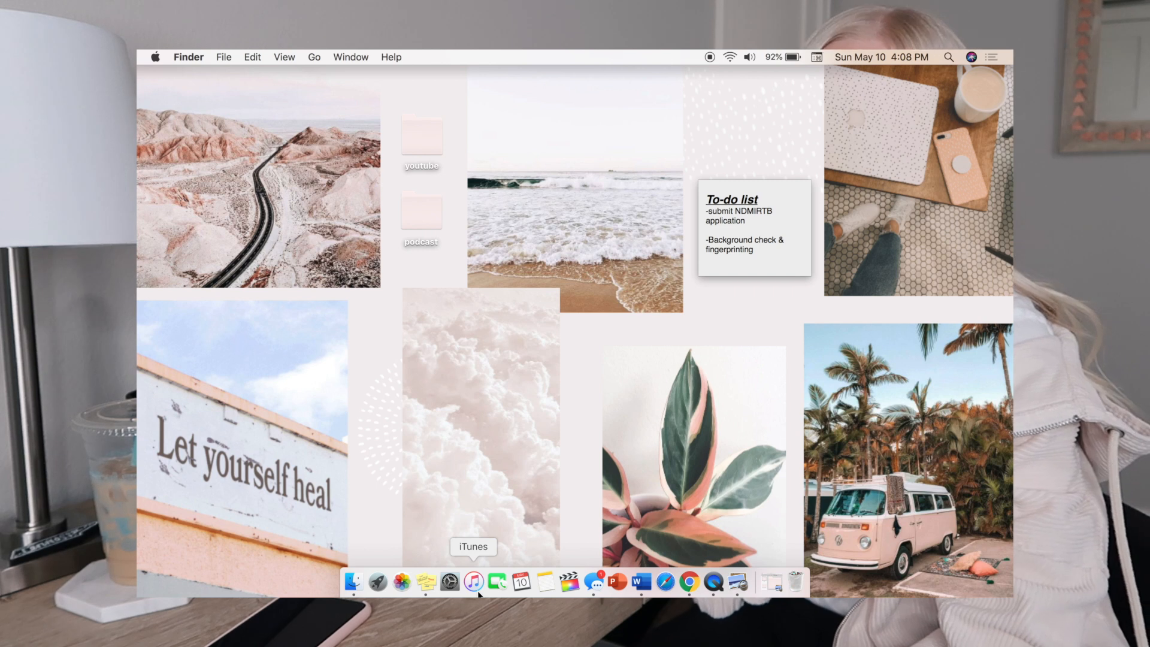
{"action": "mouse_move", "coordinate": [497, 583]}
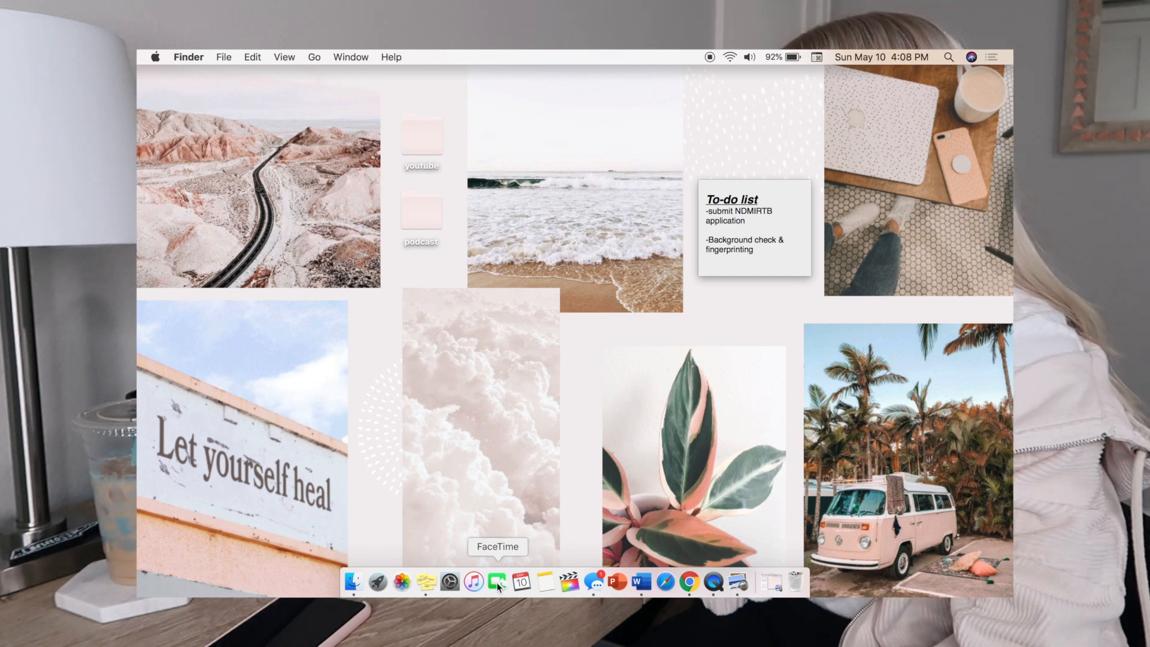
{"action": "mouse_move", "coordinate": [559, 448]}
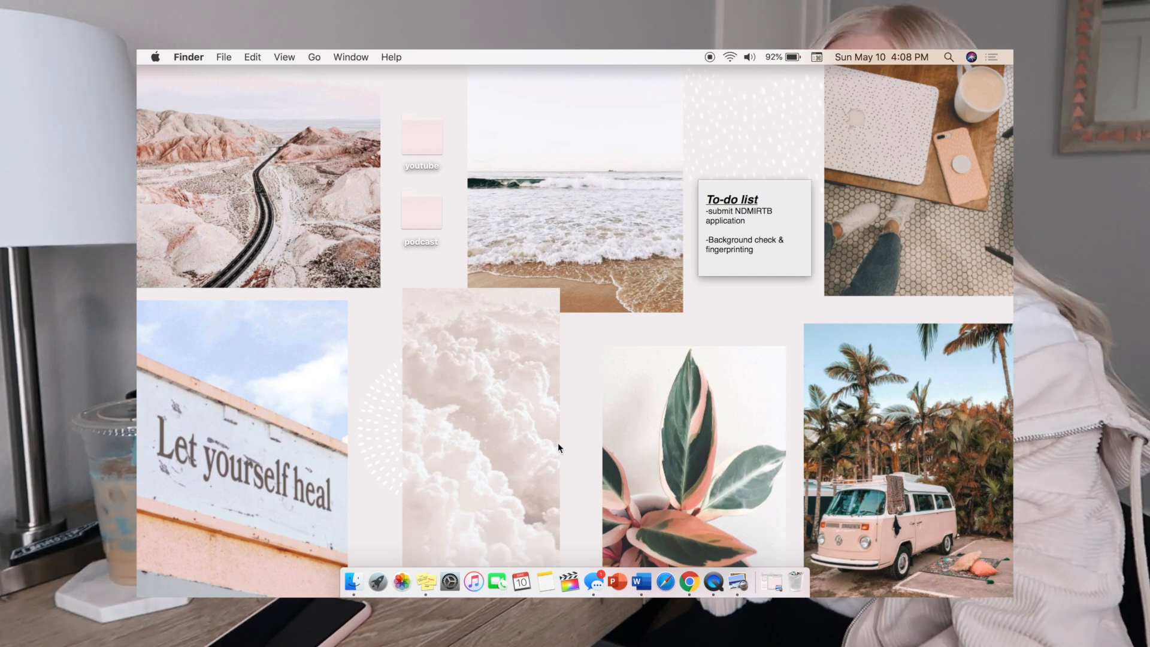
{"action": "mouse_move", "coordinate": [521, 582]}
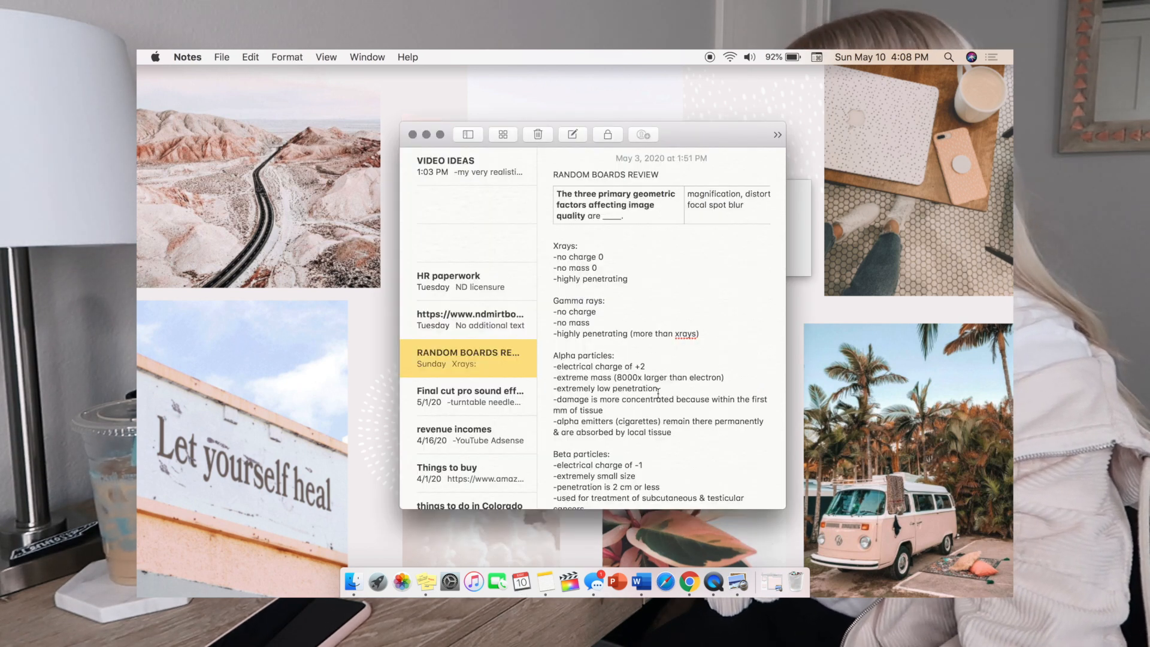
{"action": "mouse_move", "coordinate": [522, 581]}
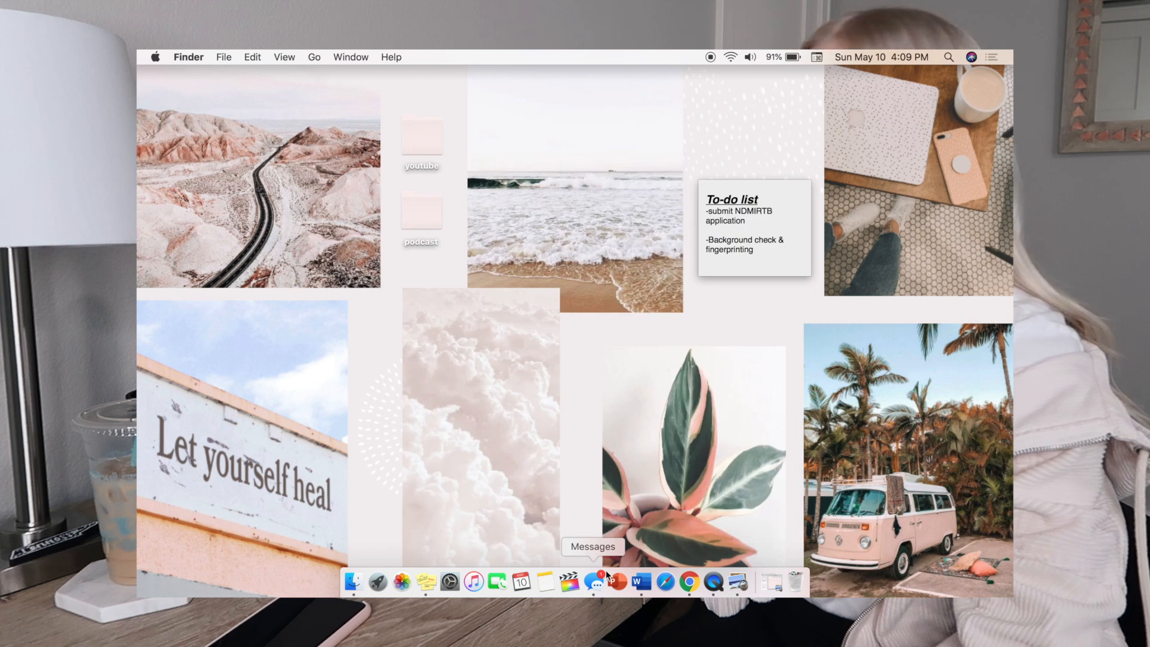
{"action": "mouse_move", "coordinate": [618, 582]}
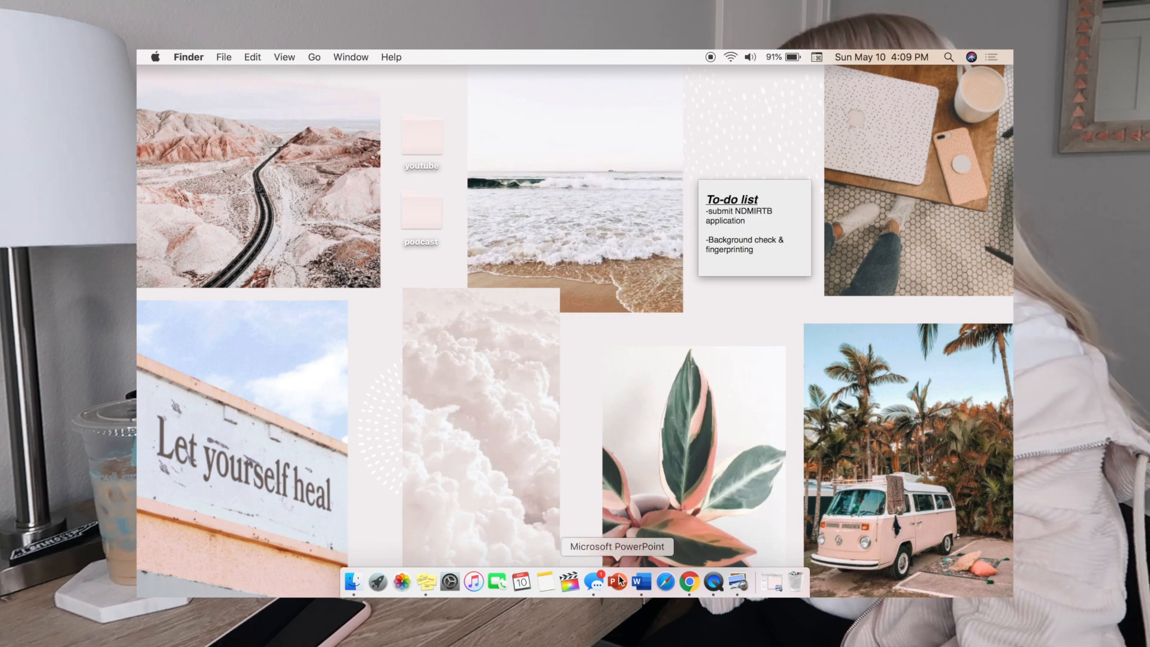
{"action": "mouse_move", "coordinate": [664, 582]}
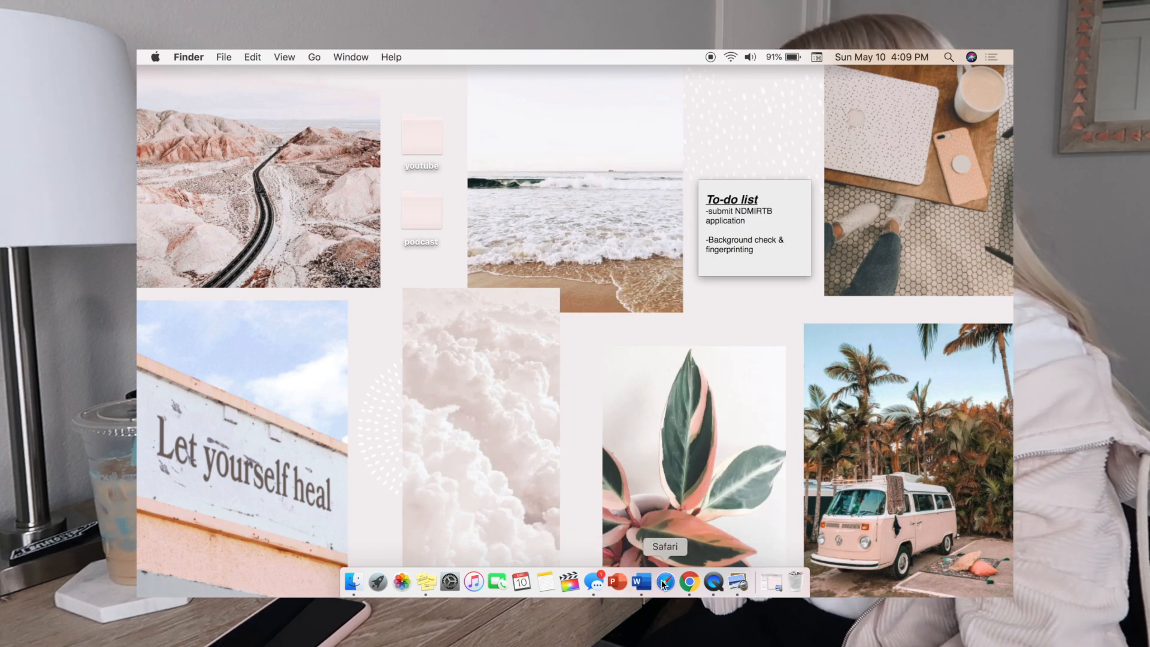
{"action": "mouse_move", "coordinate": [712, 582]}
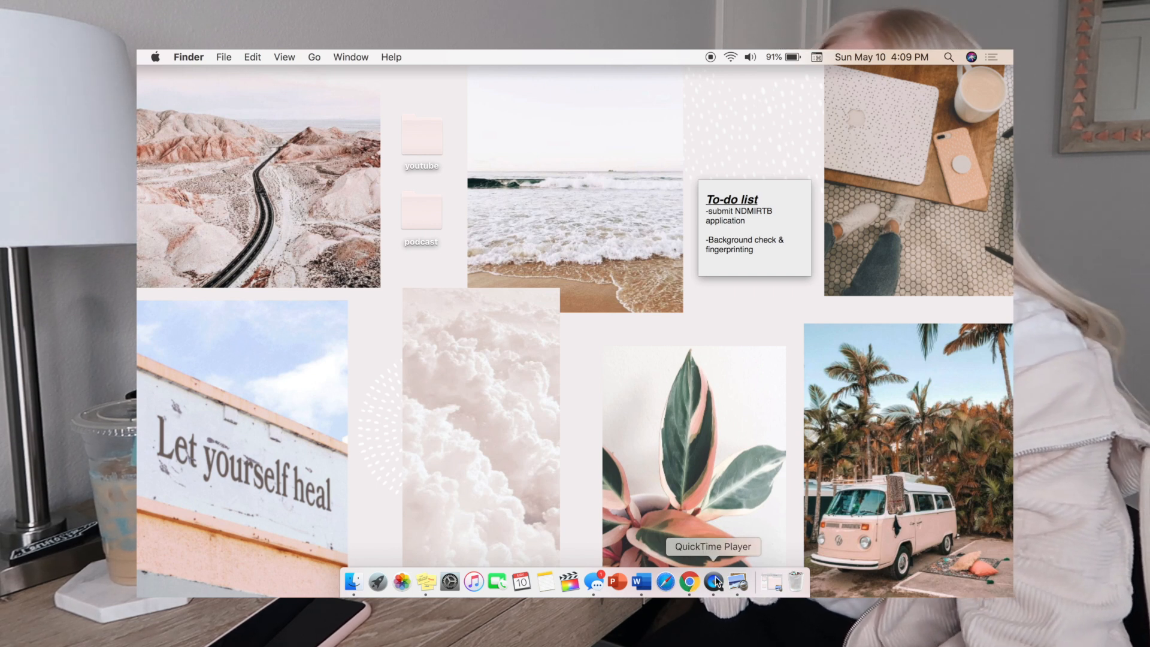
Clear a leftover item after QuickTime Player from the Dock
{"action": "left_click", "coordinate": [712, 582]}
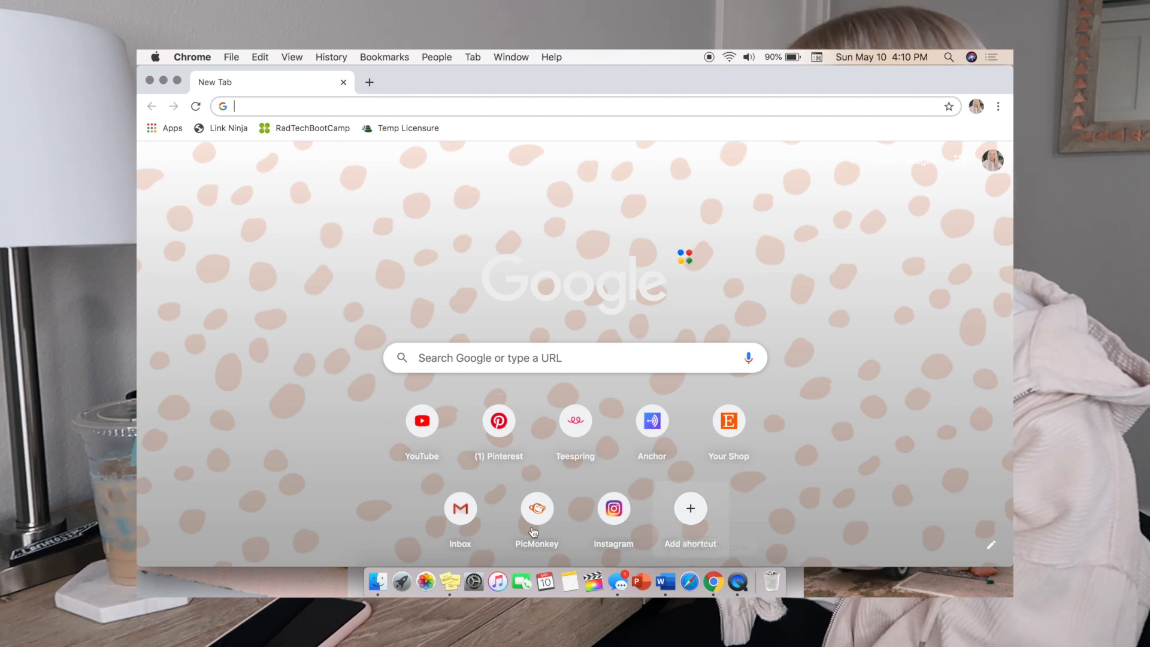
{"action": "mouse_move", "coordinate": [899, 322]}
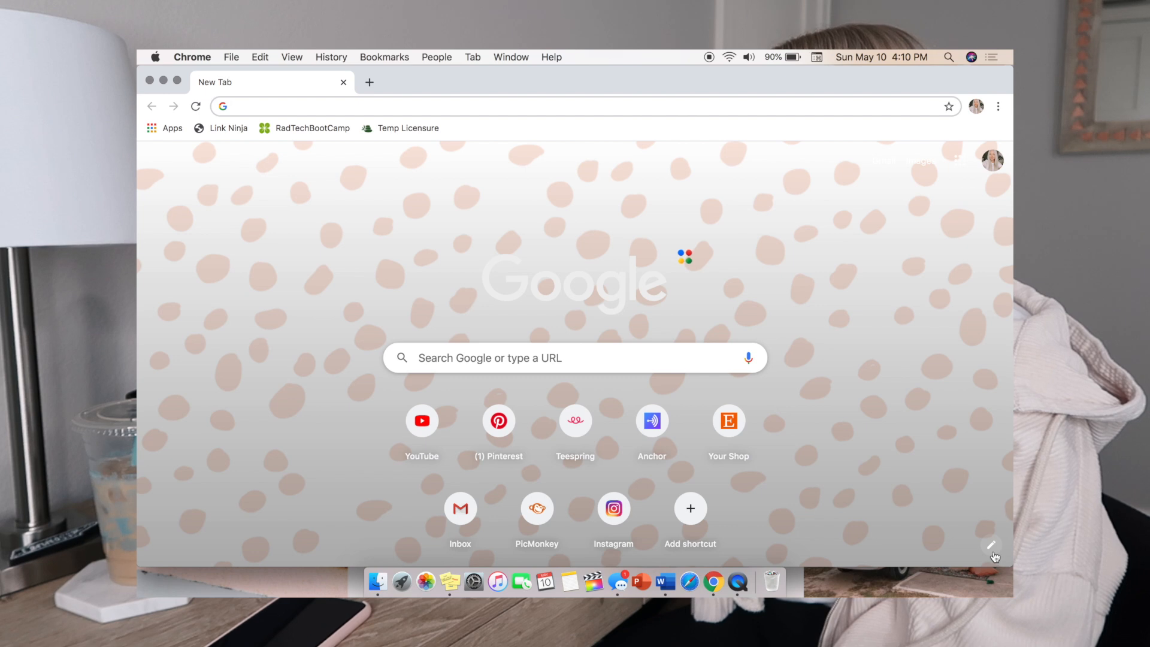
{"action": "left_click", "coordinate": [992, 546]}
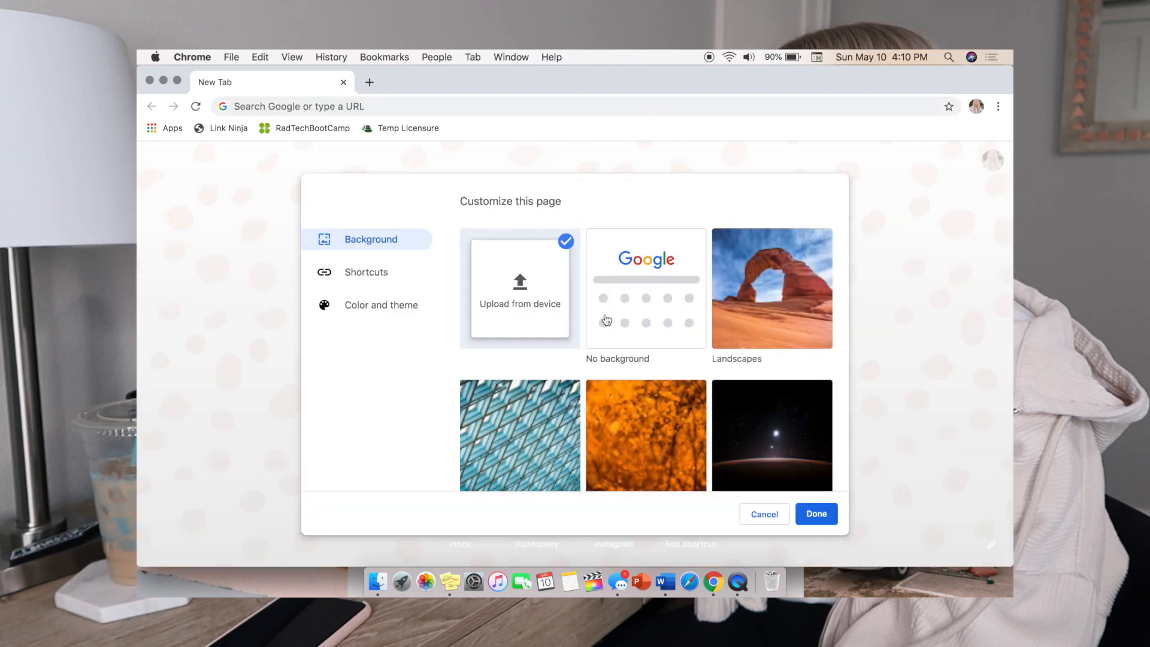
{"action": "scroll", "scroll_direction": "down", "scroll_amount": 3}
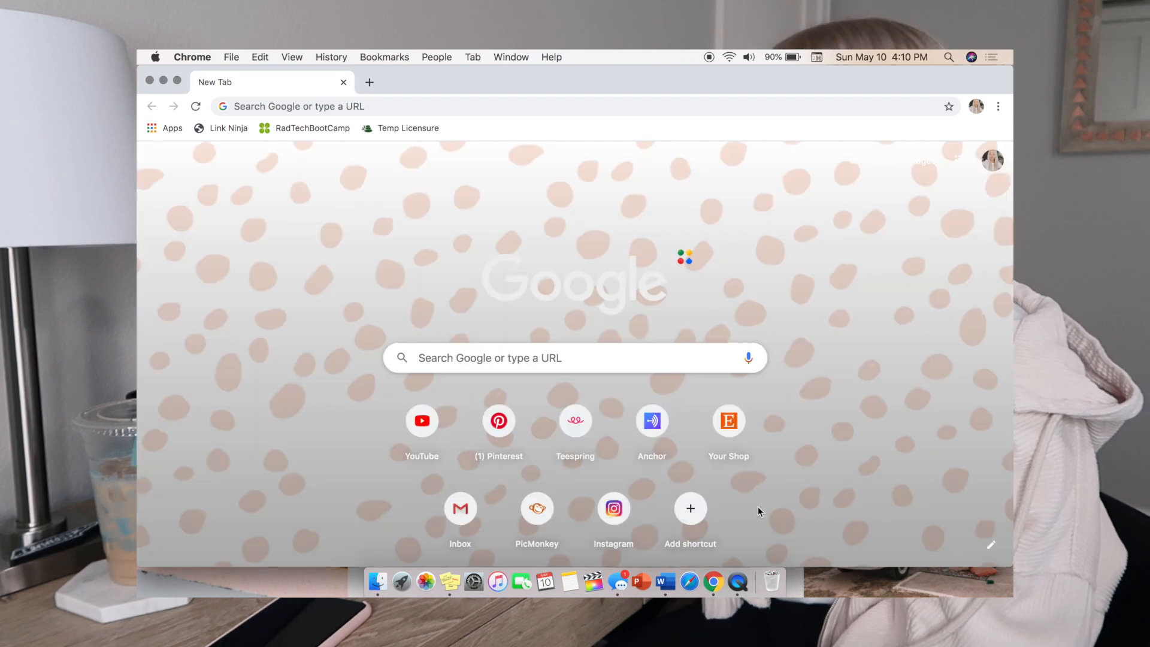
{"action": "mouse_move", "coordinate": [654, 405]}
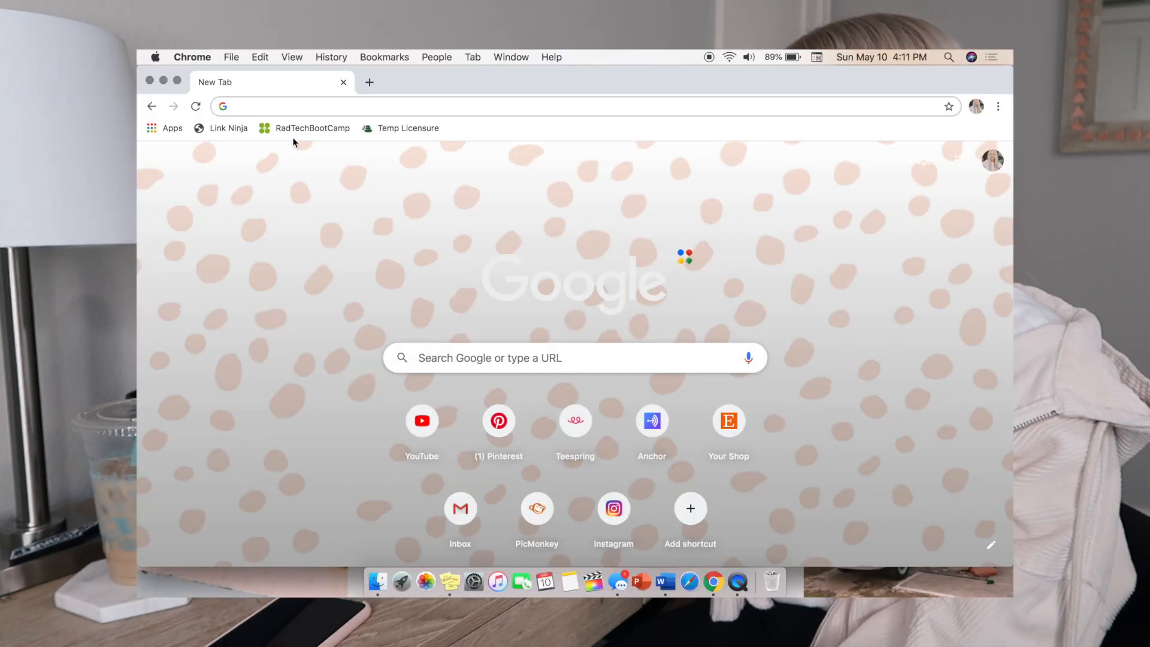
{"action": "mouse_move", "coordinate": [311, 231]}
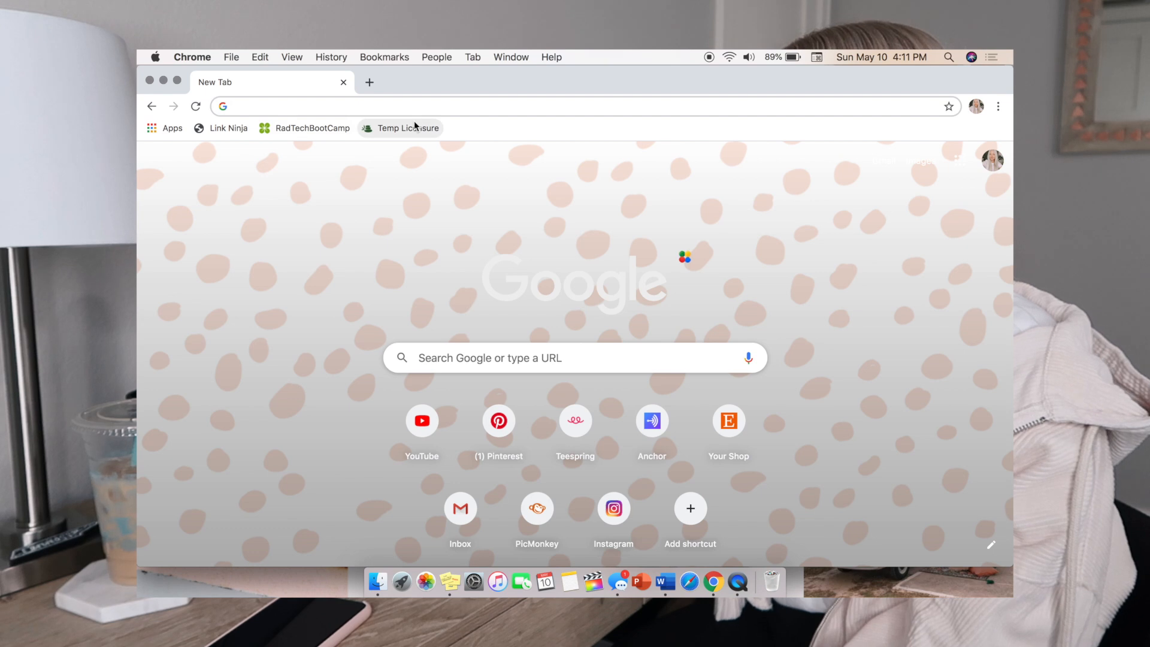
{"action": "mouse_move", "coordinate": [268, 262]}
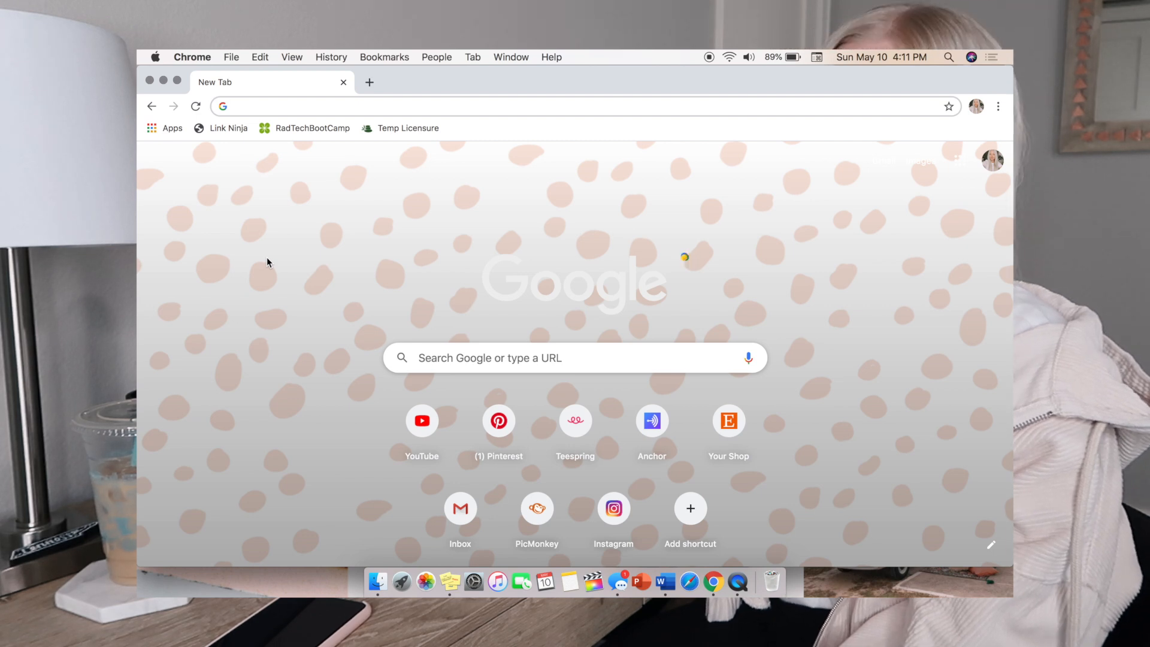
Load Pinterest from its shortcut tile on Chrome's new tab page
{"action": "left_click", "coordinate": [499, 421]}
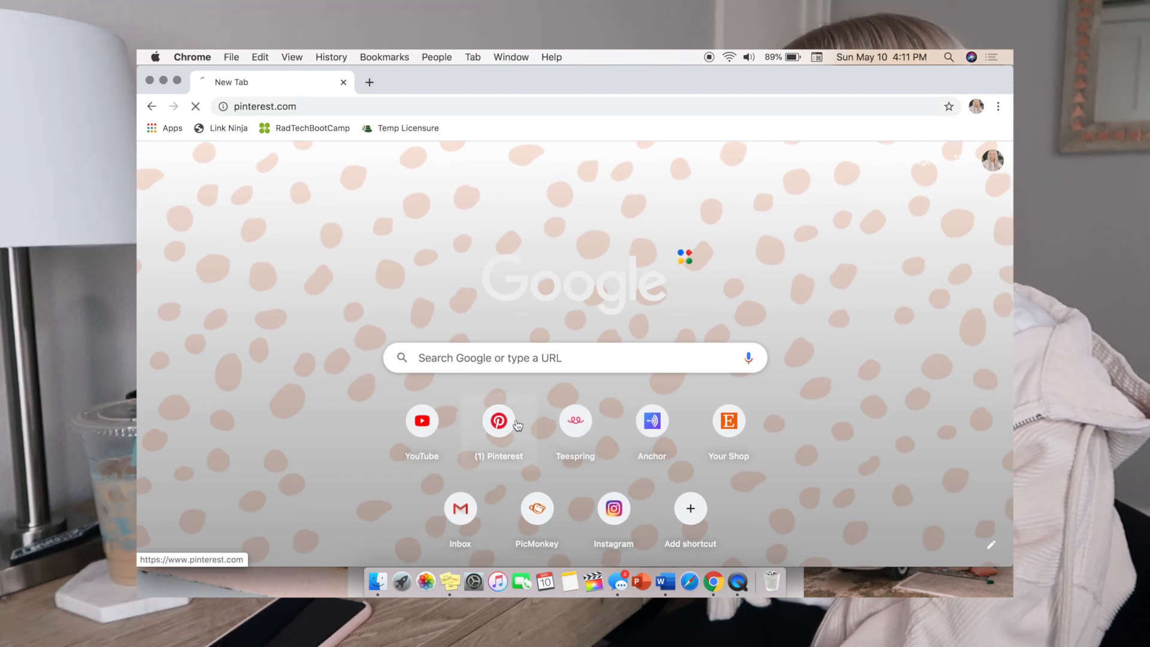
Open the Pinterest profile, browse Boards, then view all 5,968 saved Pins
{"action": "left_click", "coordinate": [499, 421]}
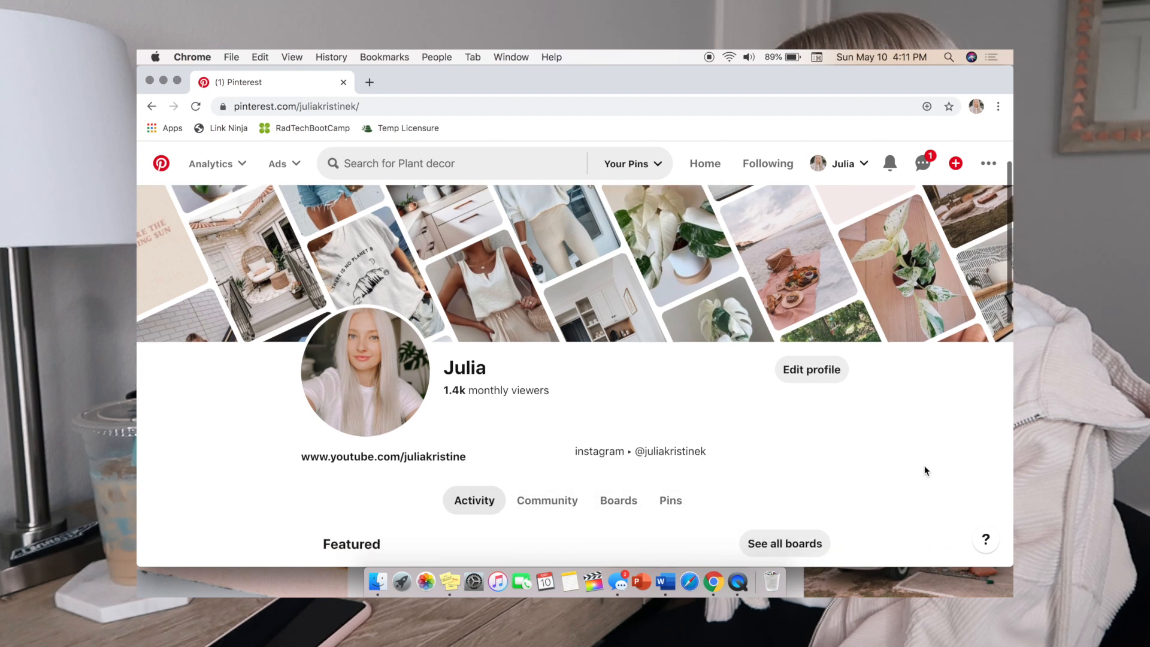
{"action": "scroll", "scroll_direction": "down", "scroll_amount": 3}
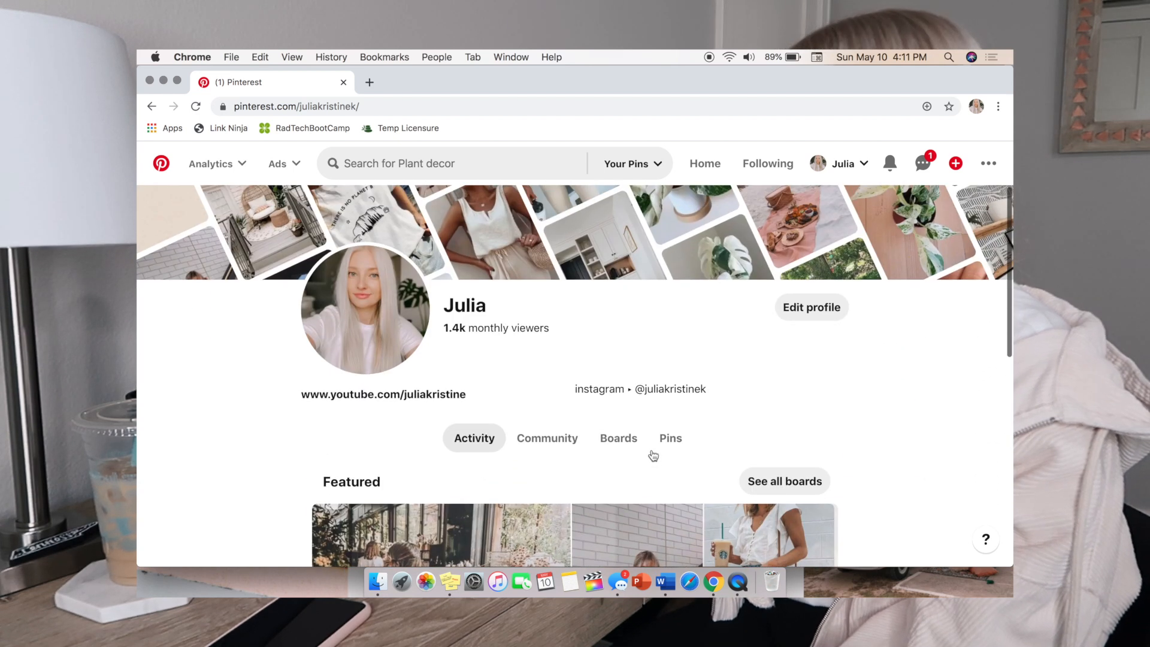
{"action": "left_click", "coordinate": [618, 438]}
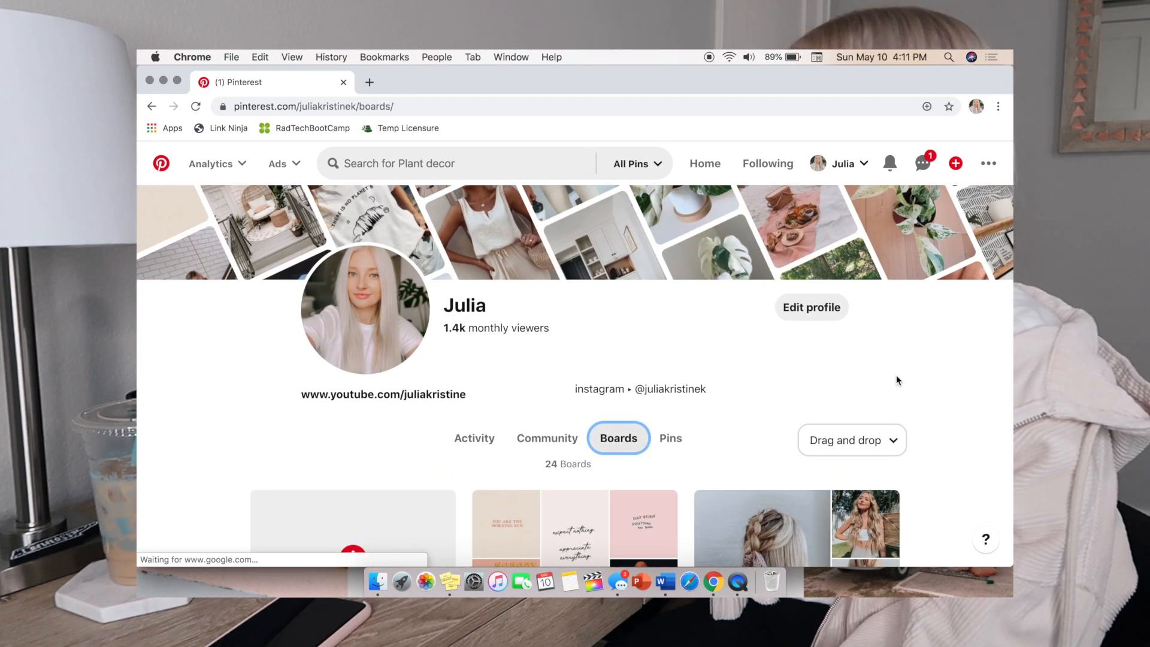
{"action": "scroll", "scroll_direction": "down", "scroll_amount": 3}
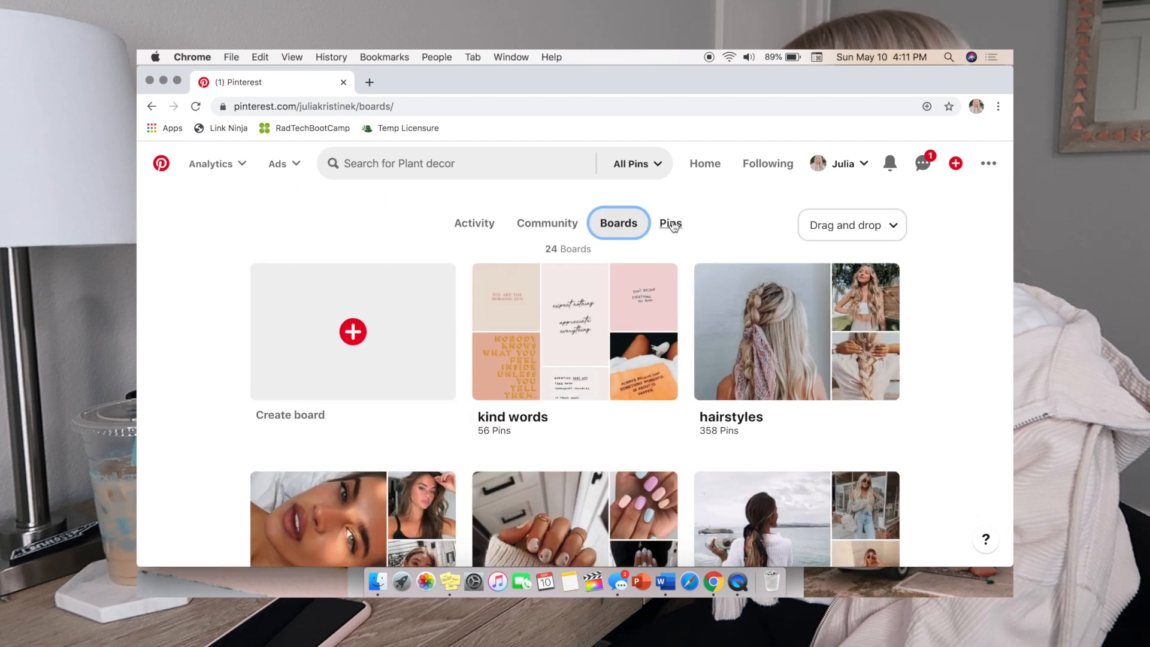
{"action": "left_click", "coordinate": [670, 223]}
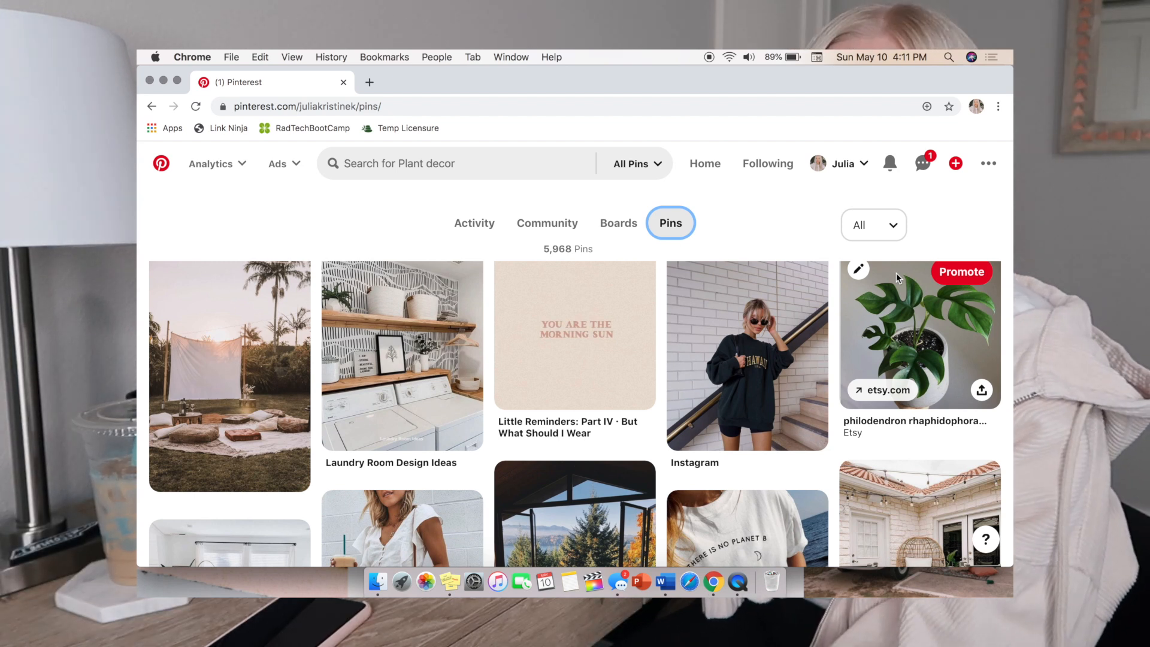
{"action": "scroll", "scroll_direction": "down", "scroll_amount": 3}
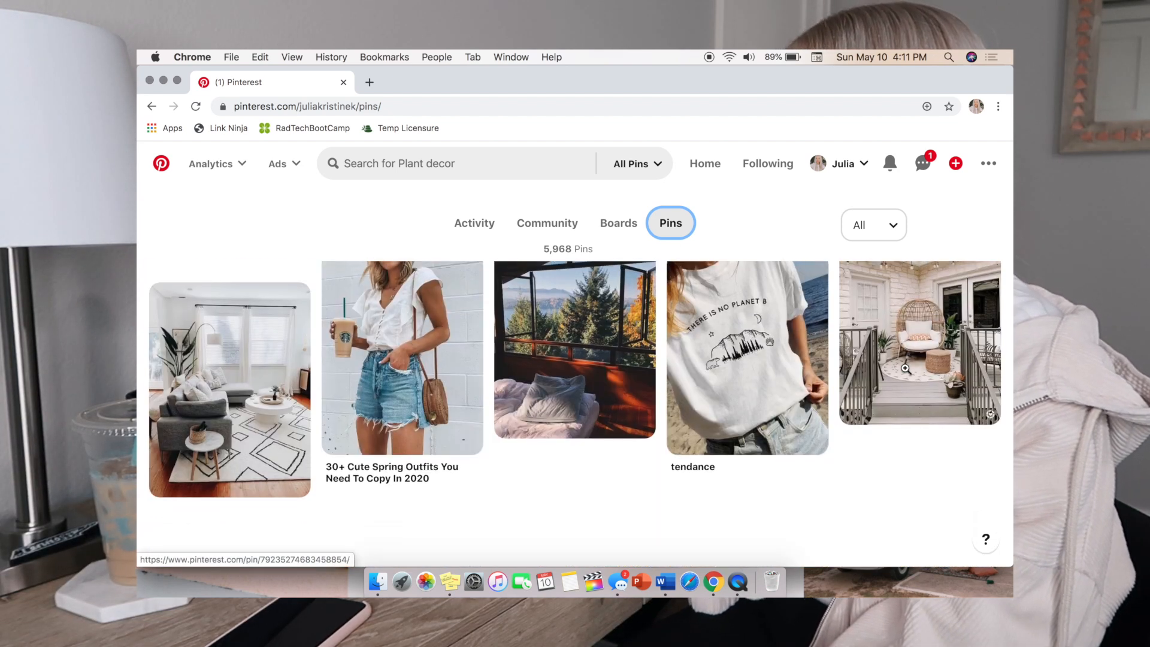